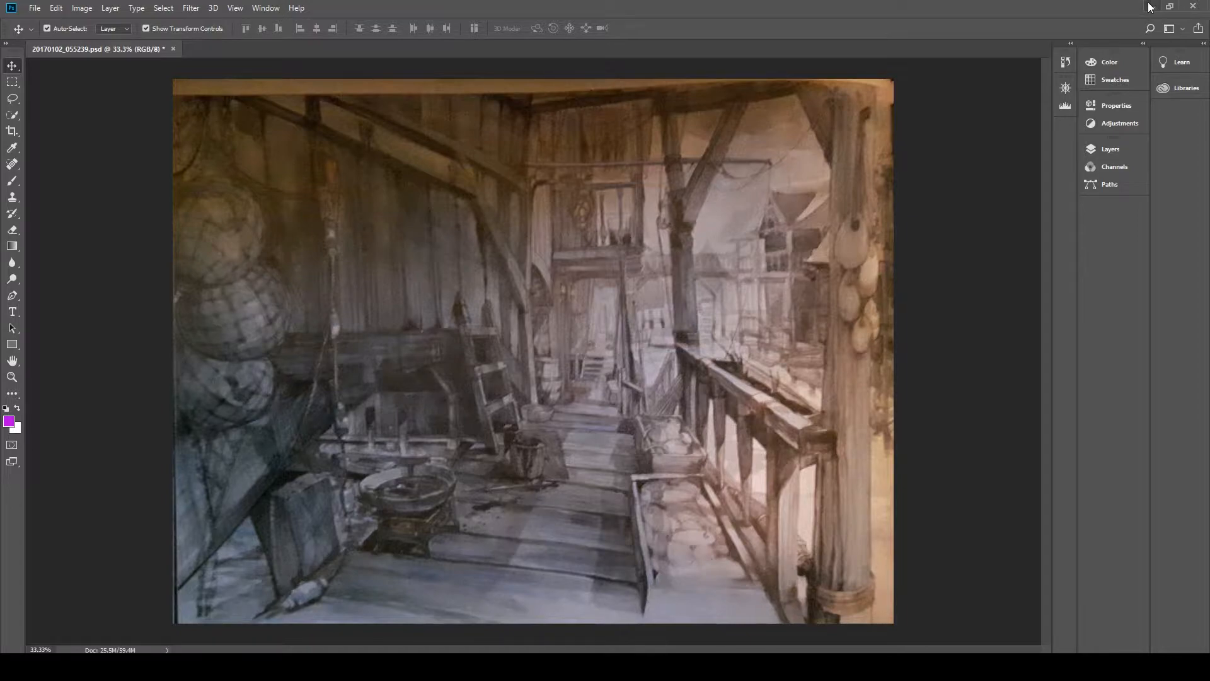
pyautogui.moveTo(1150, 7)
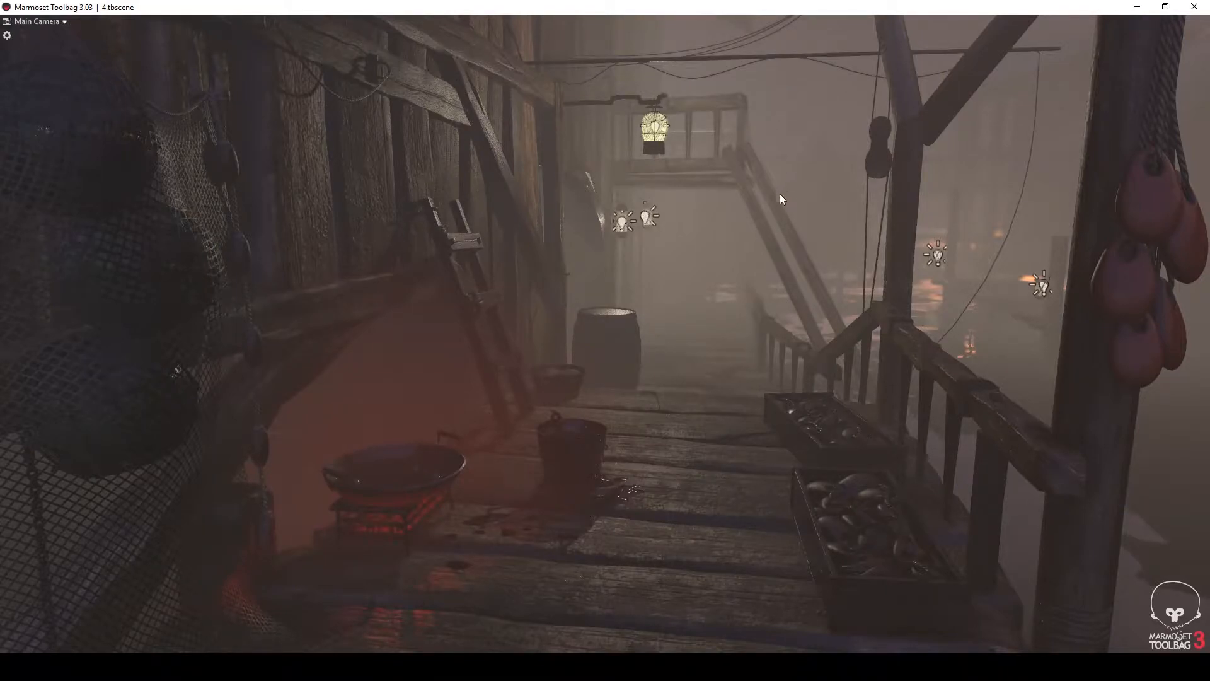
pyautogui.moveTo(676, 129)
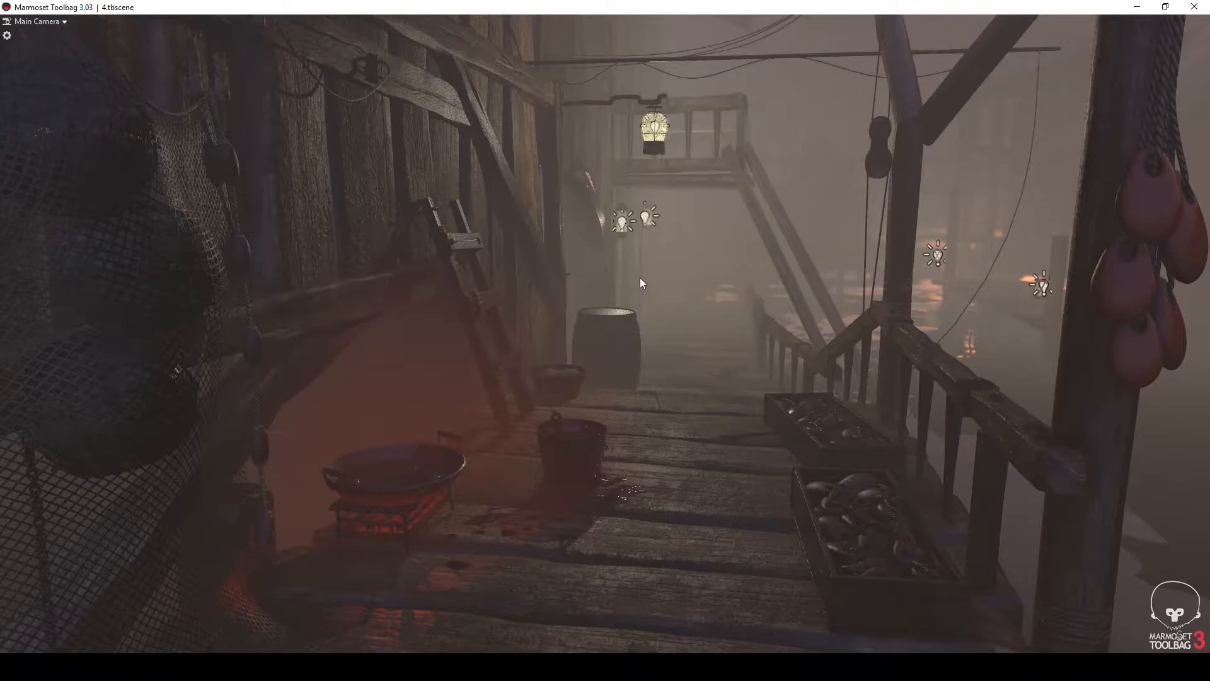
pyautogui.moveTo(806, 101)
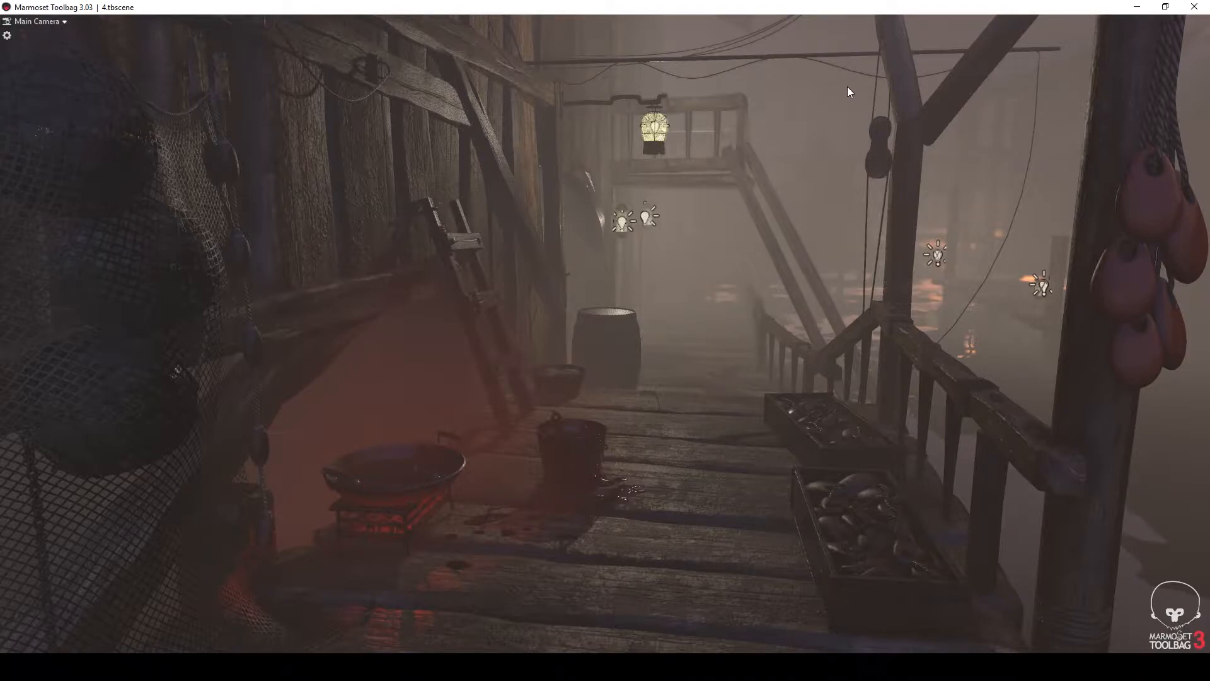
# - Switch the viewport to Camera 1 and orbit high above the foggy dock buildings
pyautogui.click(37, 22)
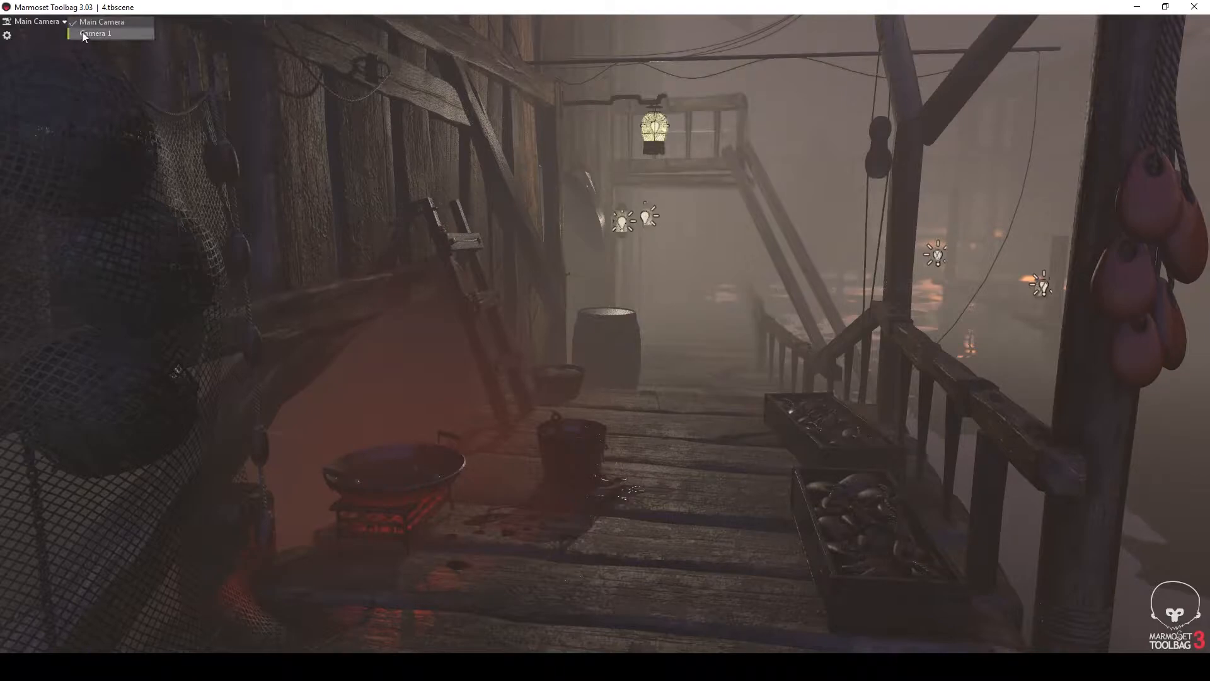
pyautogui.click(95, 33)
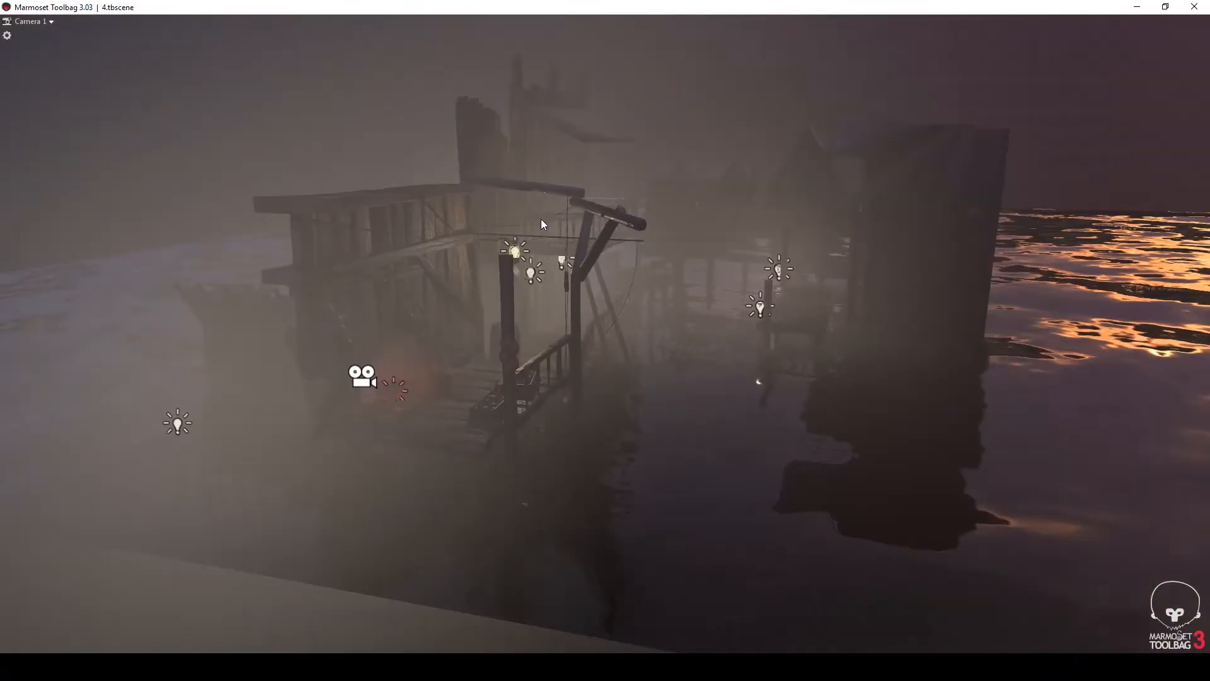
pyautogui.moveTo(540, 224); pyautogui.dragTo(466, 281)
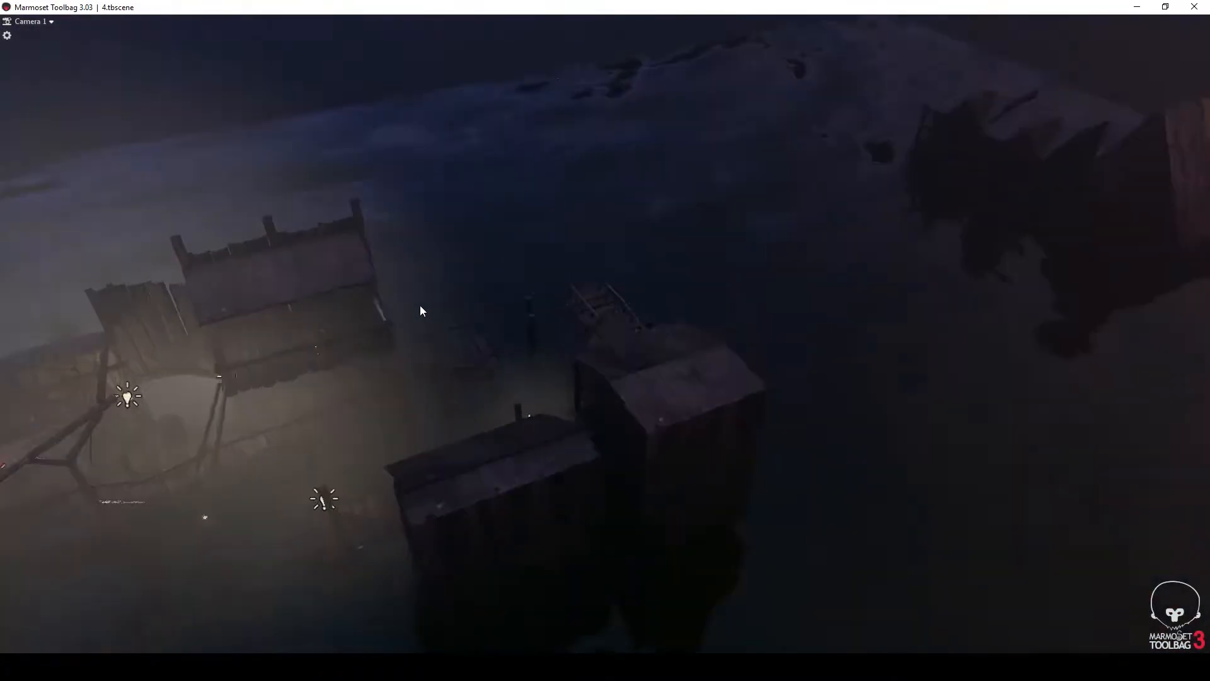
pyautogui.moveTo(421, 310); pyautogui.dragTo(518, 225)
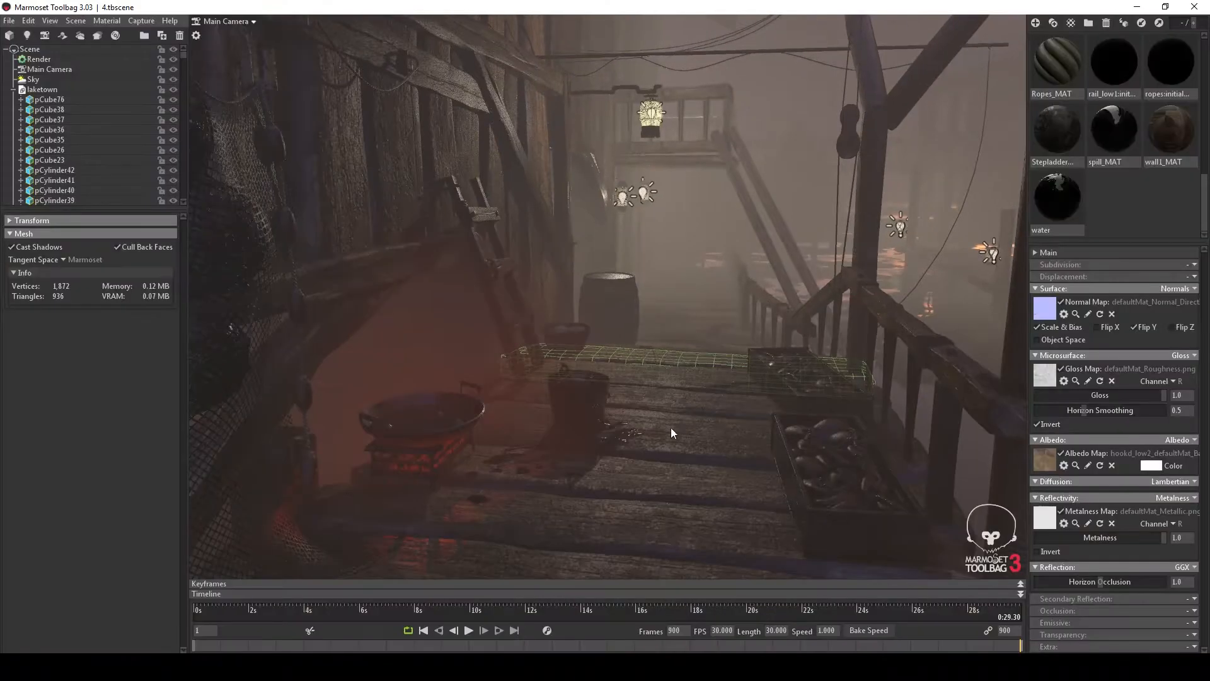
# - Enable the Wireframe overlay in the scene's Render settings
pyautogui.click(240, 612)
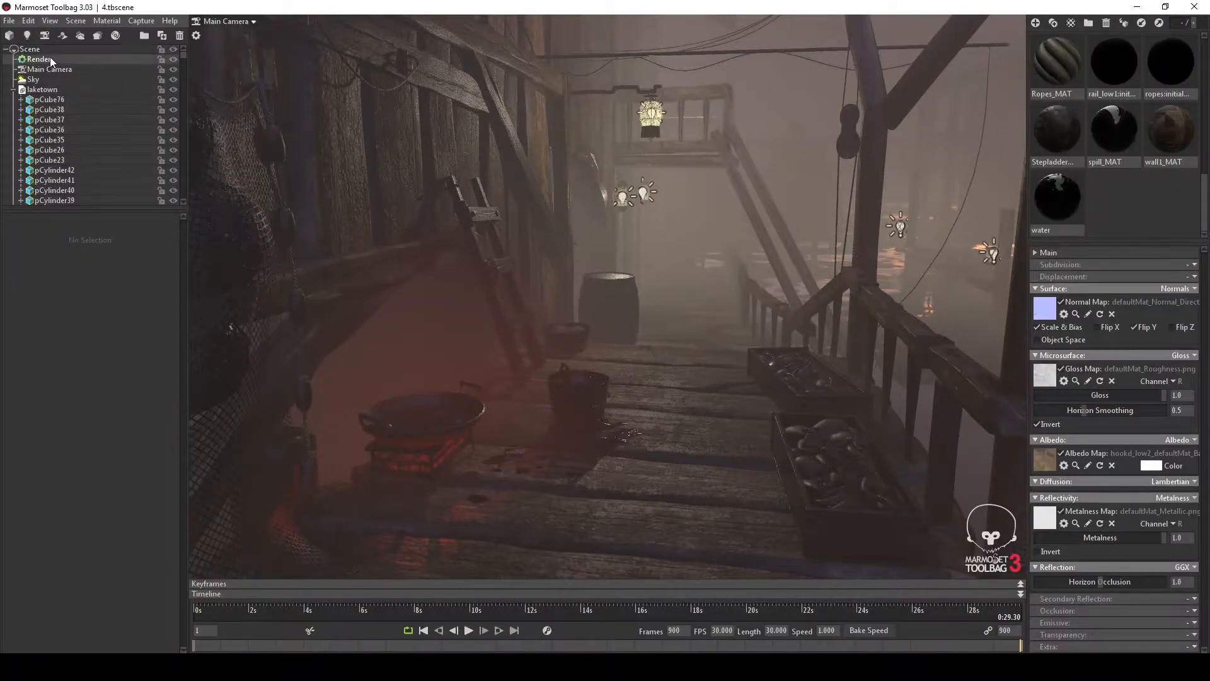
pyautogui.click(33, 58)
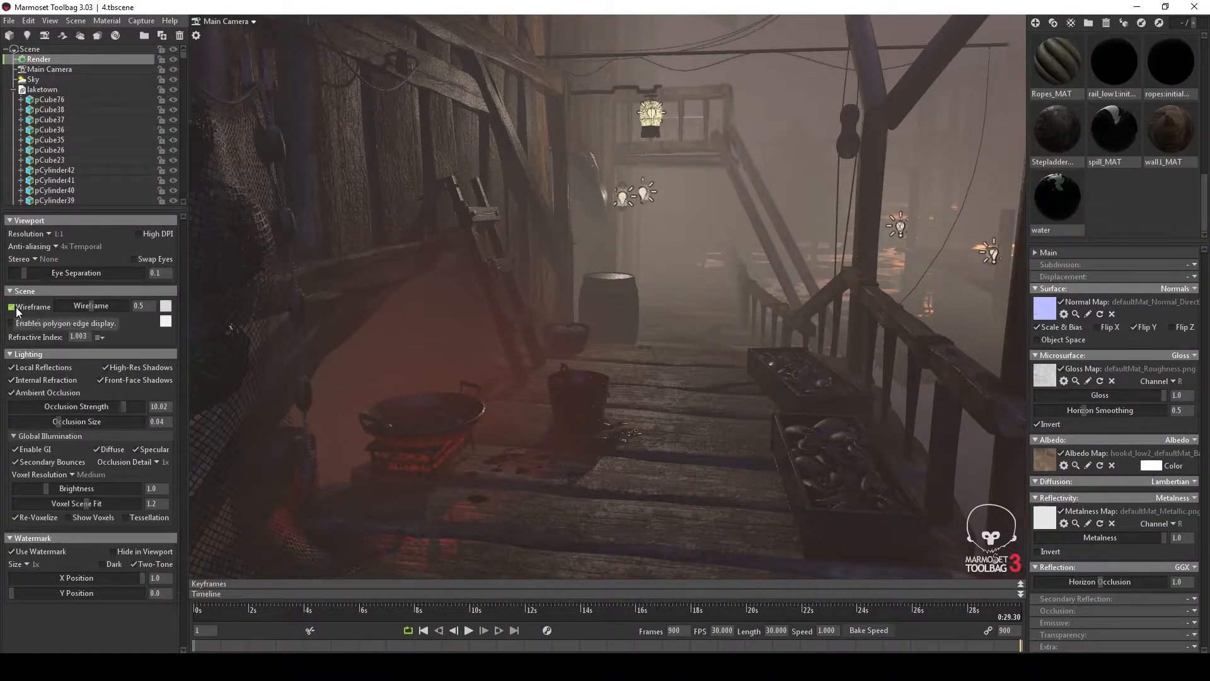
pyautogui.click(12, 306)
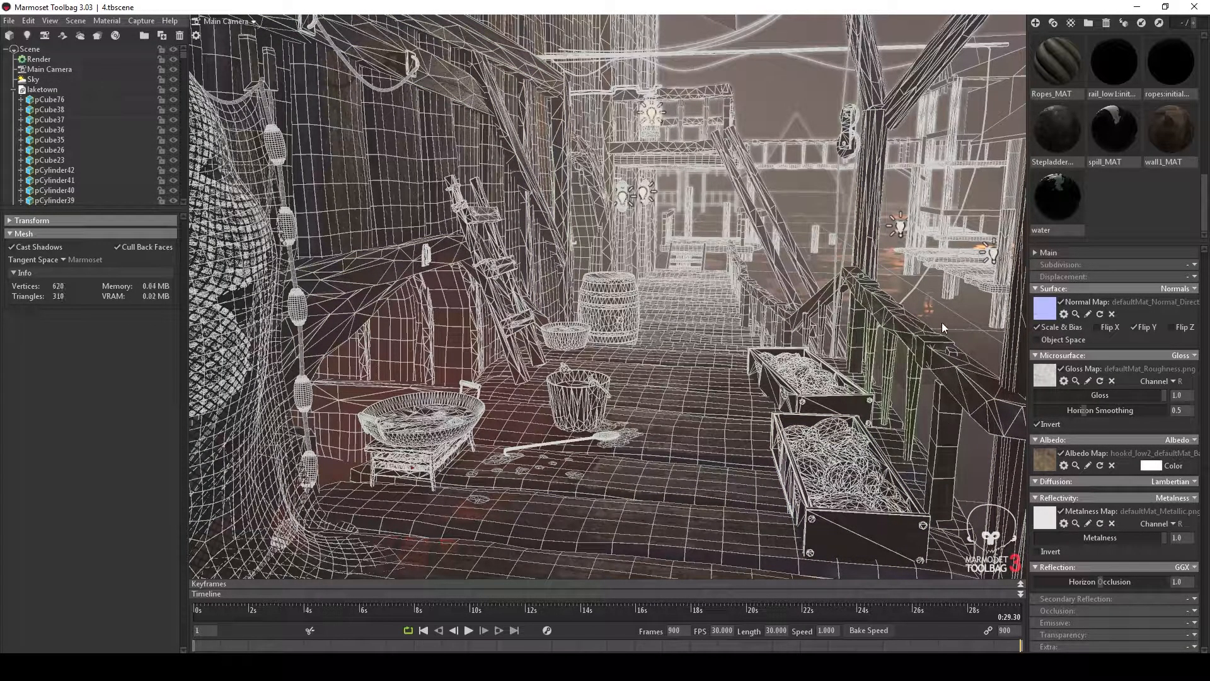
# - Disable the Wireframe overlay again in the scene's Render settings
pyautogui.press('F11')
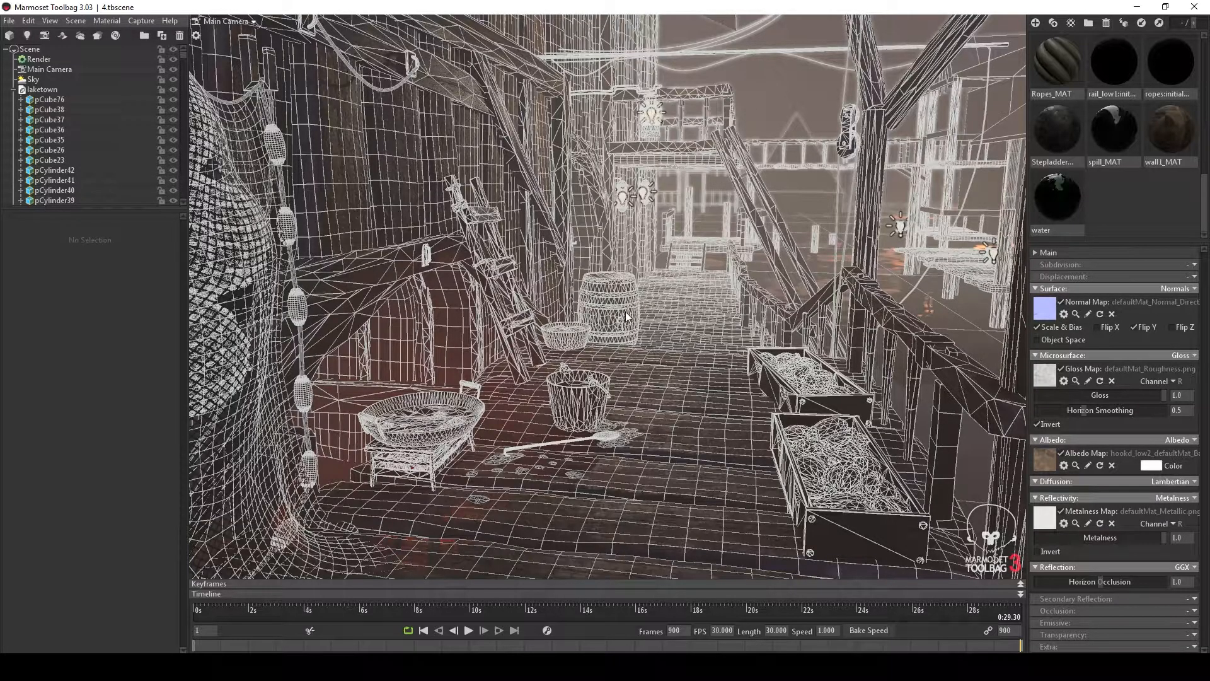
pyautogui.moveTo(781, 88)
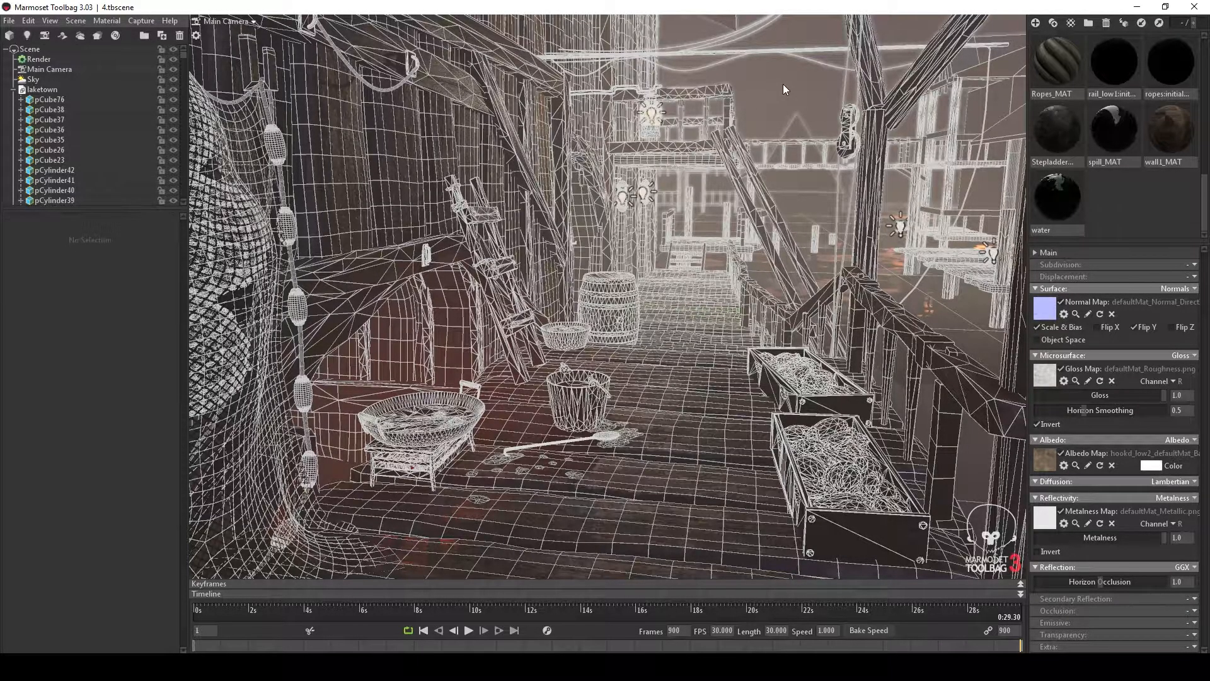
pyautogui.click(31, 58)
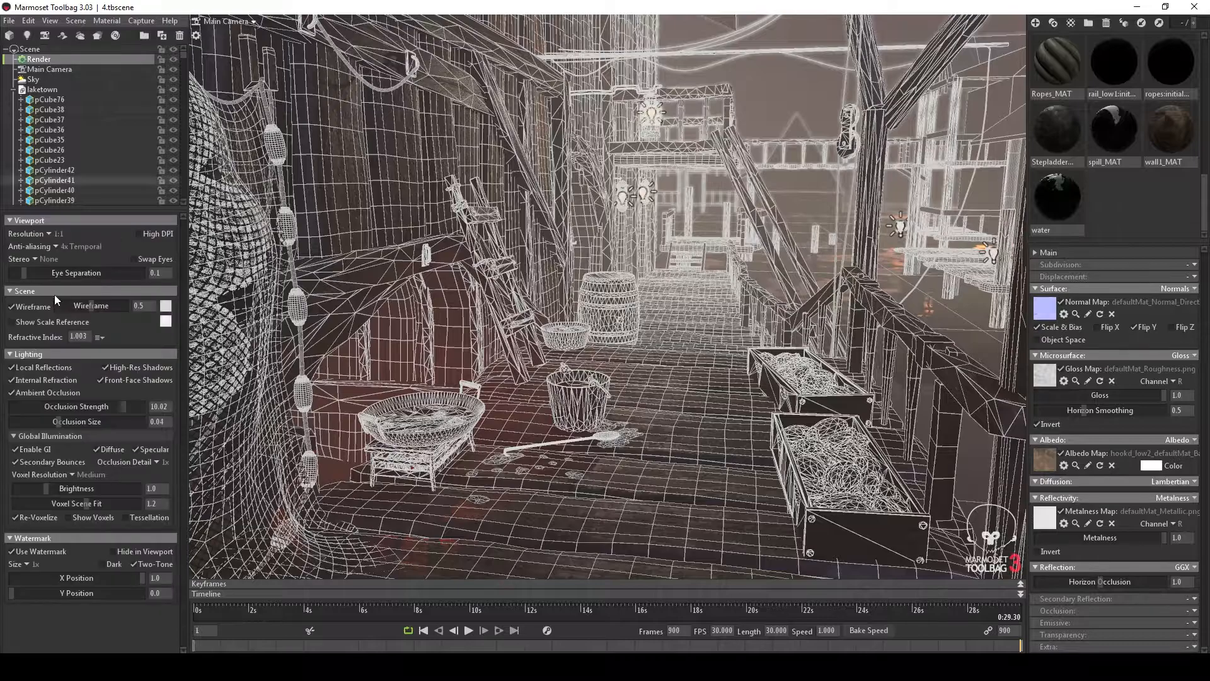
pyautogui.click(10, 307)
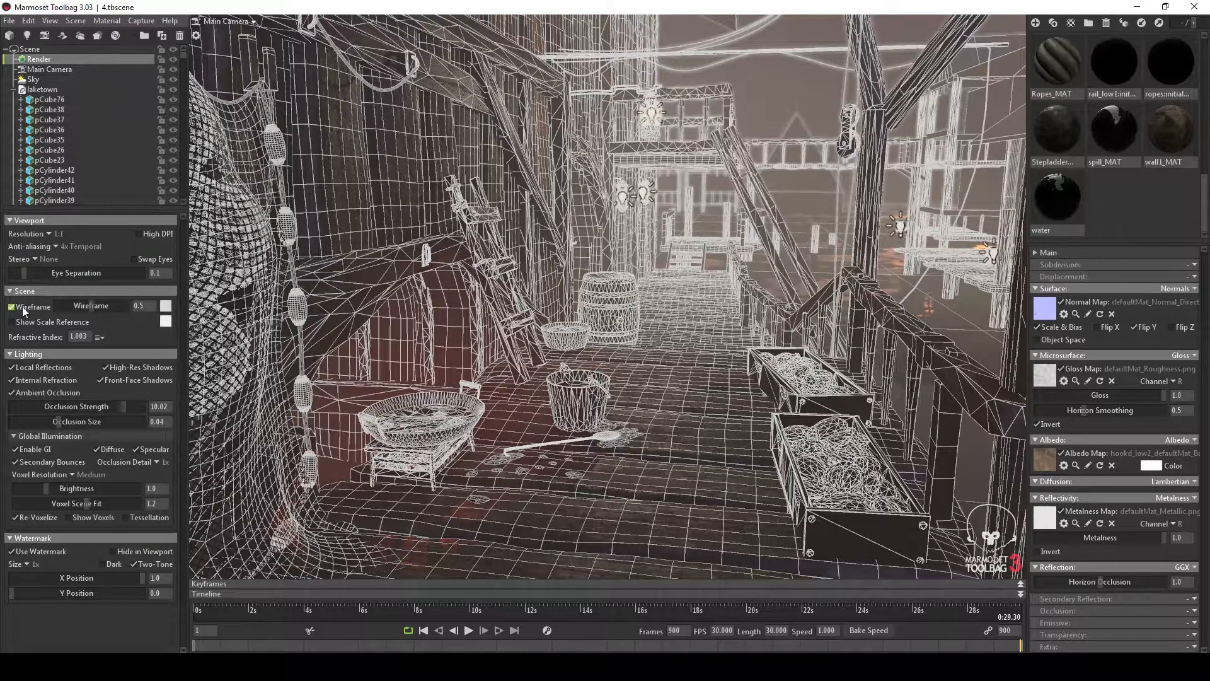
pyautogui.click(14, 305)
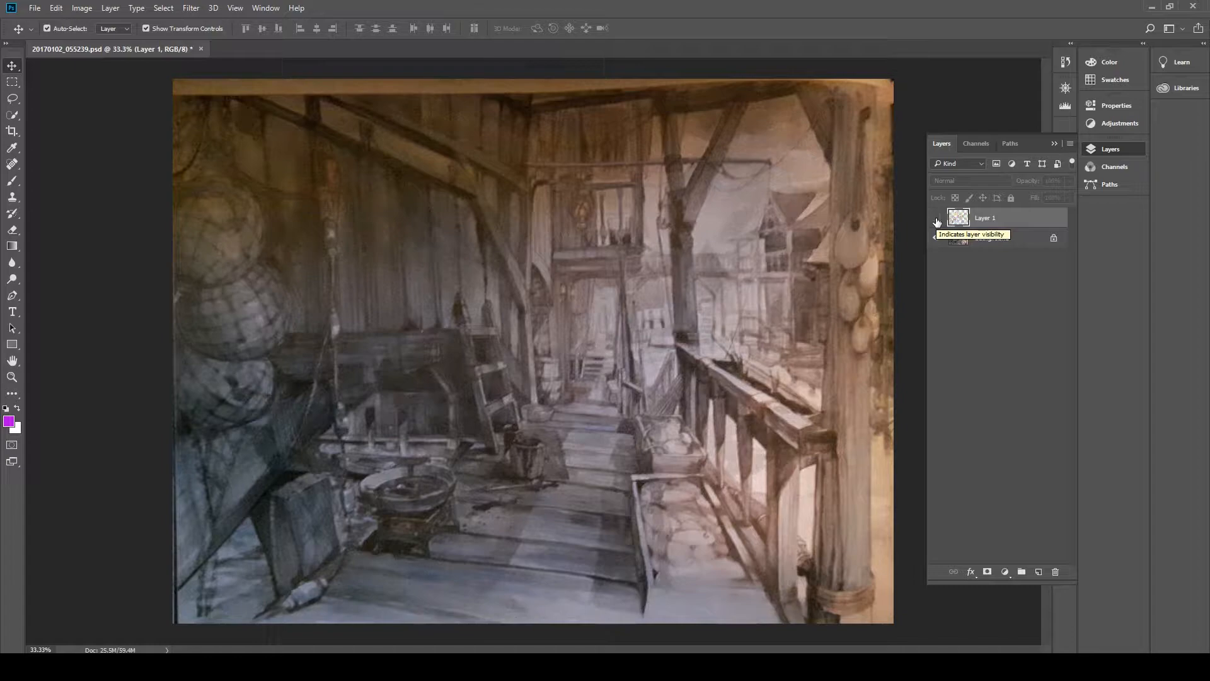
# - Toggle Layer 1's visibility to compare the colour blockout against the pencil sketch
pyautogui.click(938, 221)
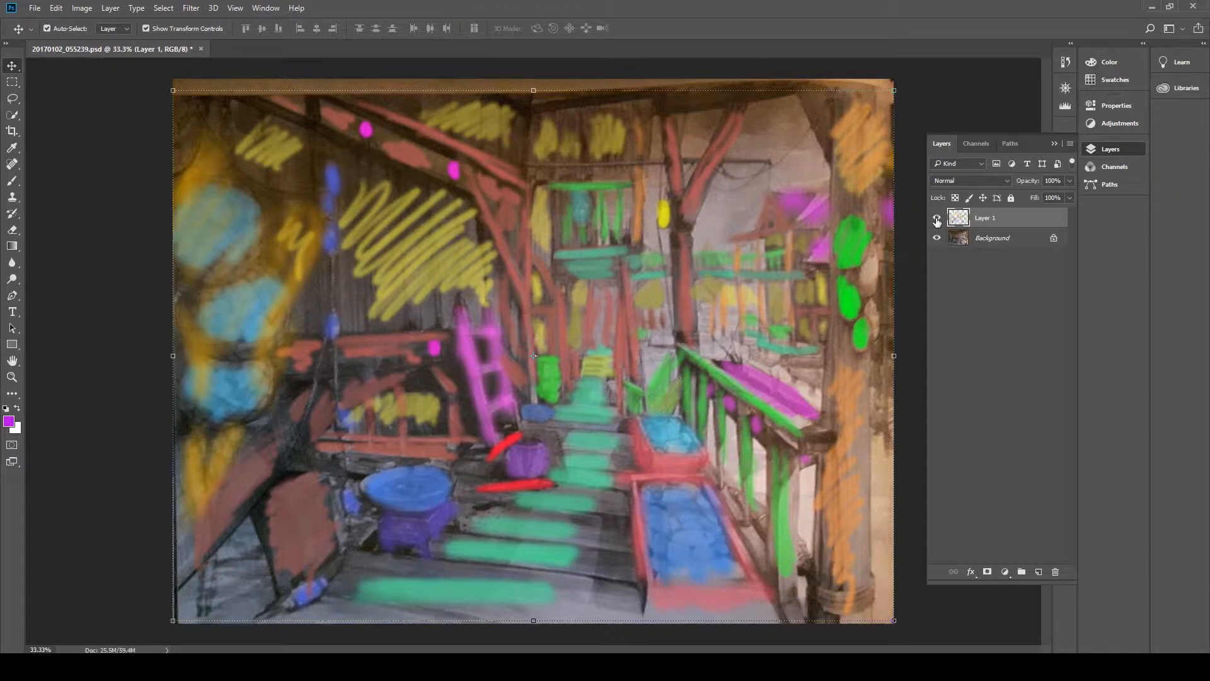
pyautogui.click(936, 216)
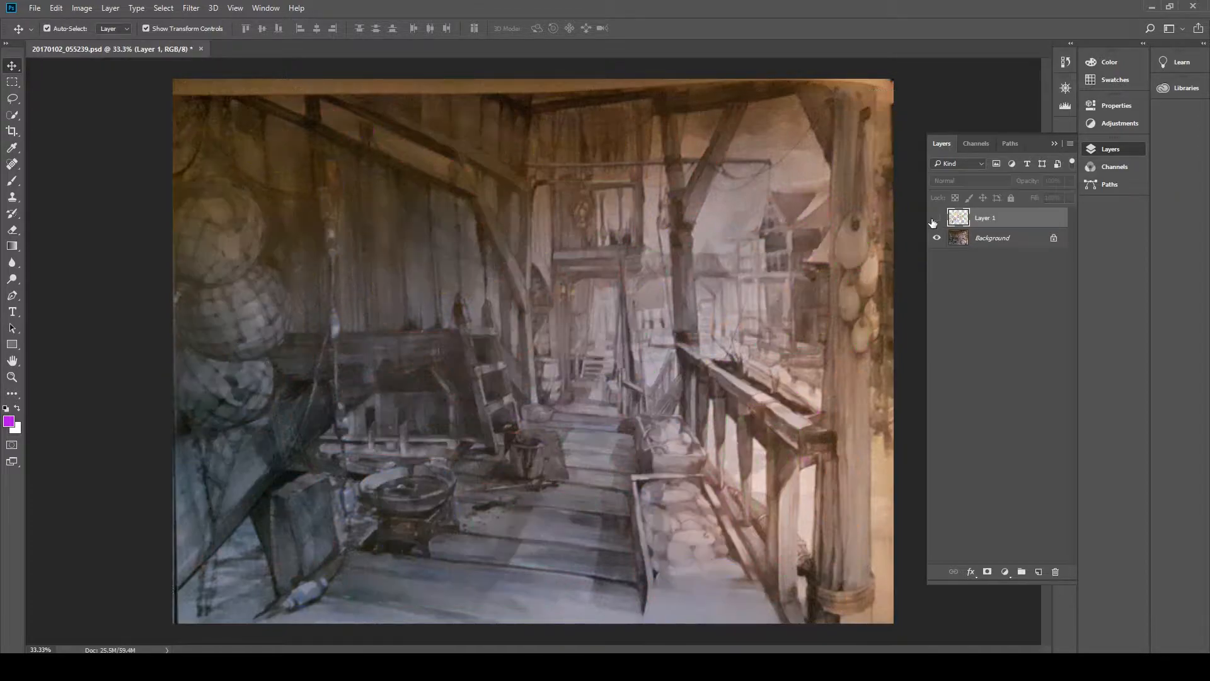
pyautogui.click(936, 222)
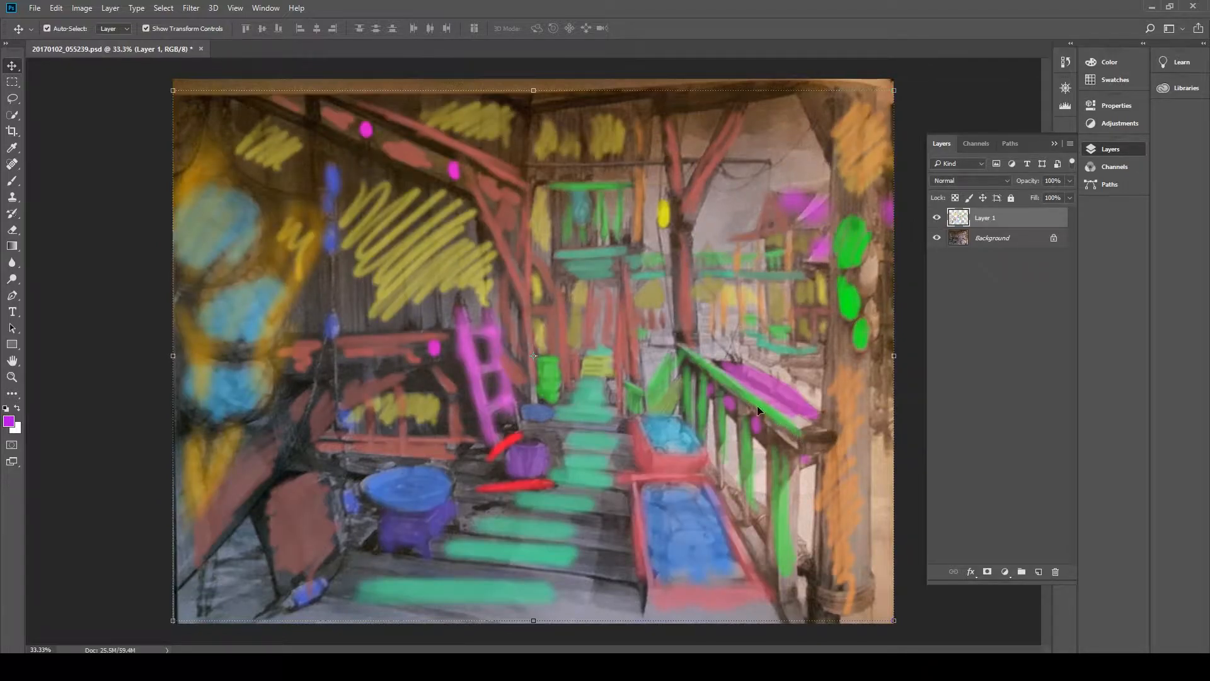
pyautogui.moveTo(673, 368)
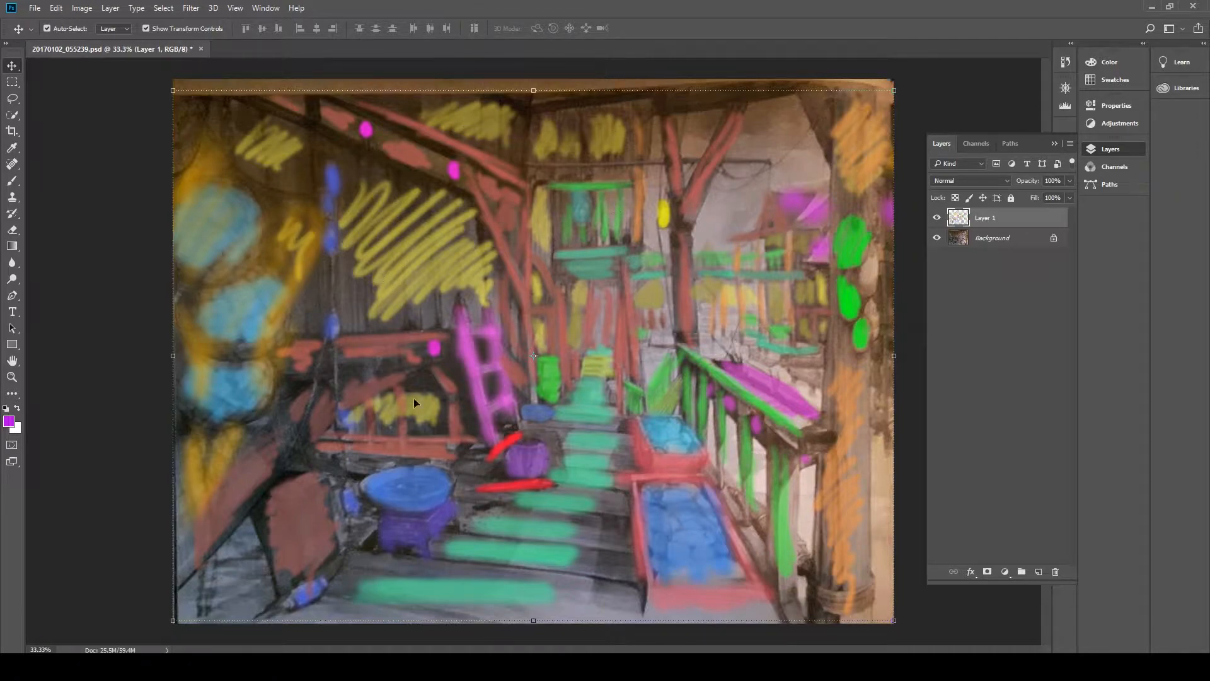
pyautogui.moveTo(618, 416)
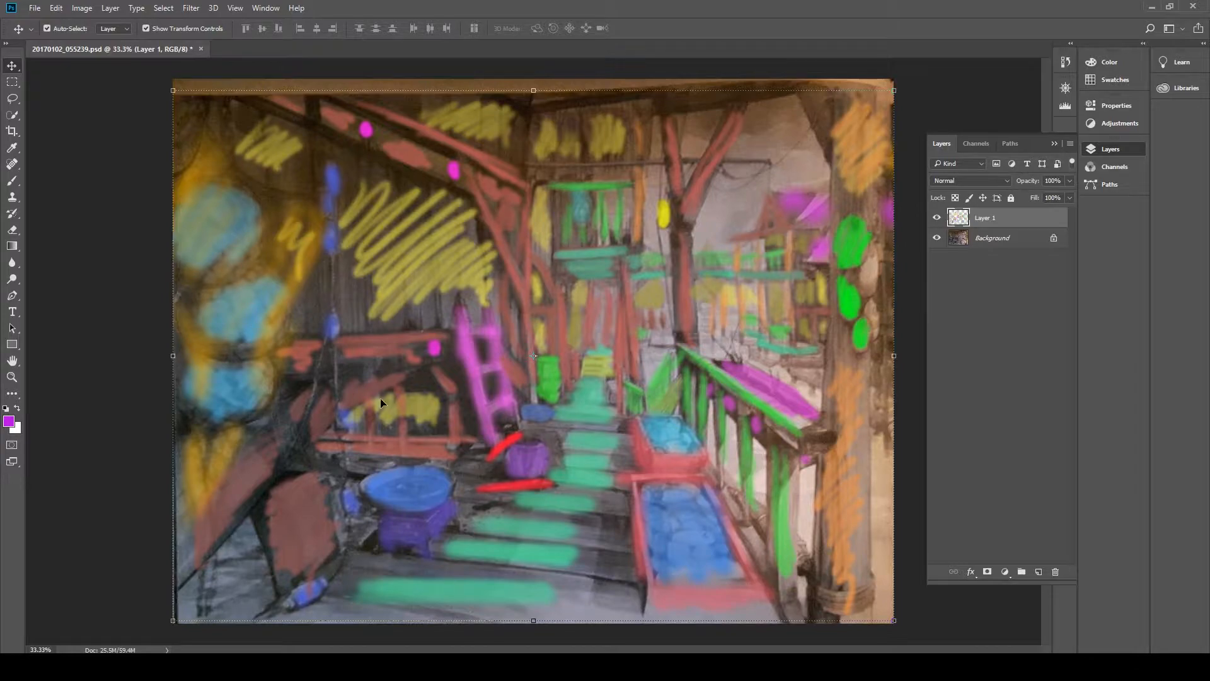
pyautogui.click(937, 217)
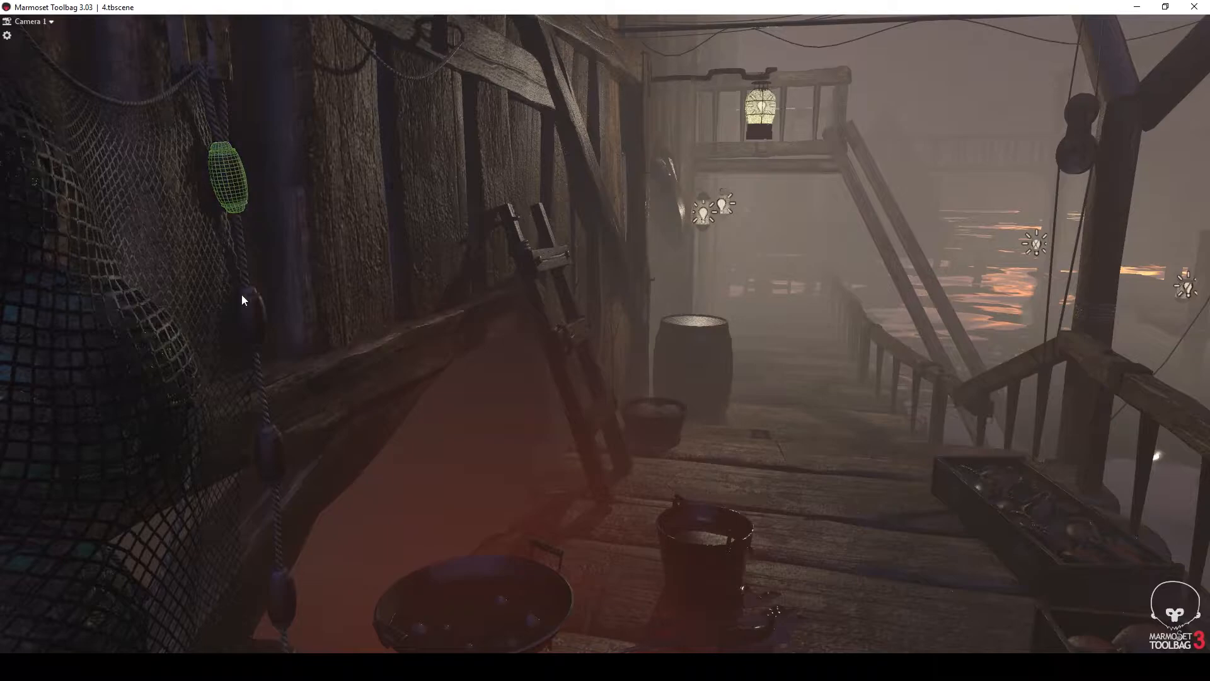
# - Fly Camera 1 down the net-covered dock wall and select a light by the railing
pyautogui.moveTo(230, 178); pyautogui.dragTo(270, 451)
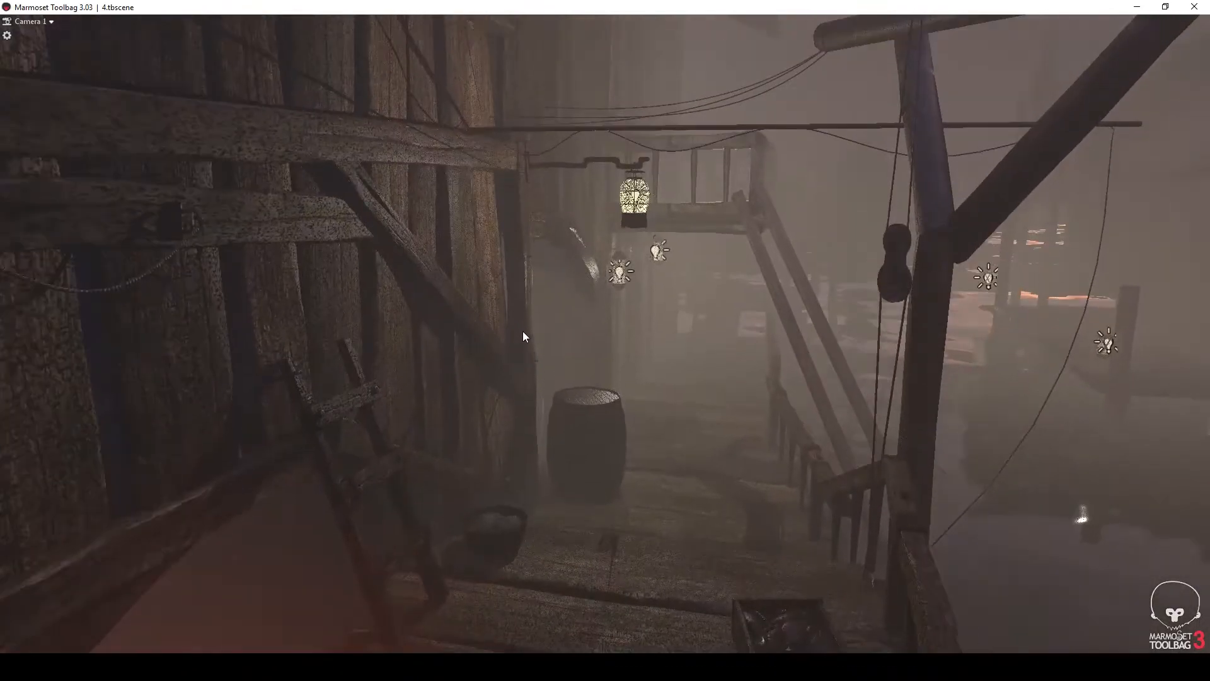
pyautogui.moveTo(523, 335); pyautogui.dragTo(537, 319)
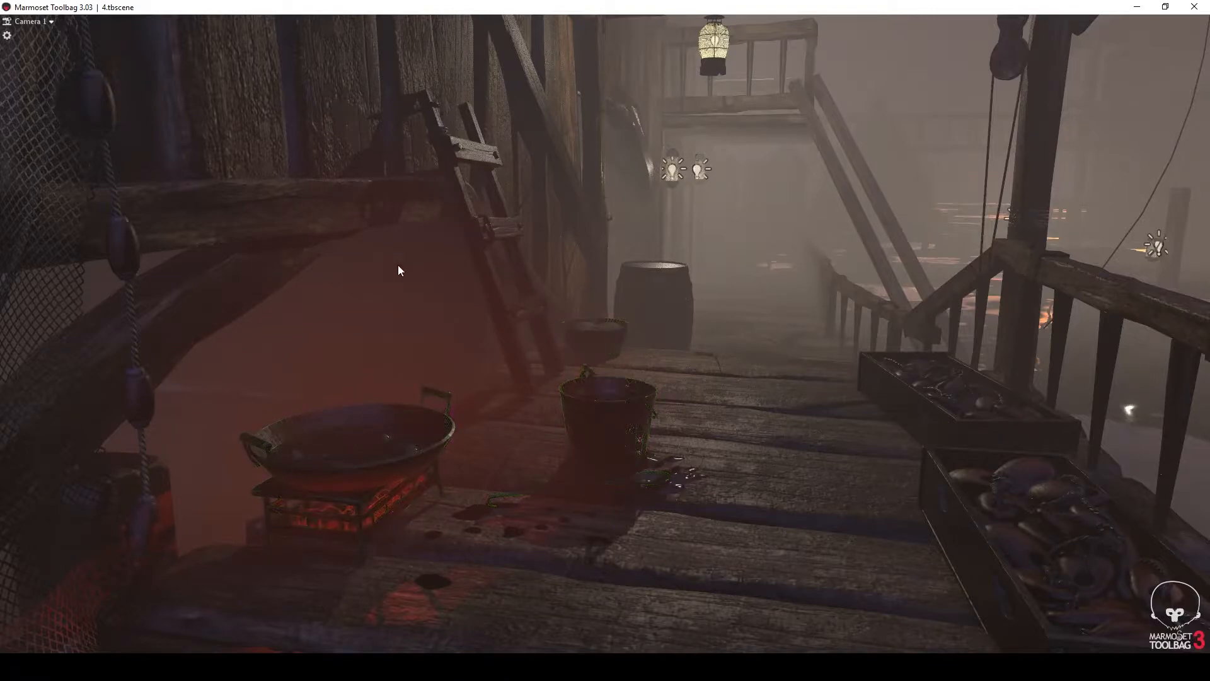
pyautogui.click(504, 315)
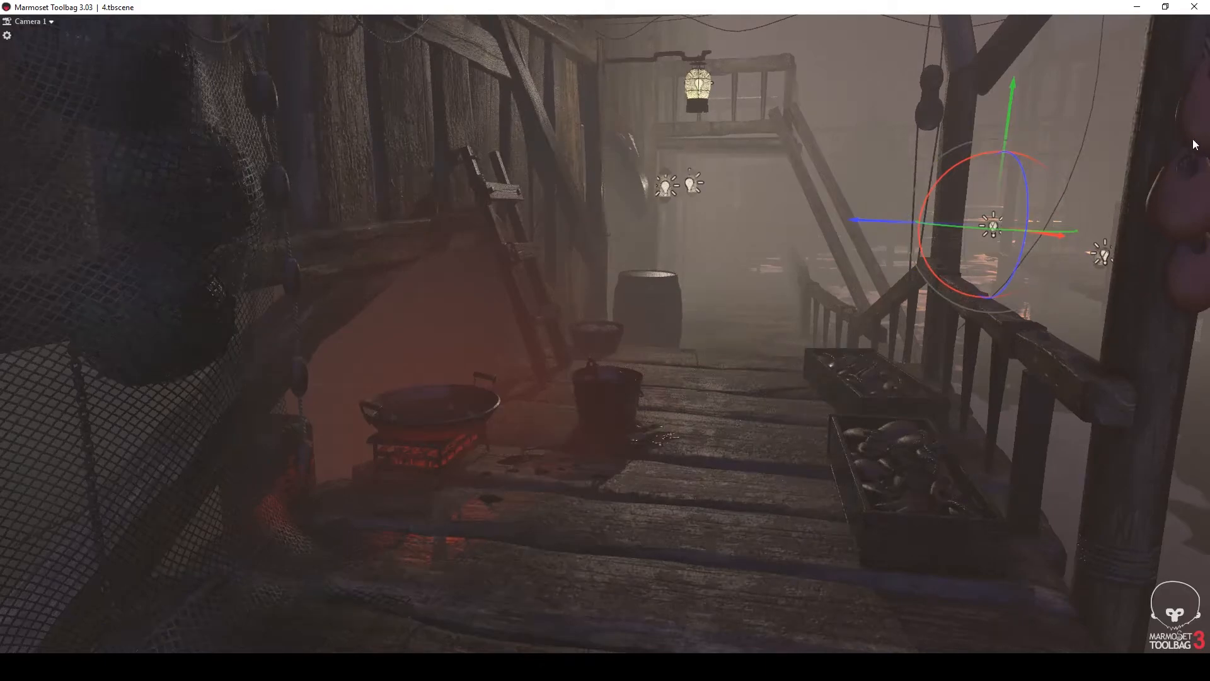
pyautogui.click(902, 503)
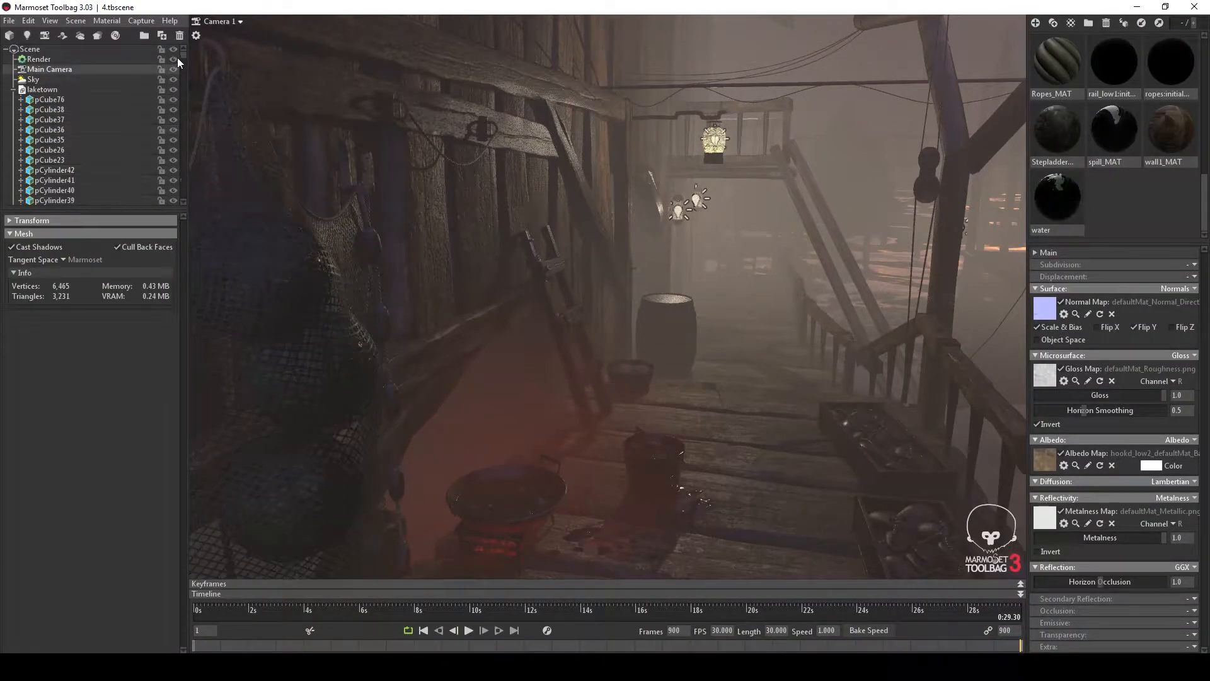
# - Scroll the Scene outliner down to the fishing tackle objects
pyautogui.scroll(-3)
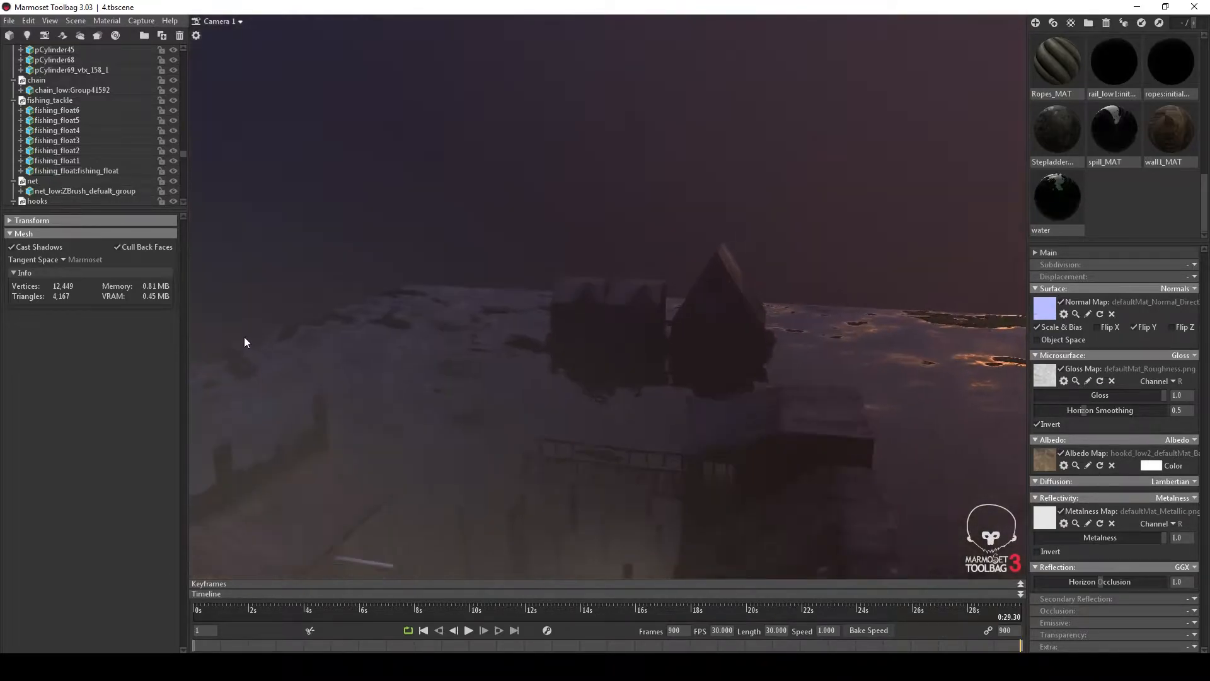
pyautogui.moveTo(247, 342); pyautogui.dragTo(702, 301)
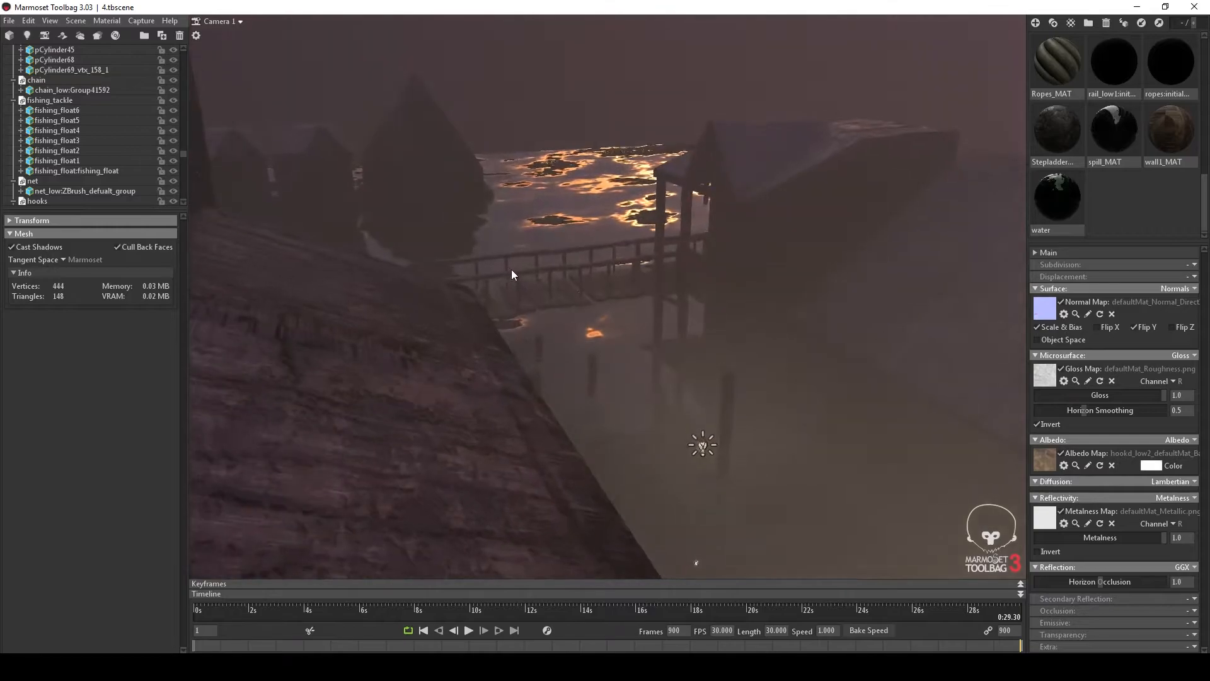
pyautogui.moveTo(513, 275); pyautogui.dragTo(491, 309)
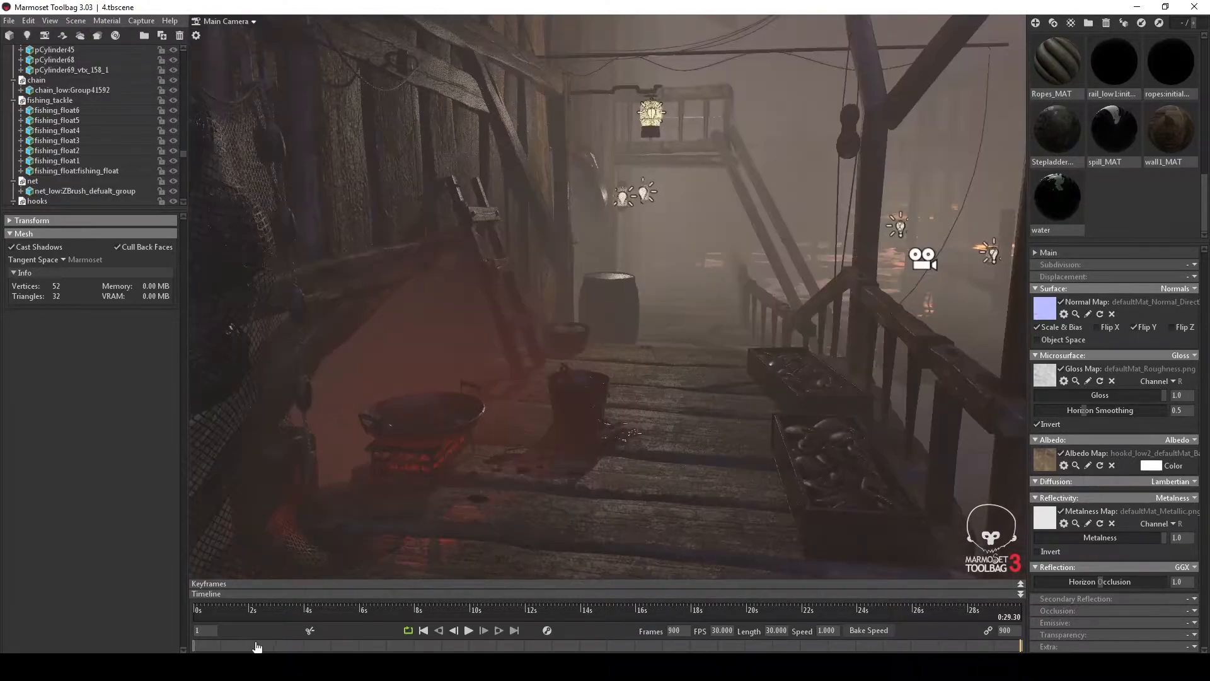
pyautogui.click(195, 610)
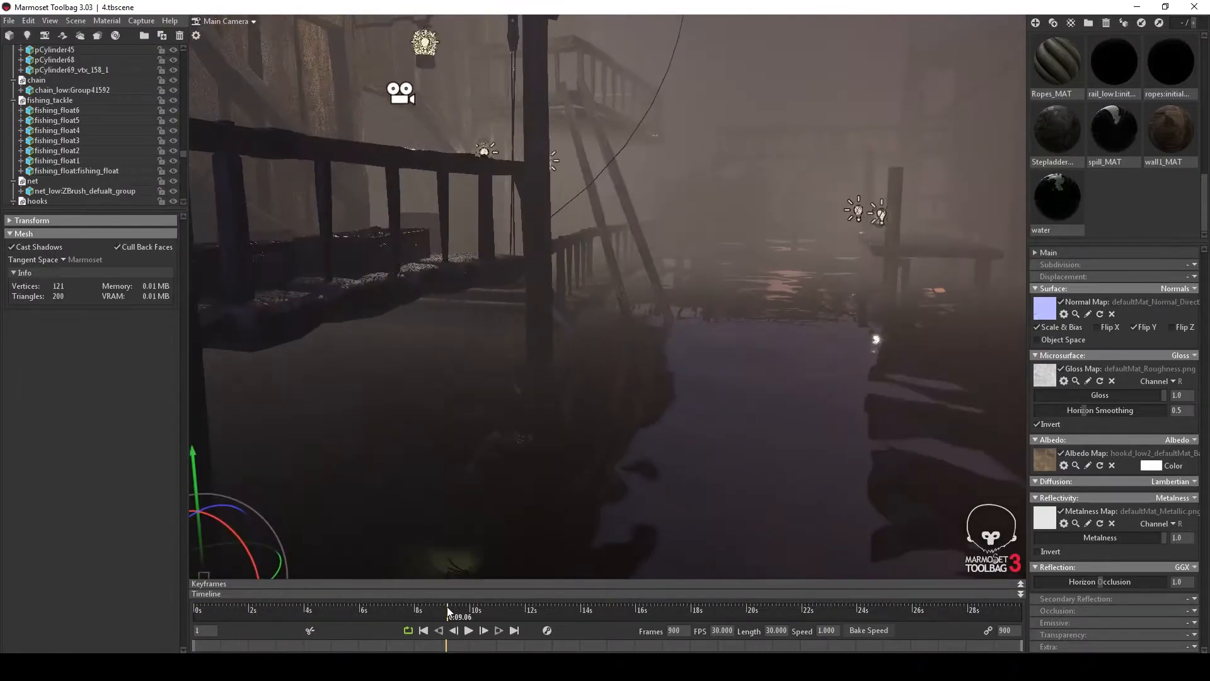
pyautogui.moveTo(447, 616); pyautogui.dragTo(919, 616)
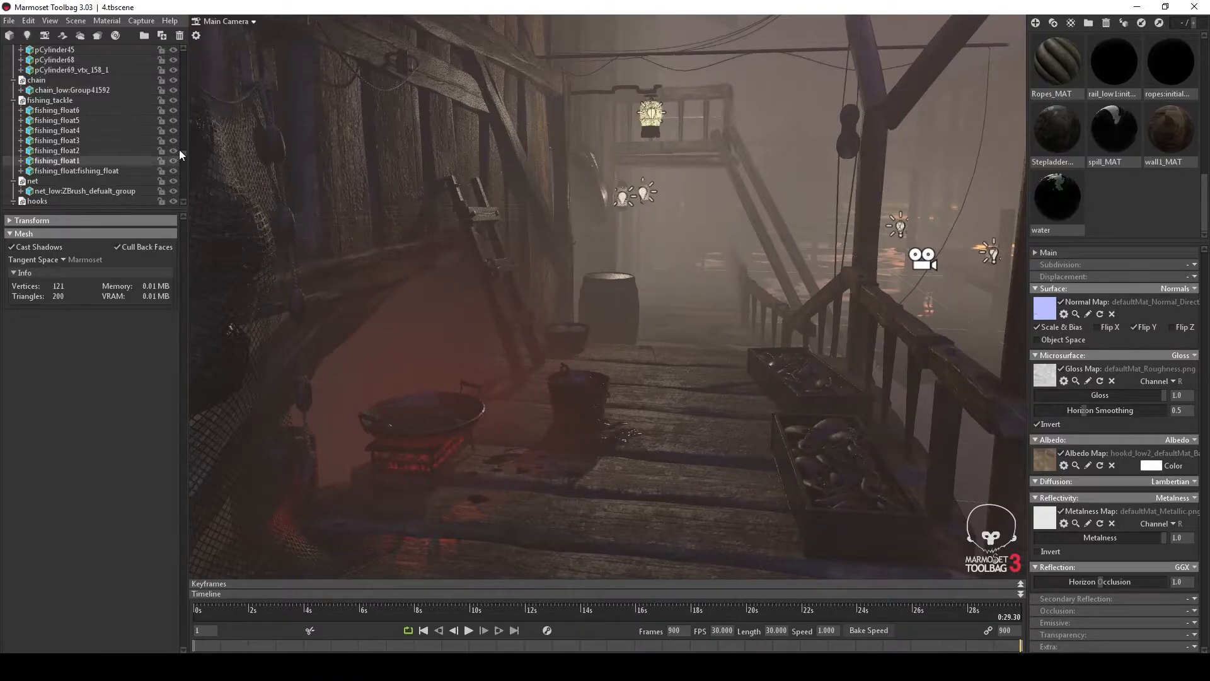
pyautogui.scroll(-3)
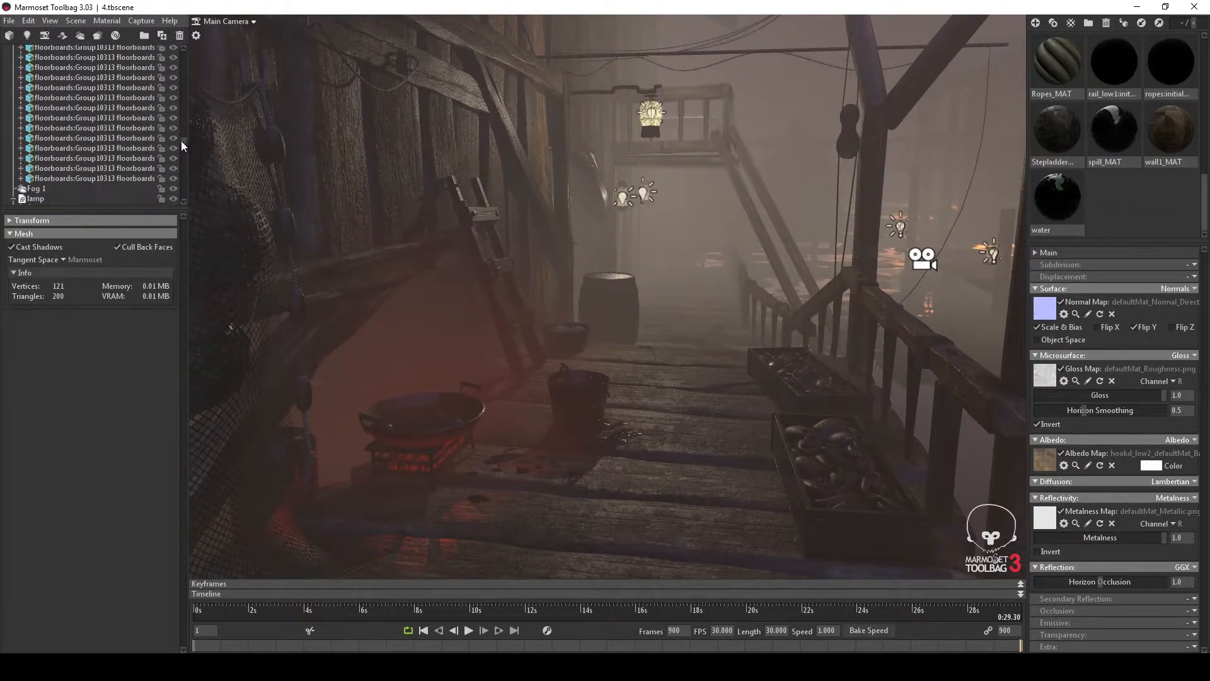
pyautogui.click(44, 153)
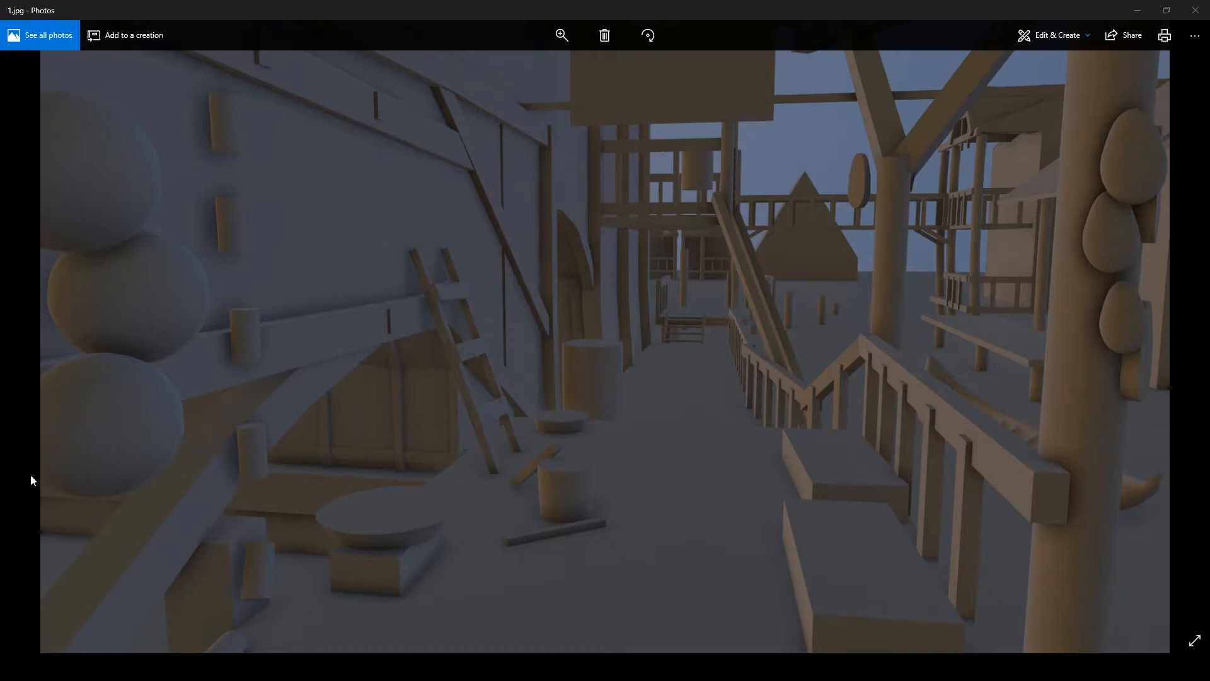
pyautogui.moveTo(74, 479)
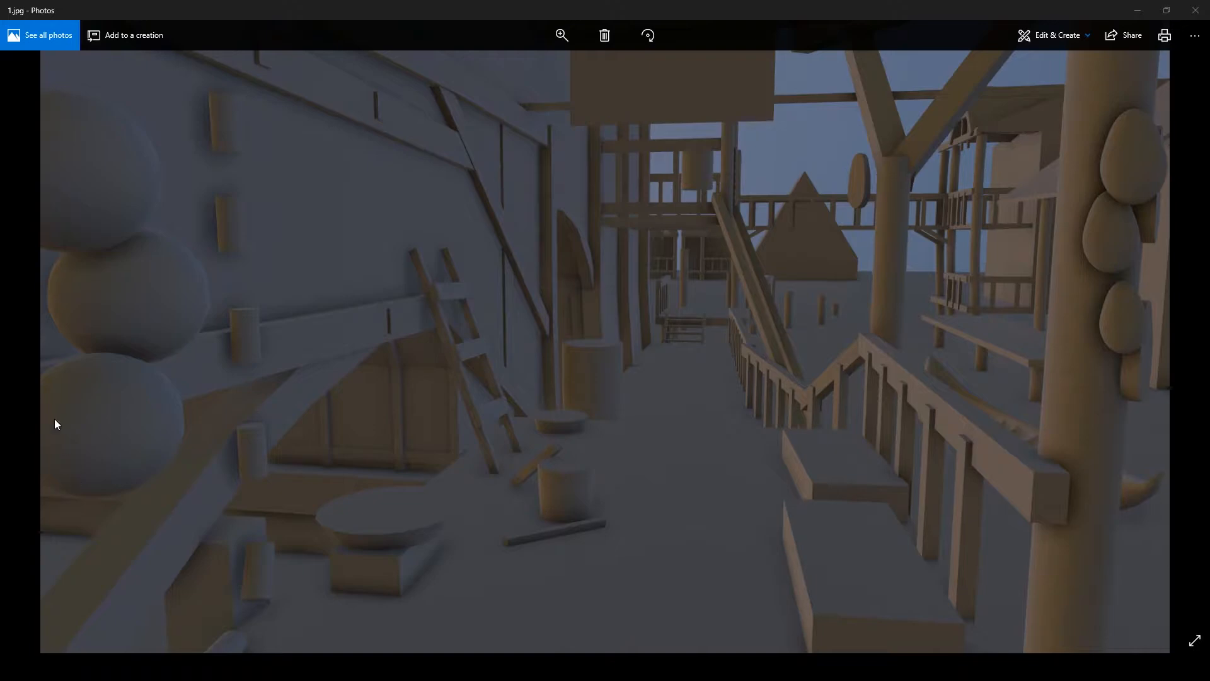
pyautogui.moveTo(1180, 339)
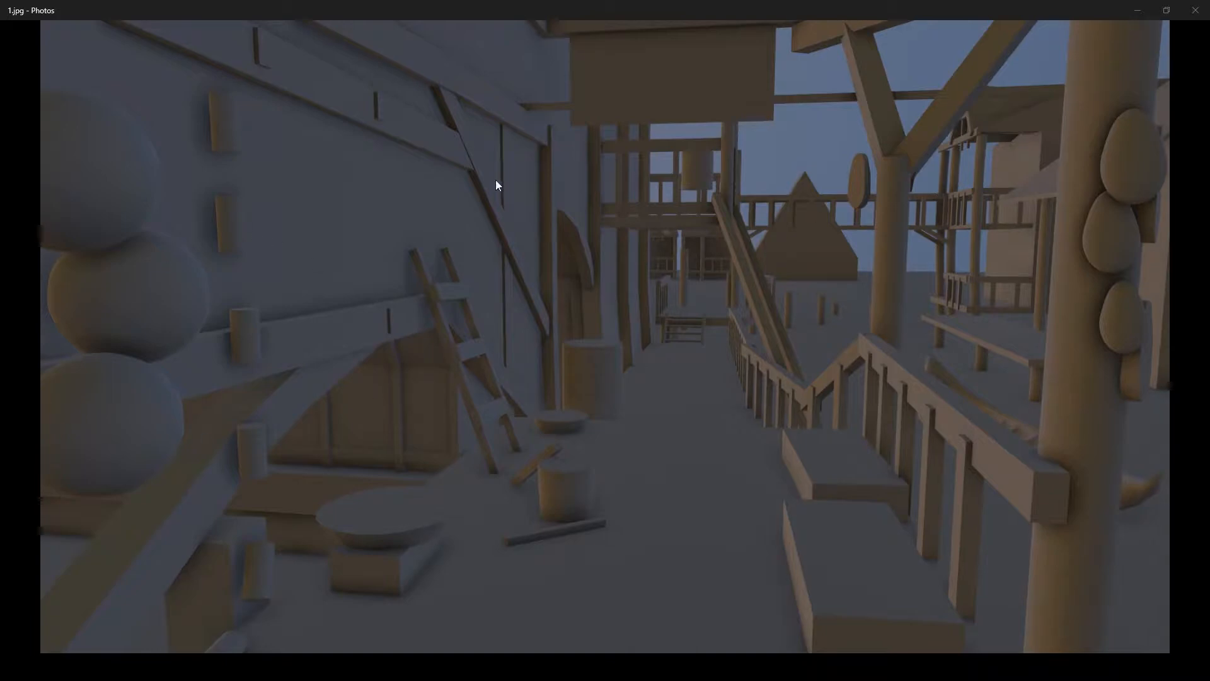
pyautogui.moveTo(1081, 172)
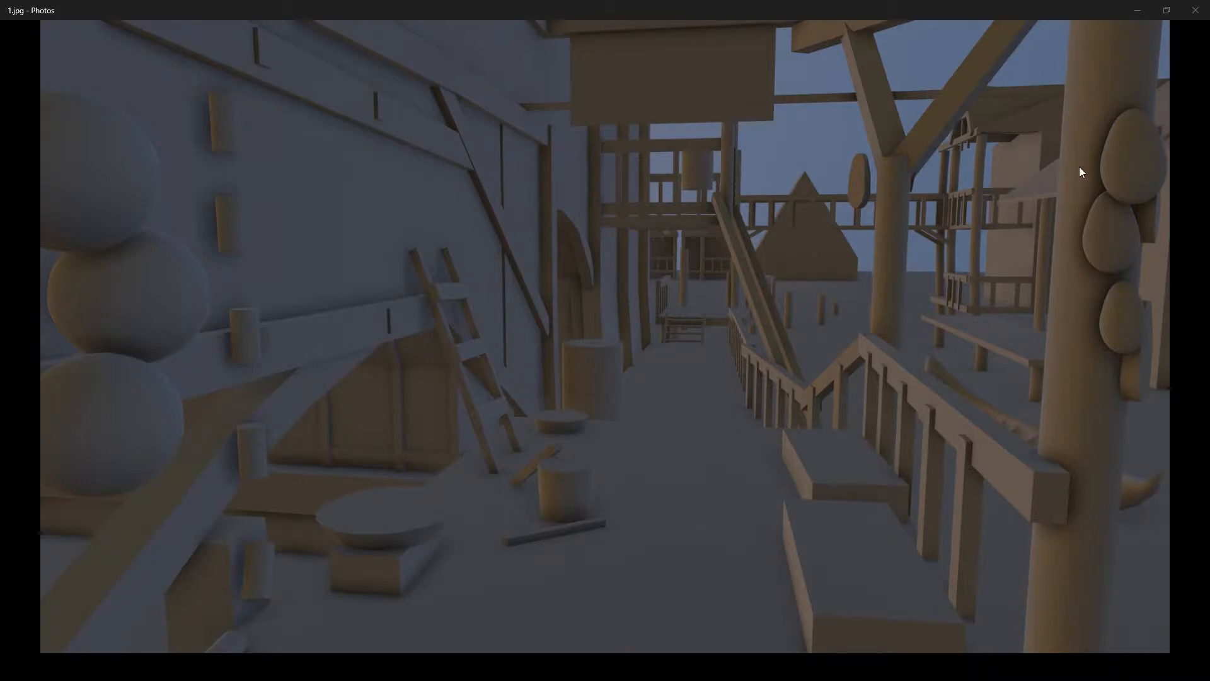
pyautogui.moveTo(741, 548)
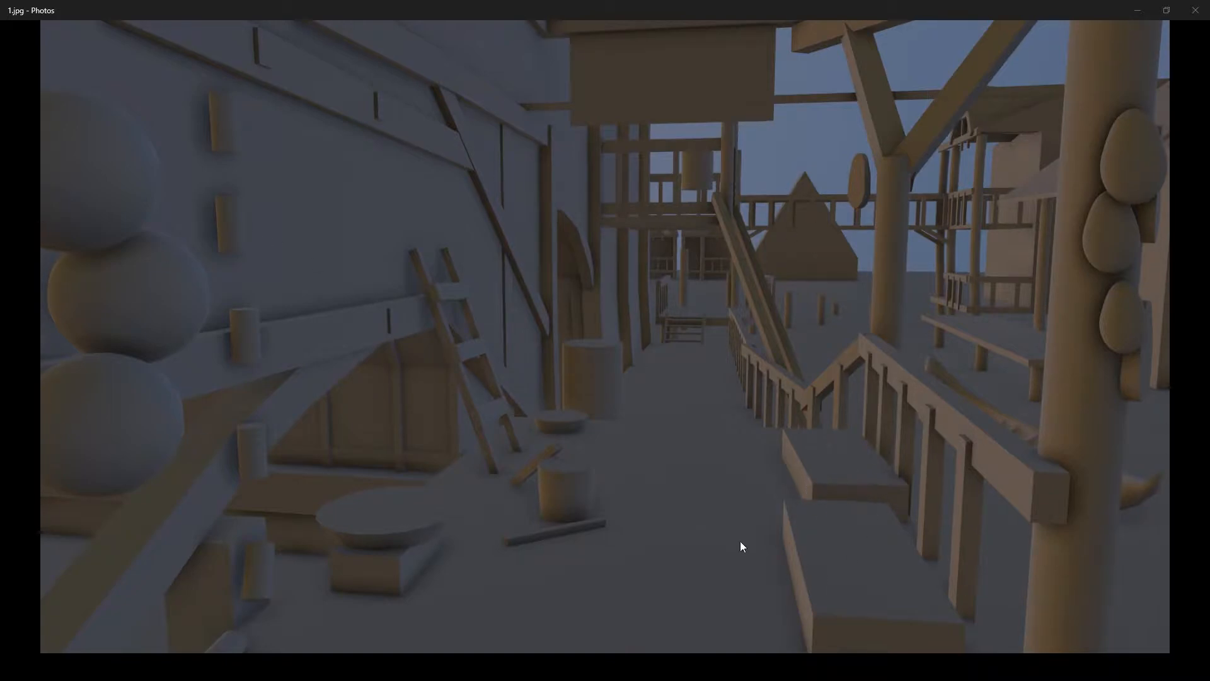
pyautogui.moveTo(1062, 290)
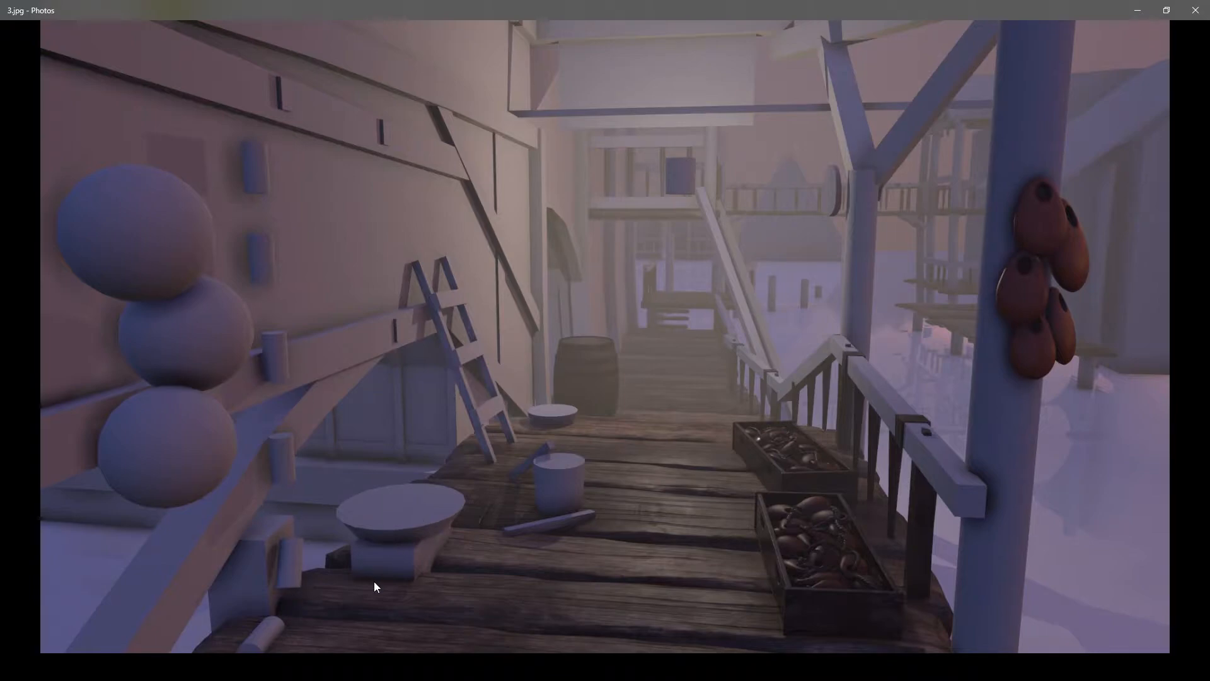
pyautogui.moveTo(306, 484)
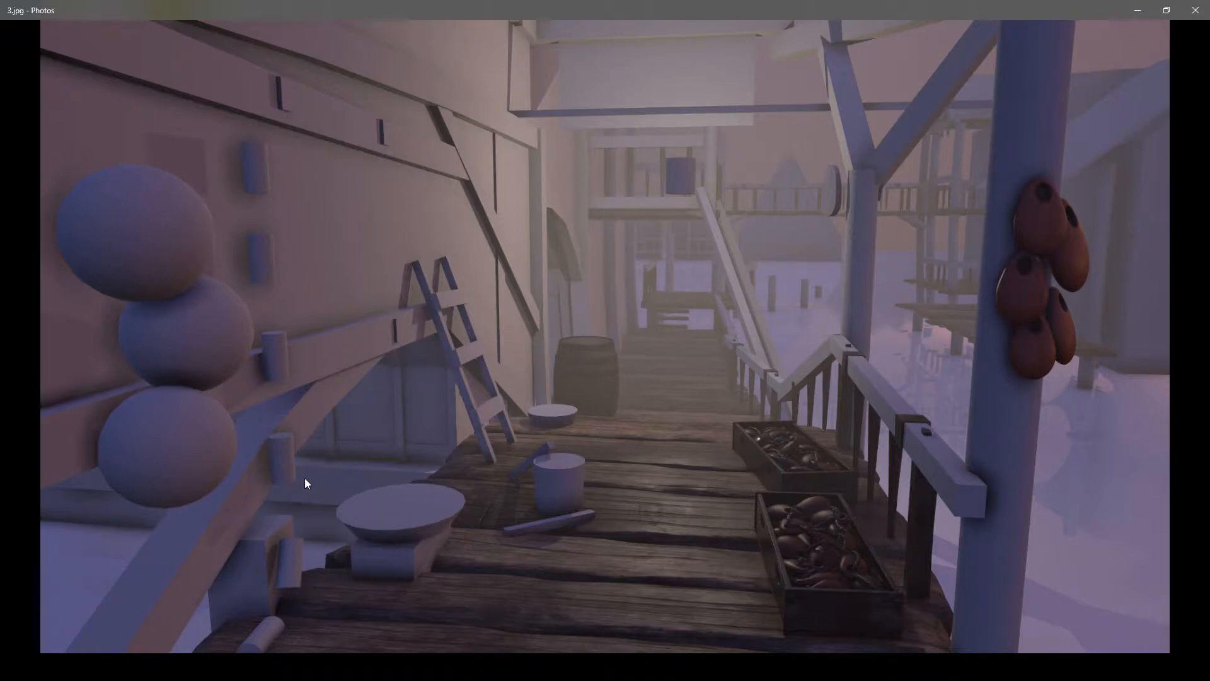
pyautogui.moveTo(1179, 338)
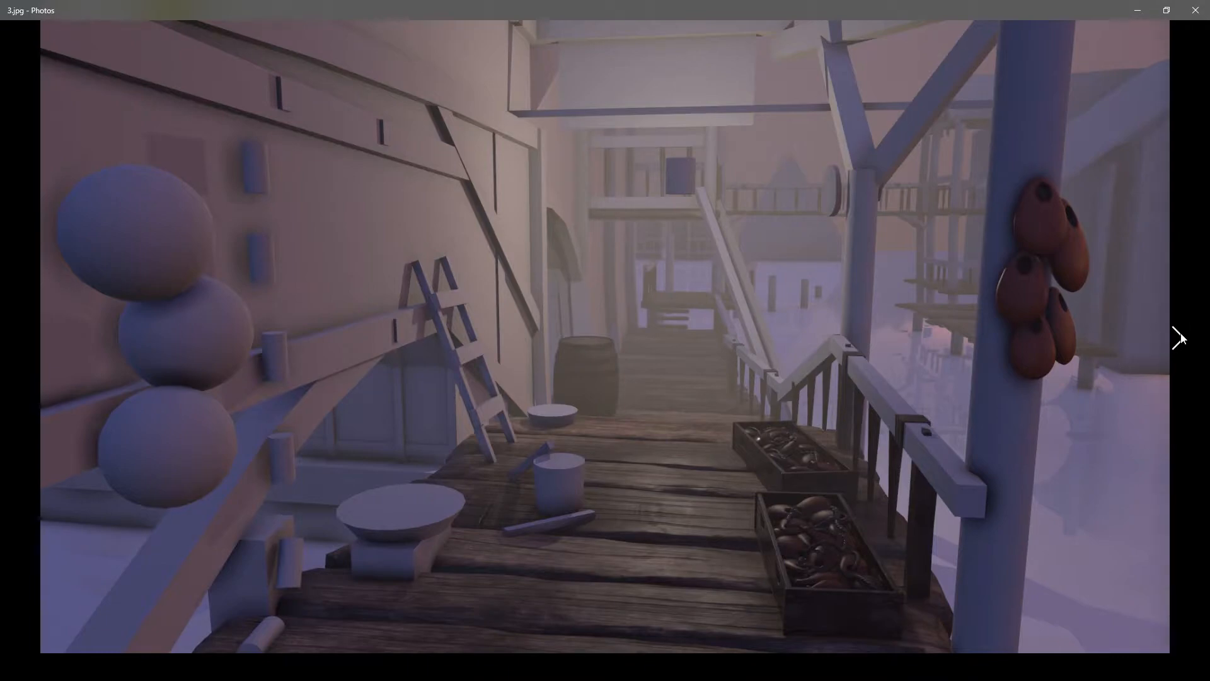
pyautogui.moveTo(1180, 337)
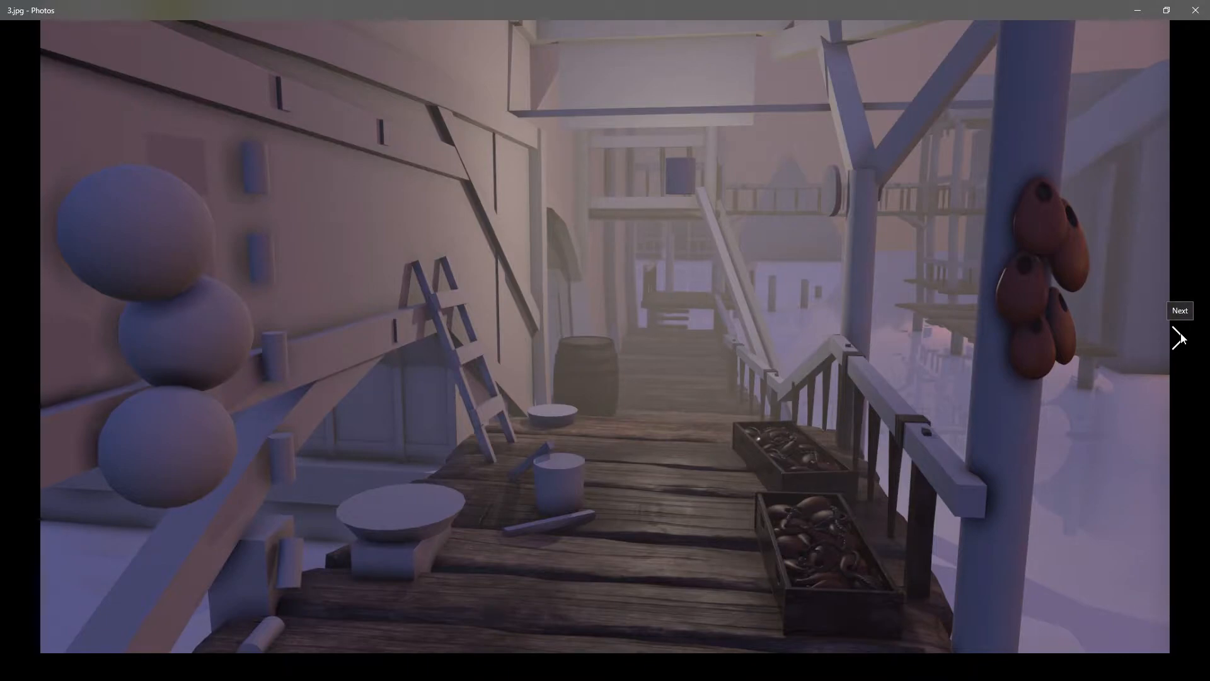
# - Step through the later dock progress renders up to the fully textured 12.jpg
pyautogui.click(1180, 338)
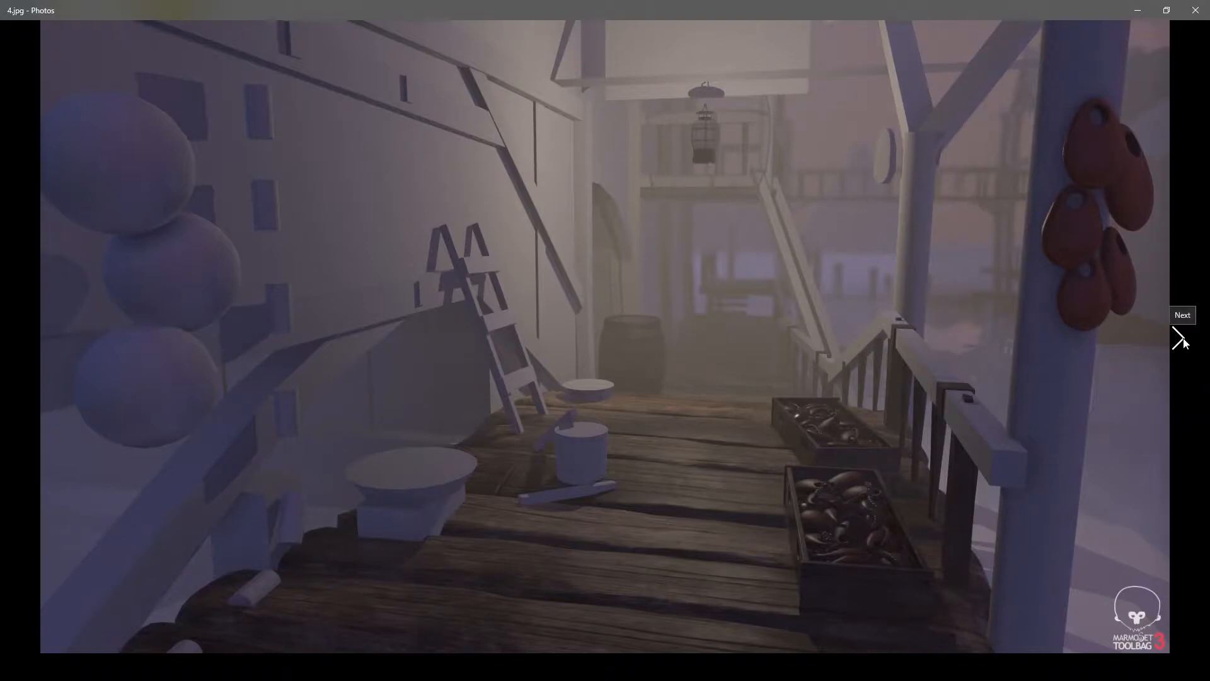
pyautogui.click(1177, 340)
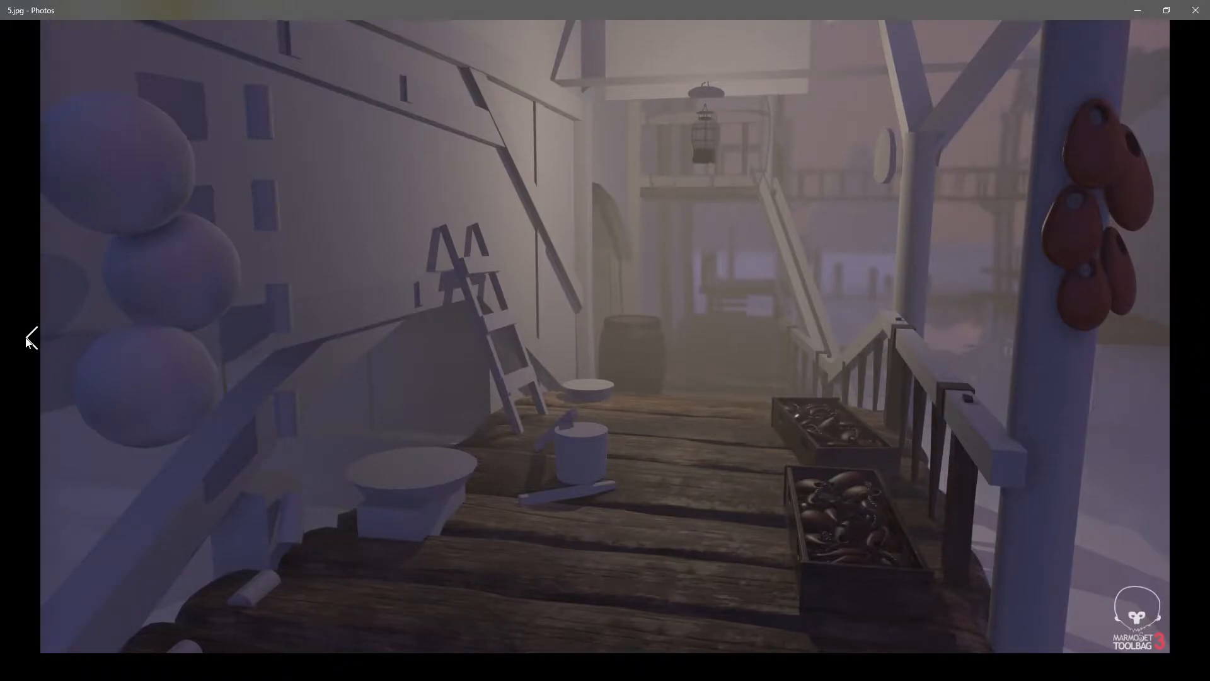
pyautogui.click(1178, 337)
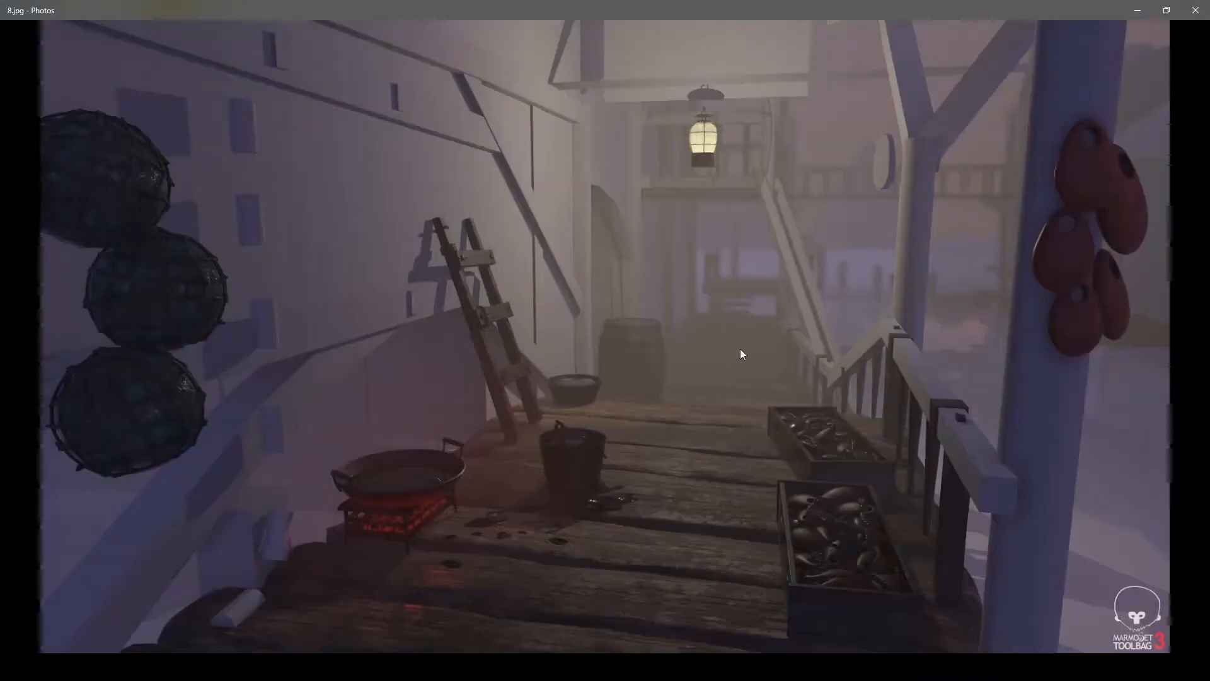
pyautogui.click(1180, 338)
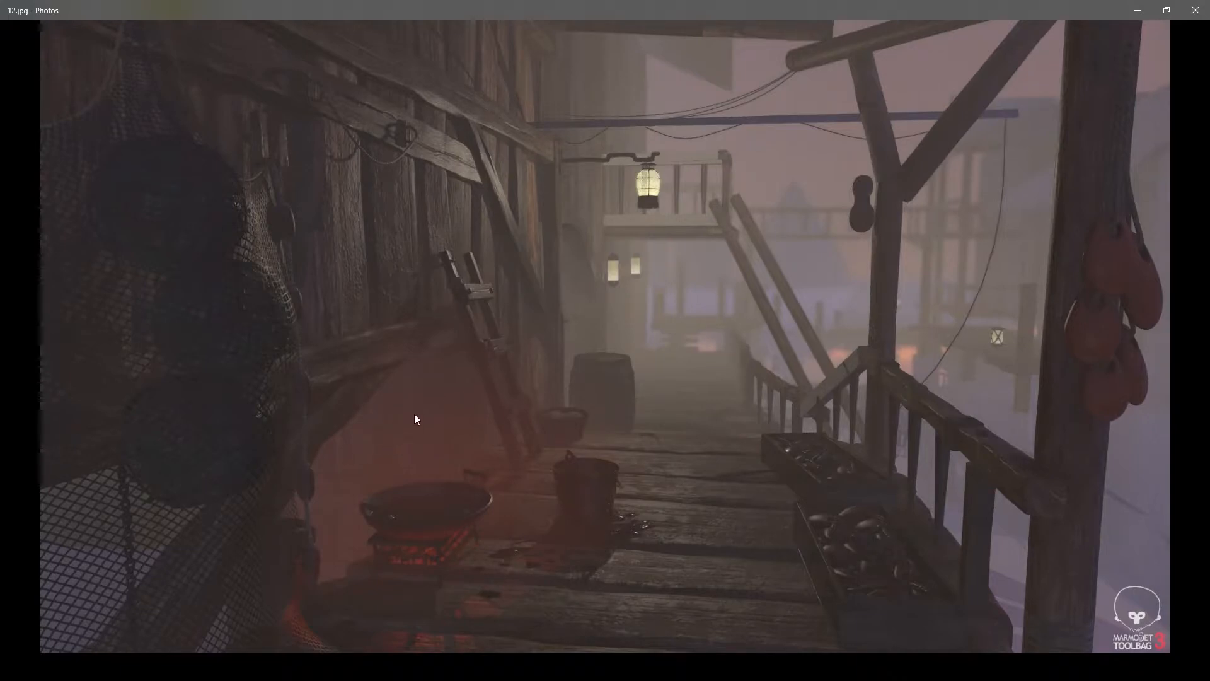
pyautogui.moveTo(443, 572)
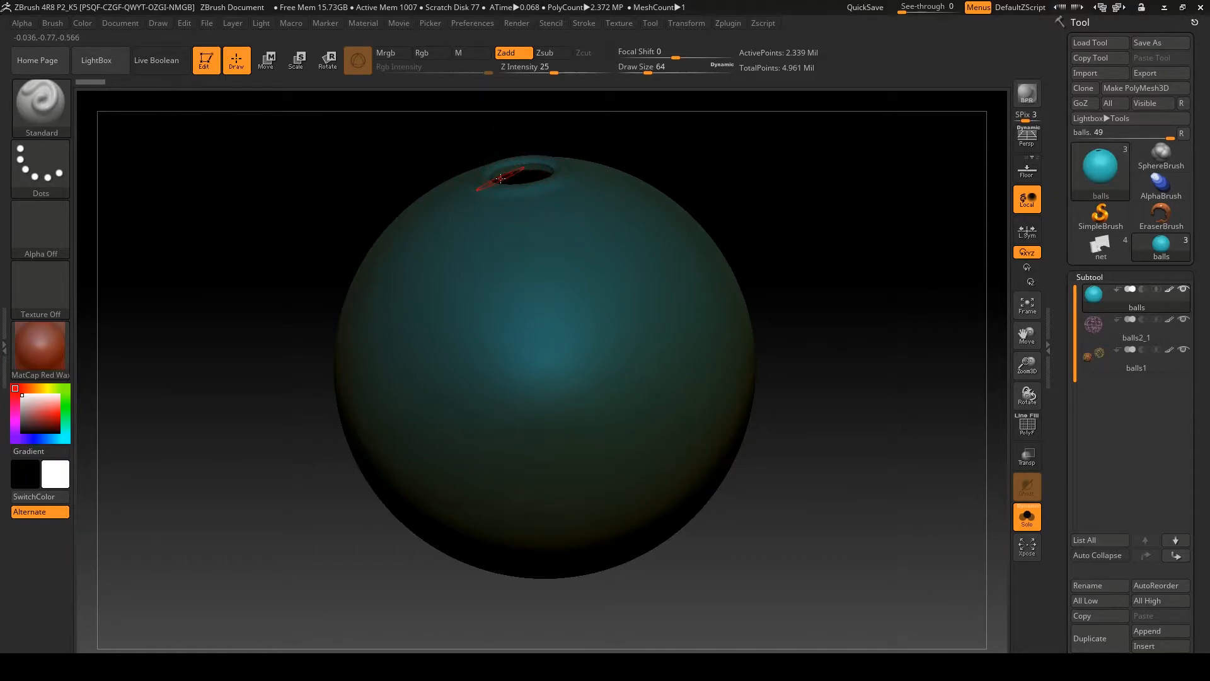
pyautogui.moveTo(1096, 329)
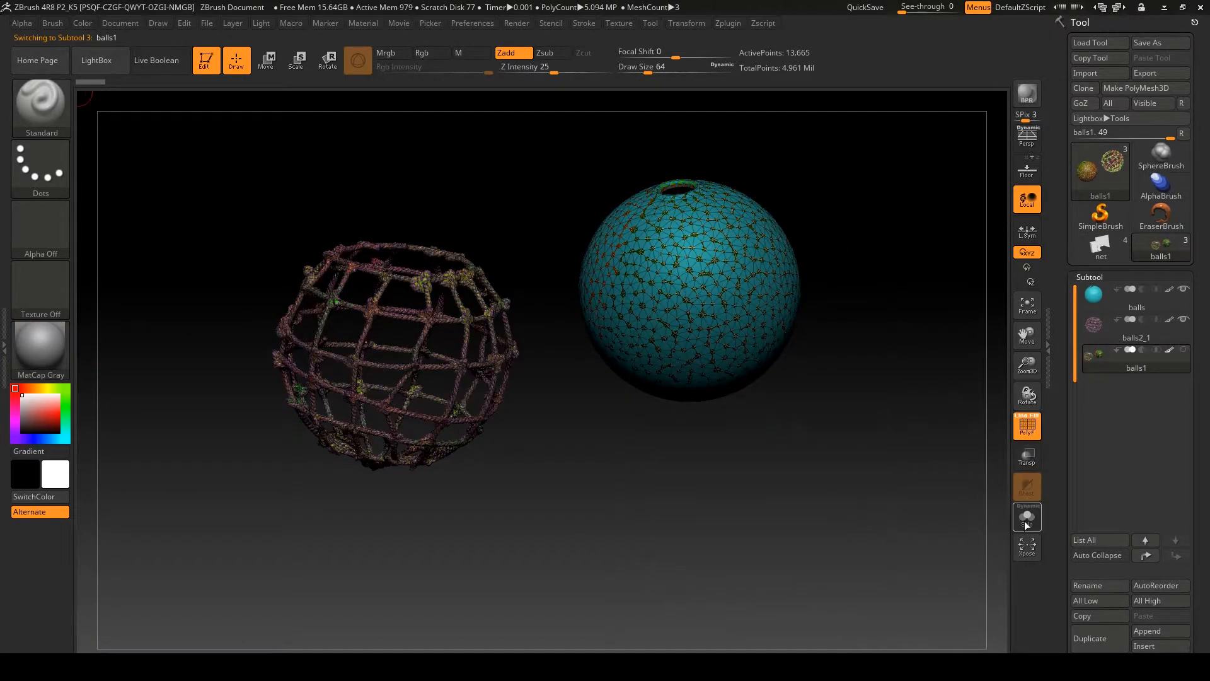
# - Switch between the balls and balls1 subtools to show the float sphere and its net
pyautogui.click(1026, 517)
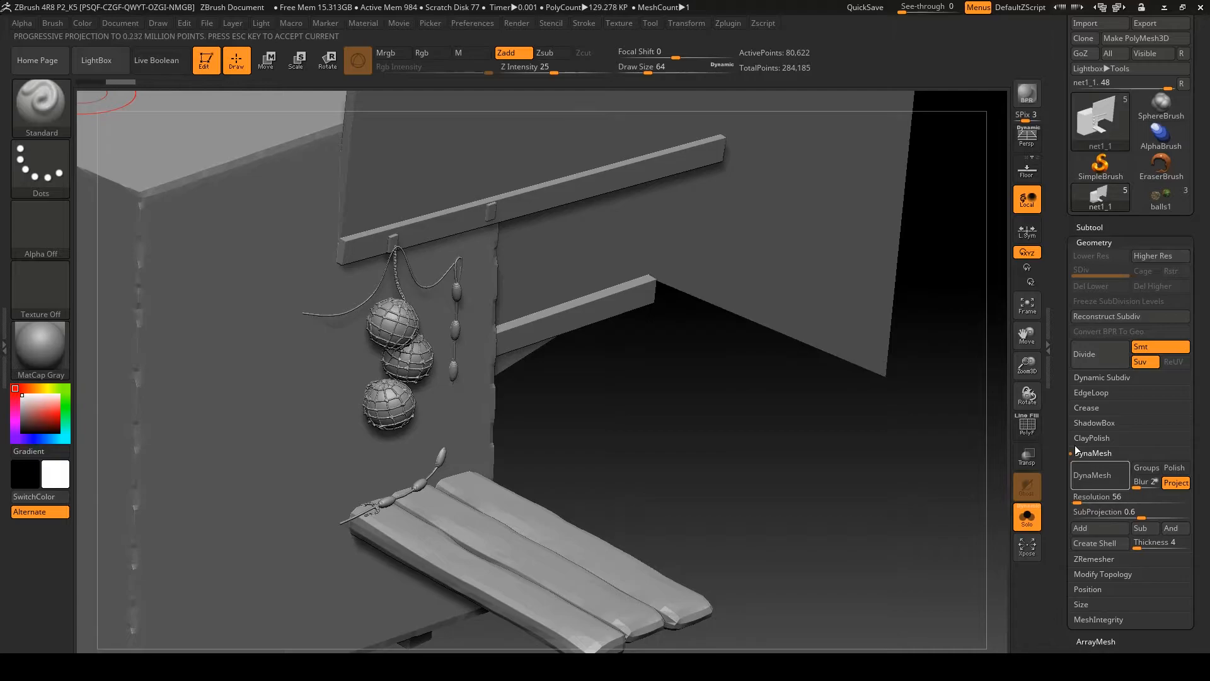
# - Browse the net subtools and select the crossed PM3D_Plane3D subtool
pyautogui.click(1092, 474)
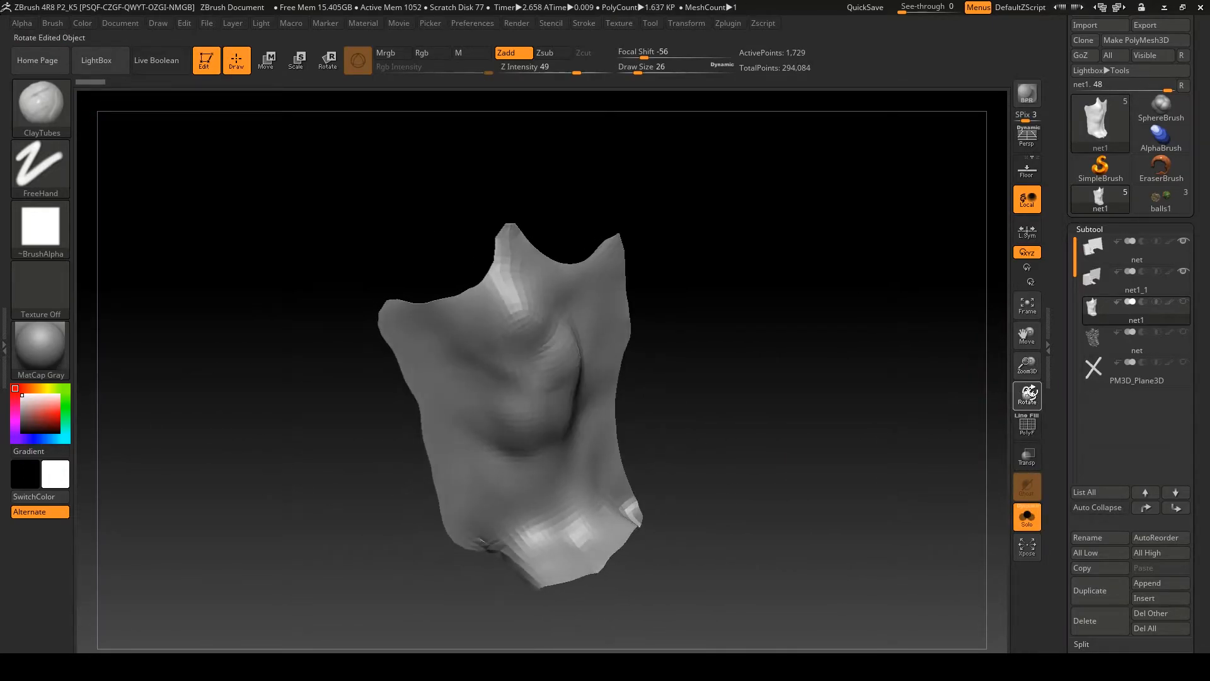
pyautogui.click(1137, 371)
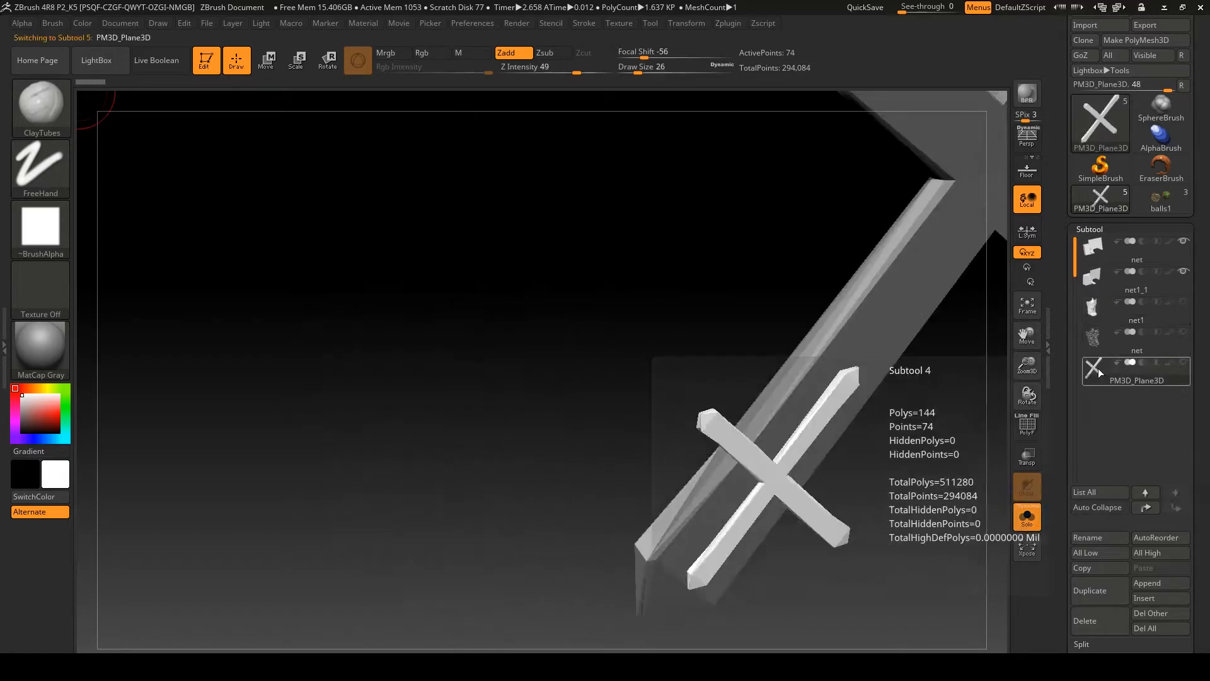
pyautogui.click(1137, 340)
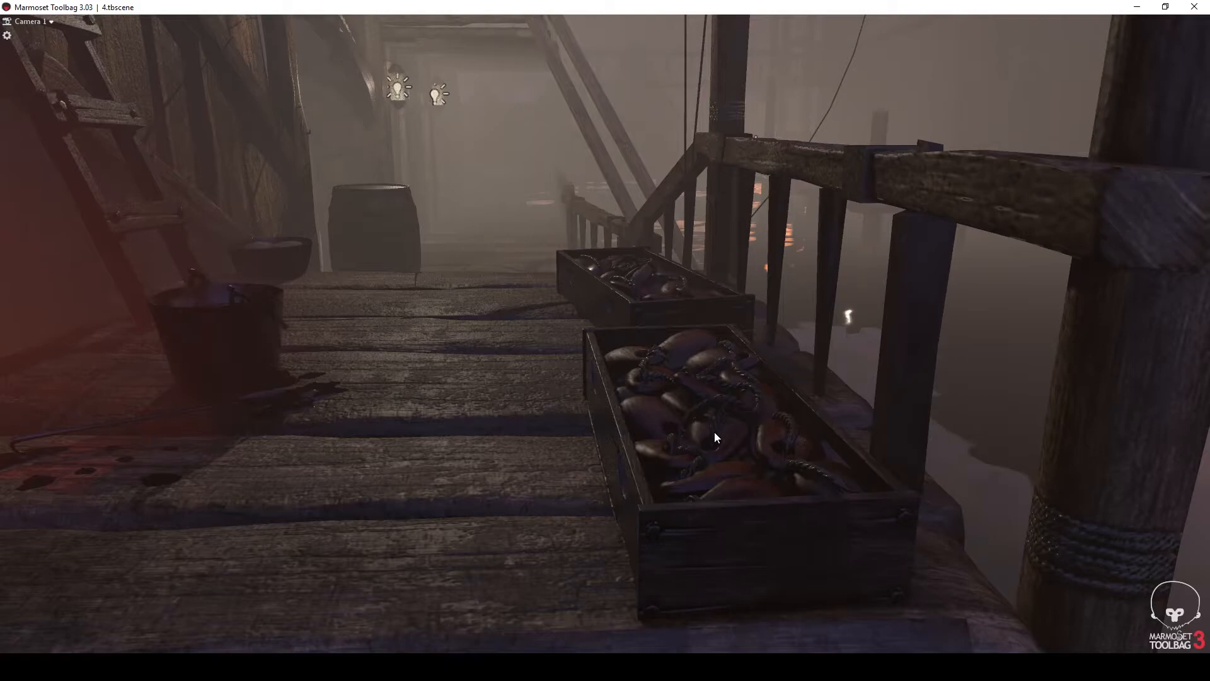
pyautogui.moveTo(740, 453)
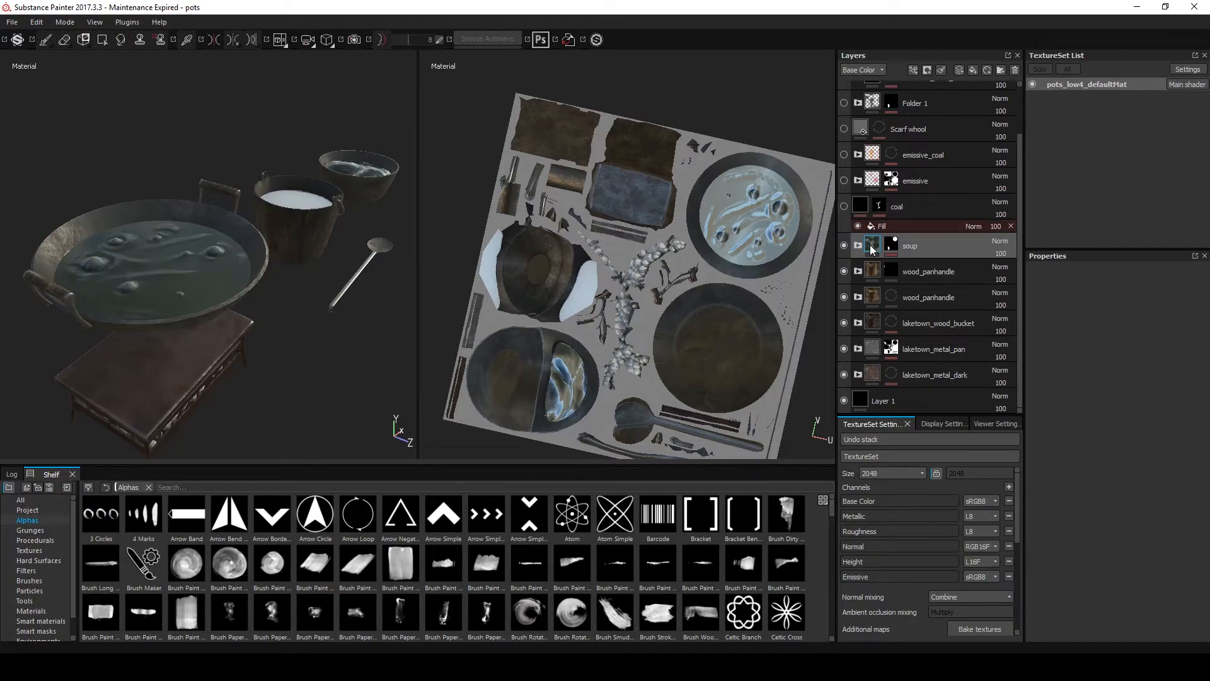
# - Expand the soup folder's base layer mask and show its MG Mask Builder generator settings
pyautogui.click(857, 244)
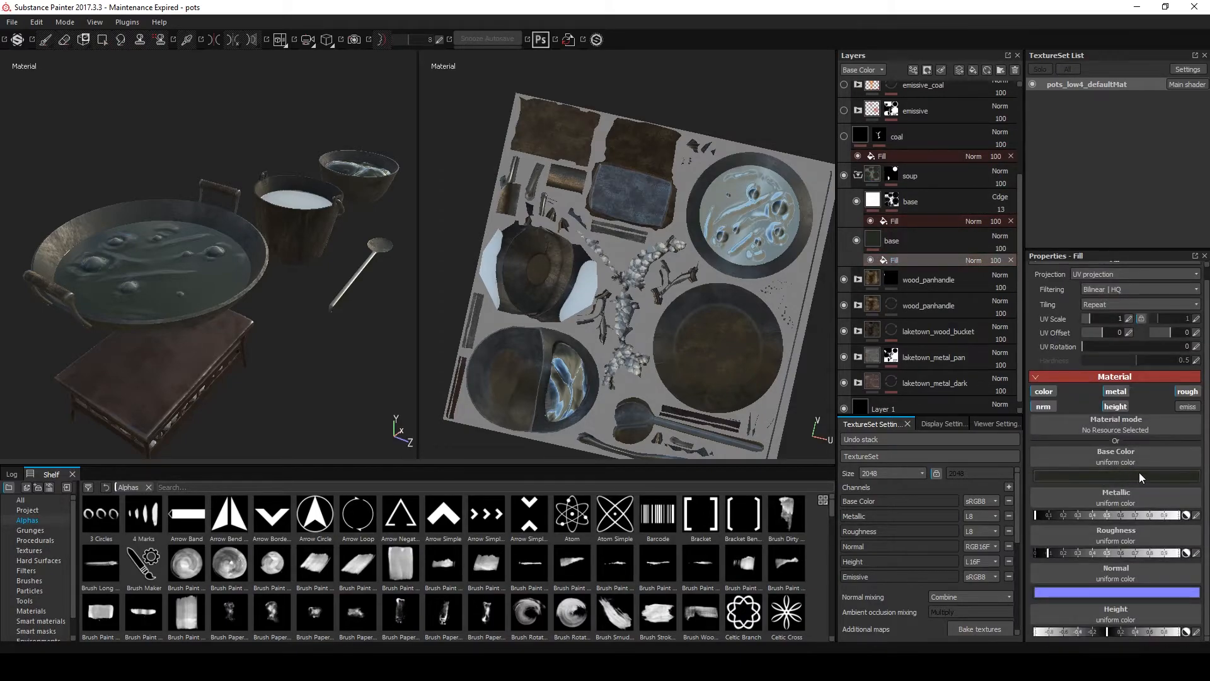
pyautogui.click(873, 200)
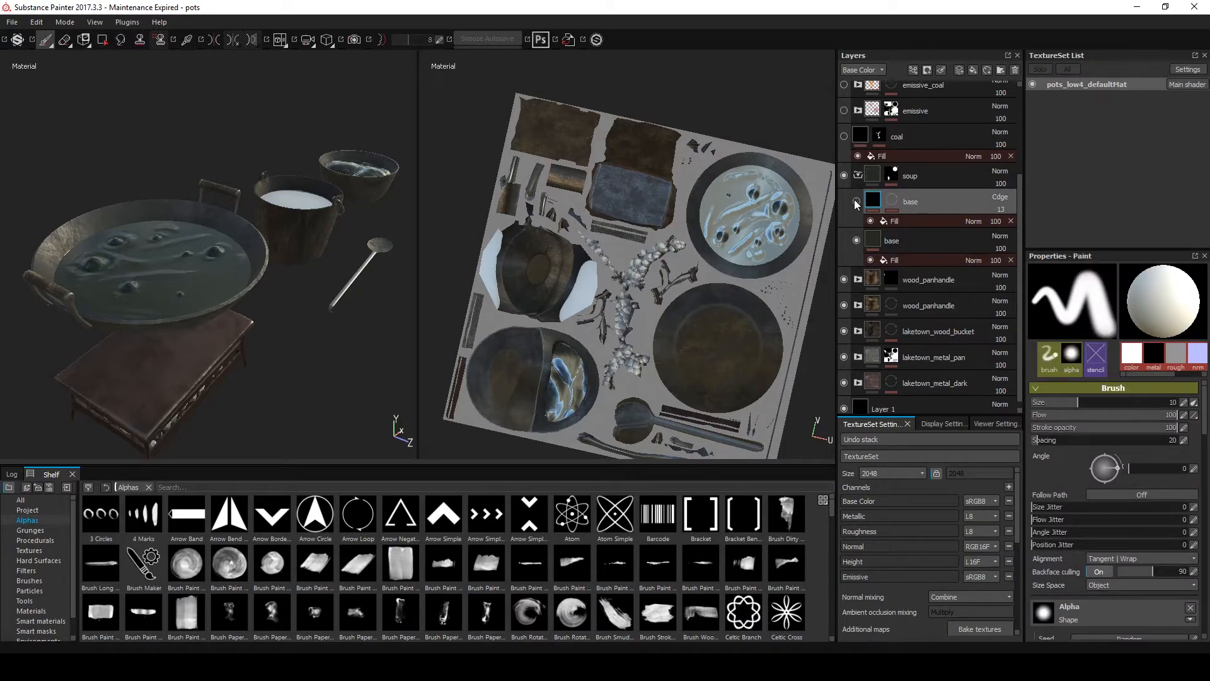
pyautogui.click(857, 202)
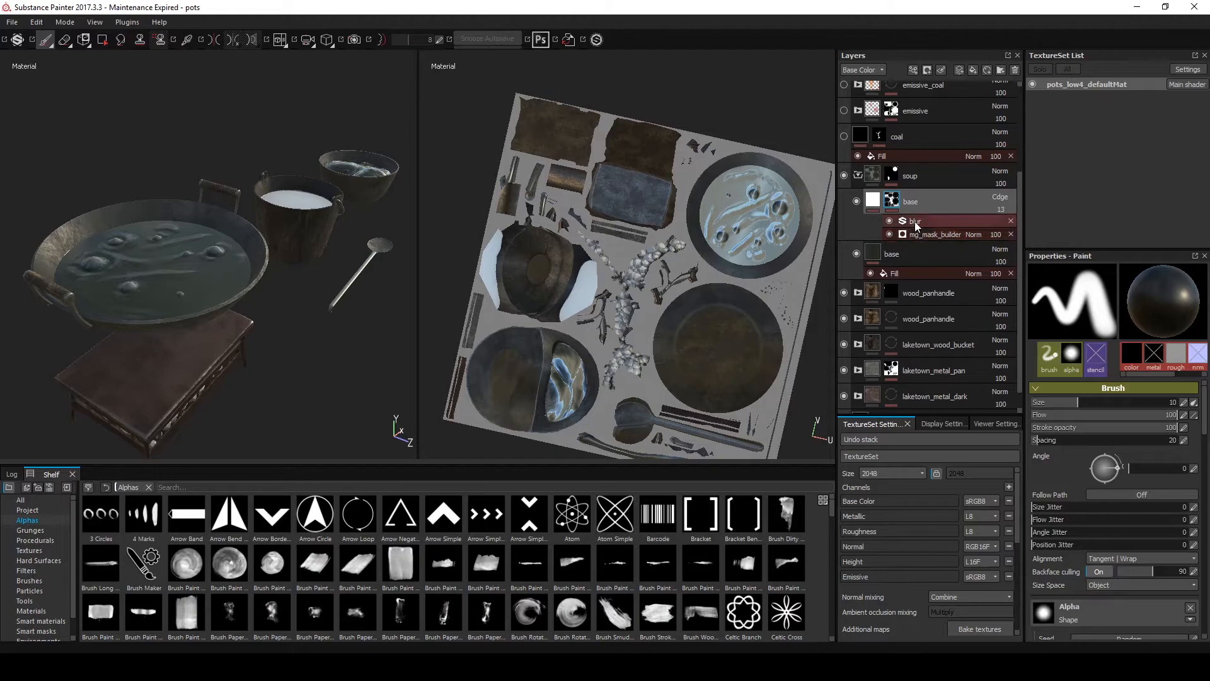
pyautogui.click(936, 235)
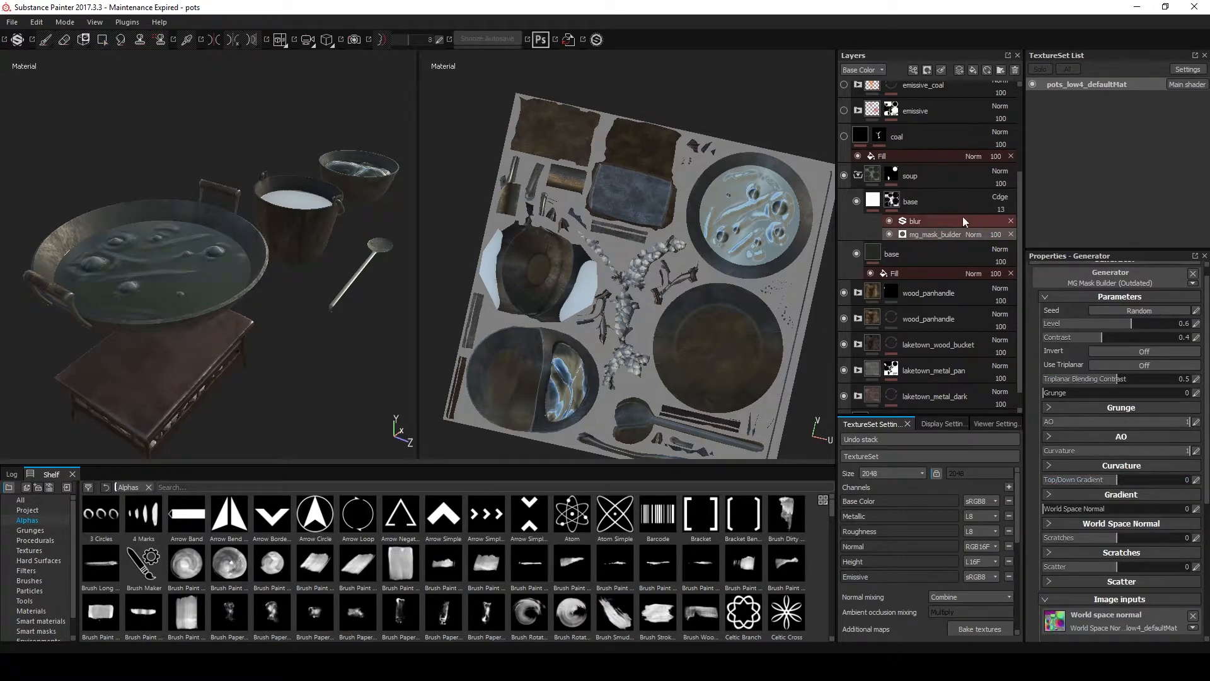
pyautogui.click(913, 221)
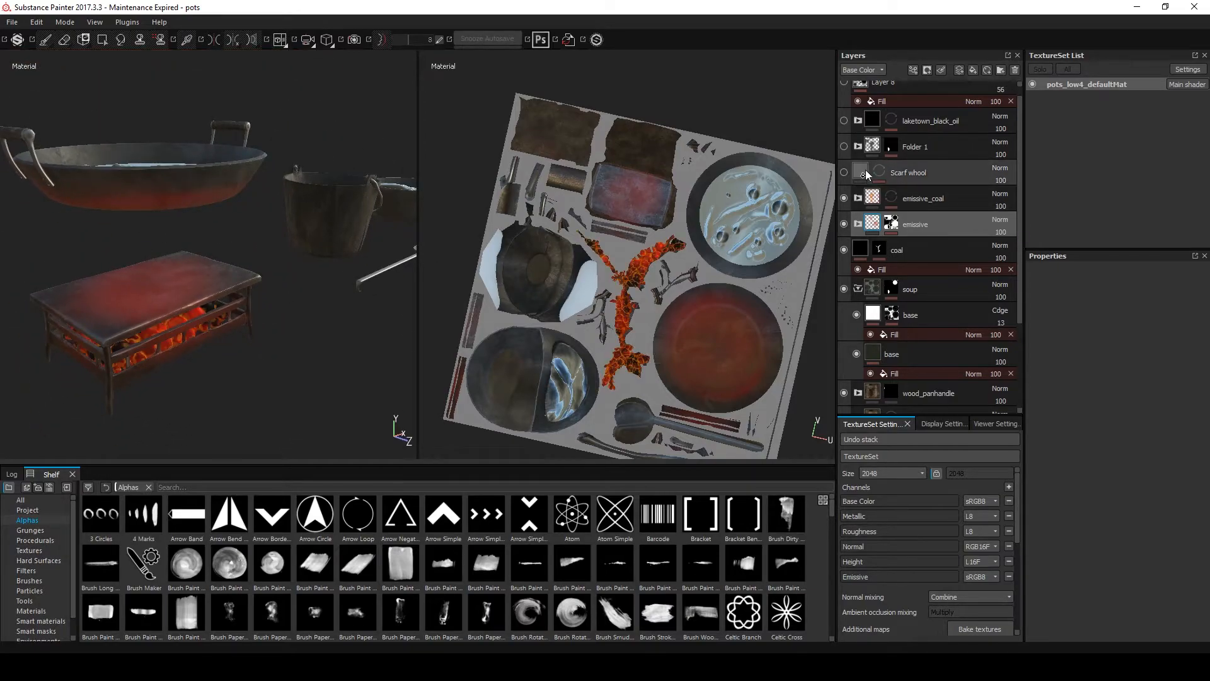
# - Leave Substance Painter and bring the foggy dock scene up full-window in Marmoset Toolbag 3
pyautogui.click(908, 171)
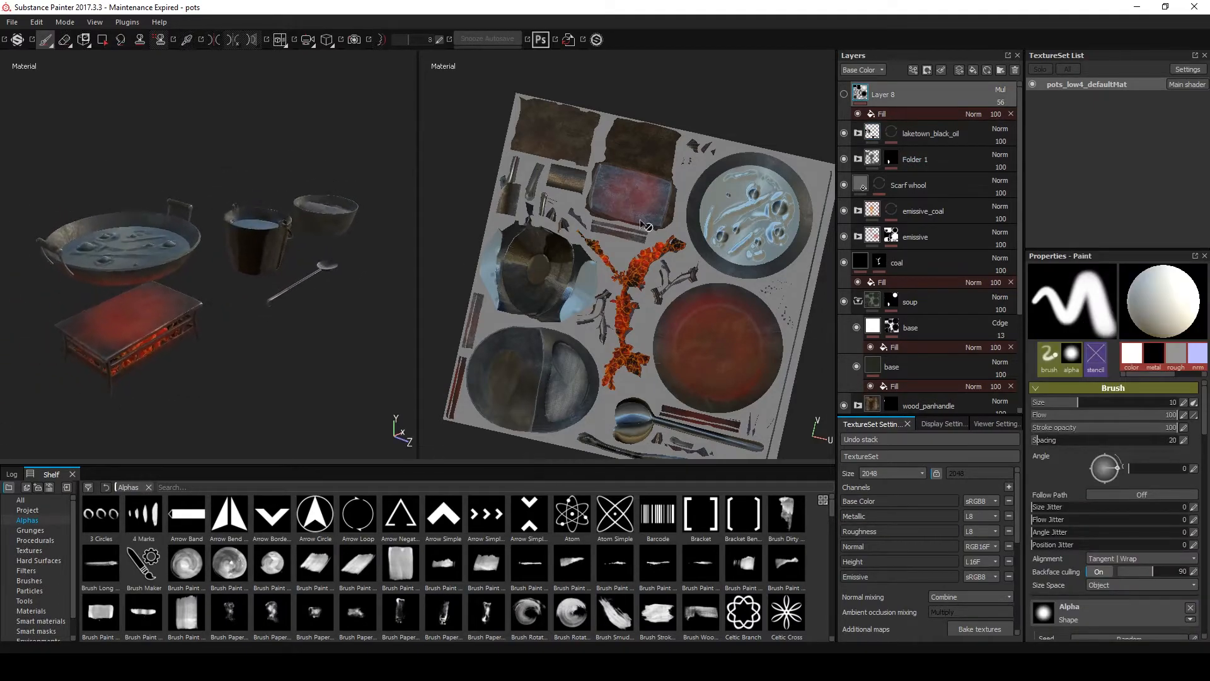
pyautogui.click(844, 95)
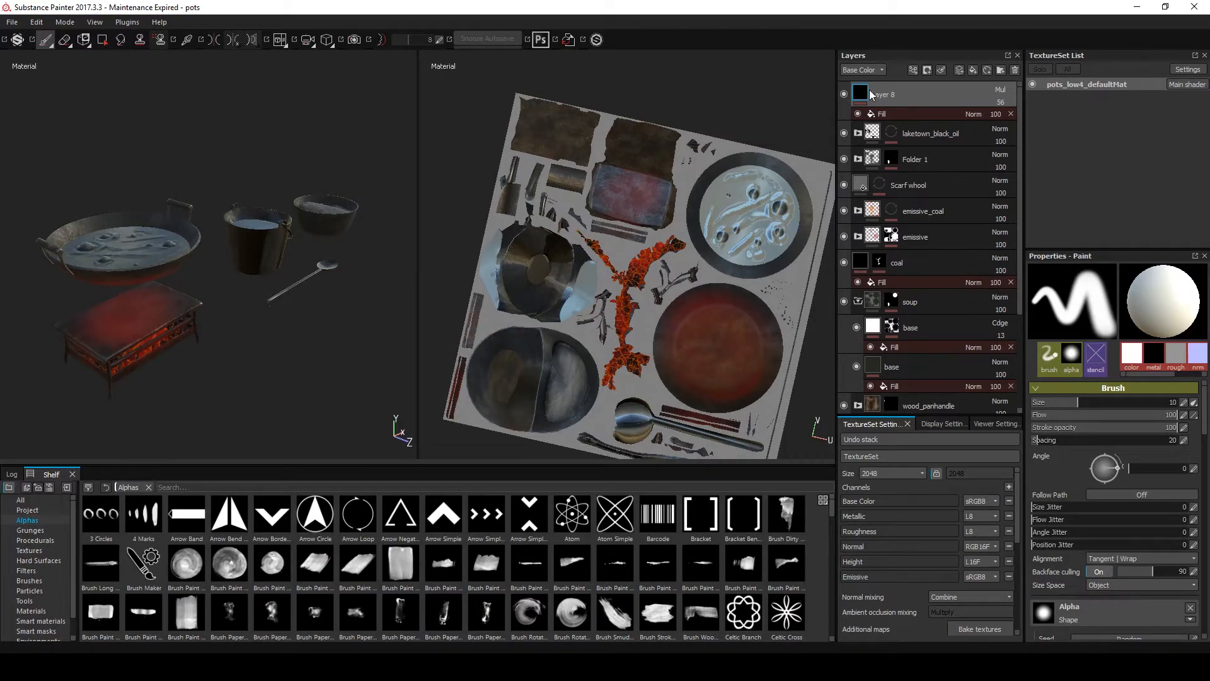
pyautogui.click(844, 93)
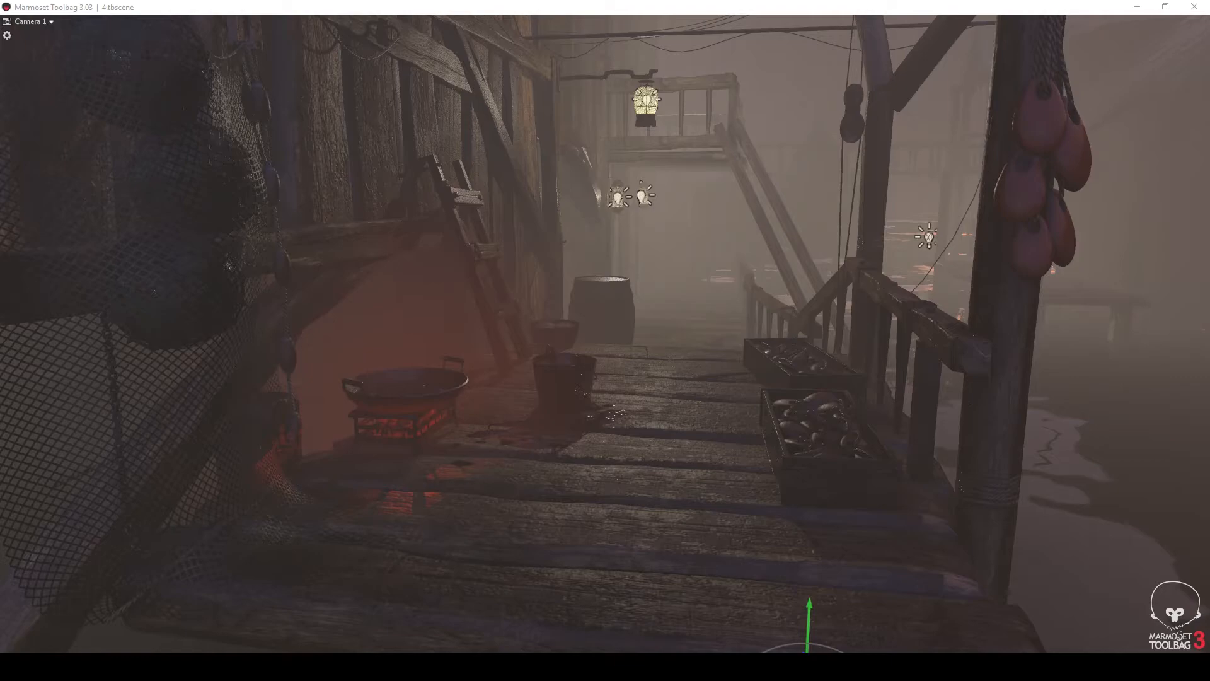
# - Select the lantern light and turn off the Fog 1 object so the dock renders fog-free
pyautogui.click(643, 103)
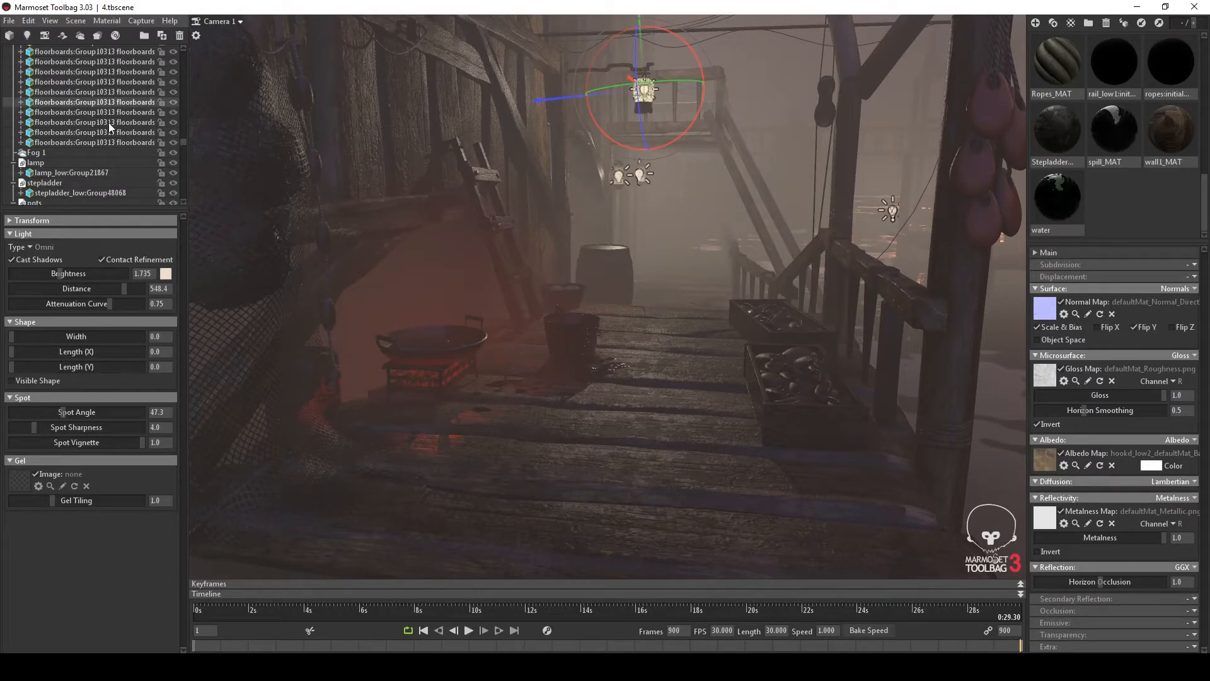
pyautogui.click(31, 152)
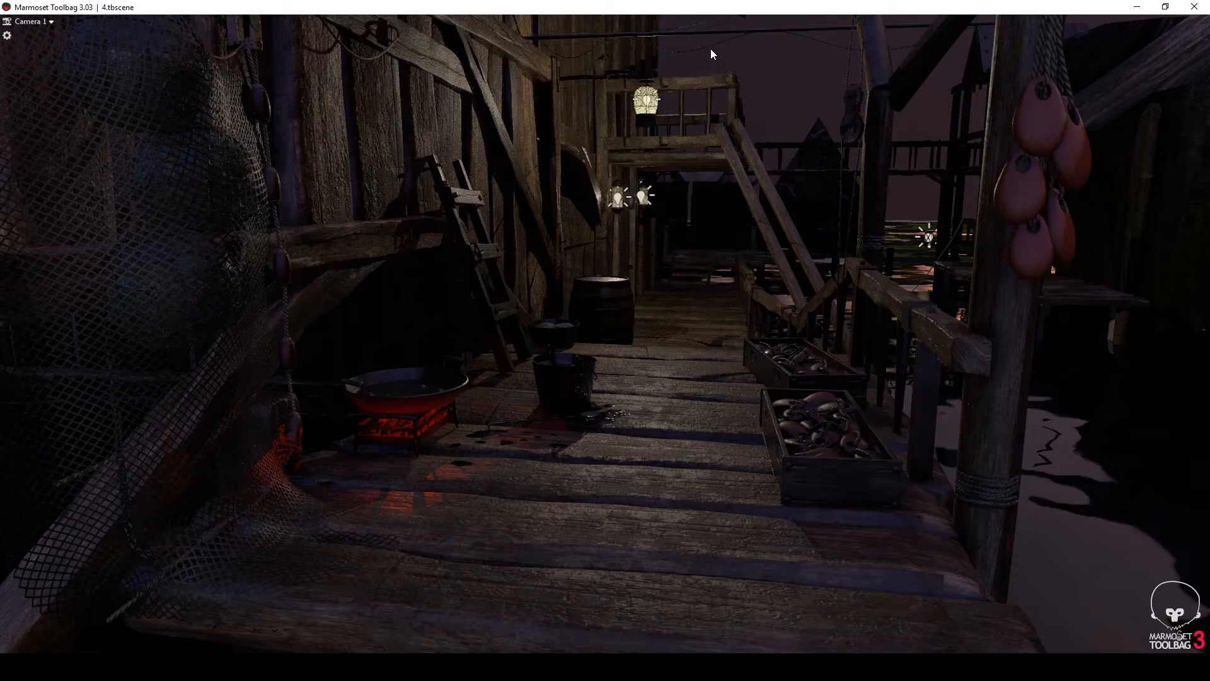
pyautogui.moveTo(219, 284)
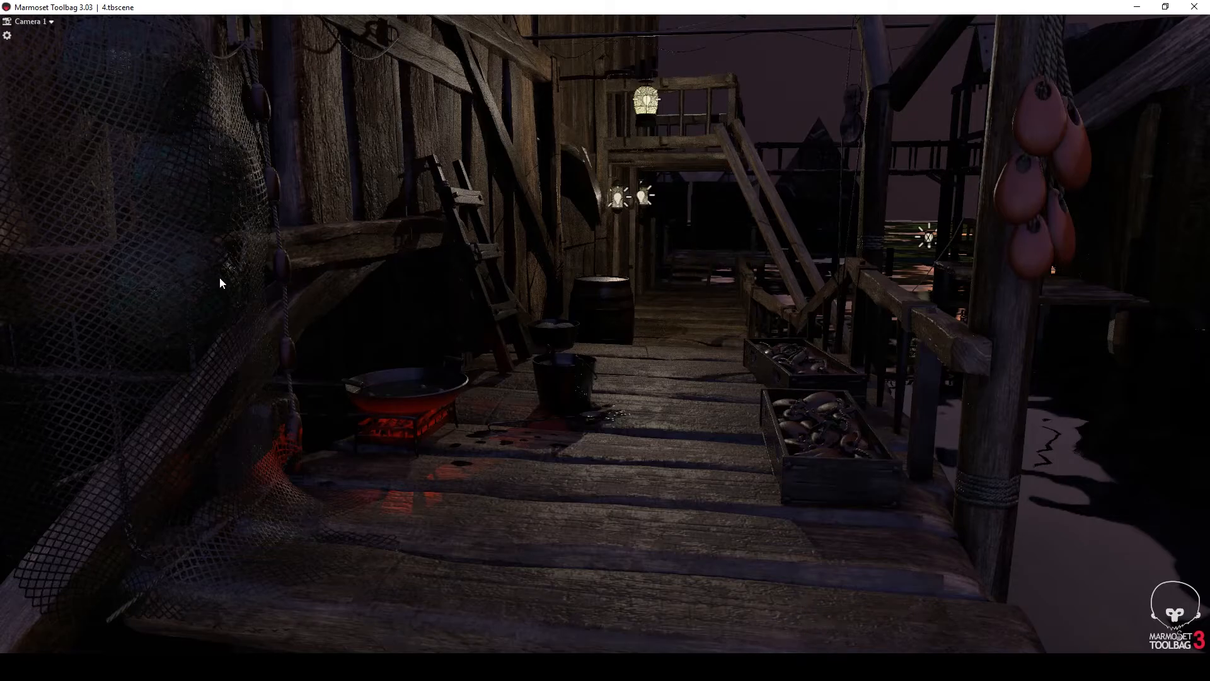
# - View the fog-free dock through Main Camera and pick the float hanging from the net
pyautogui.click(48, 21)
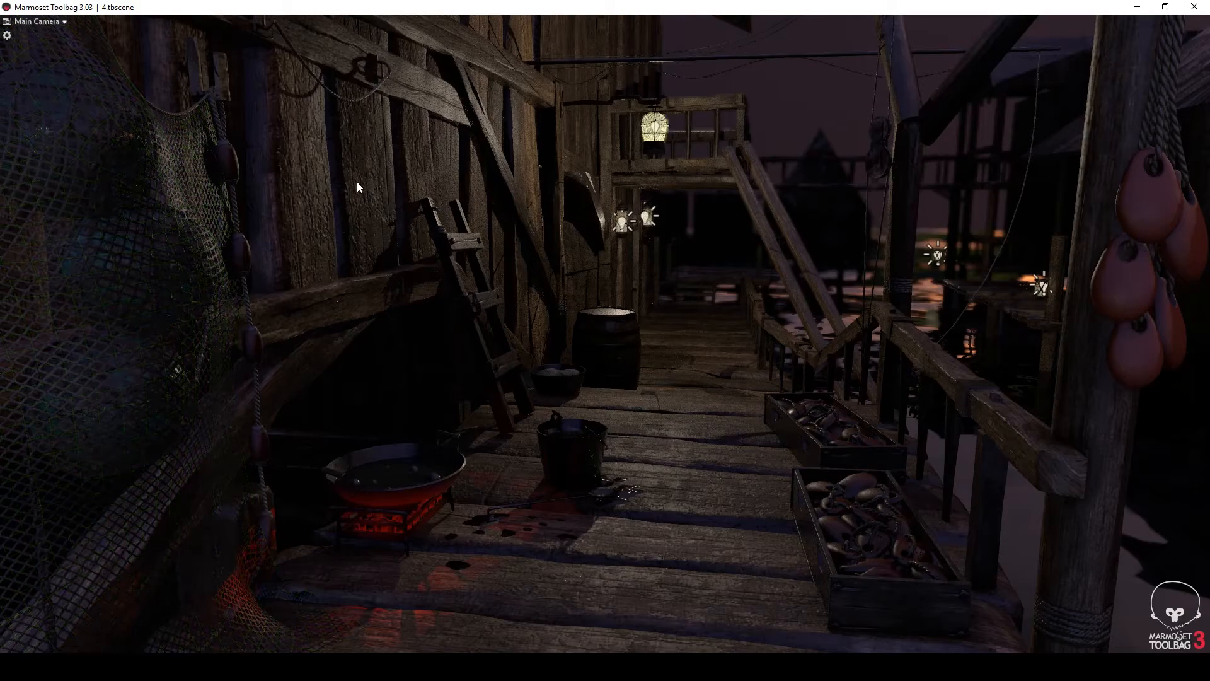
pyautogui.click(251, 351)
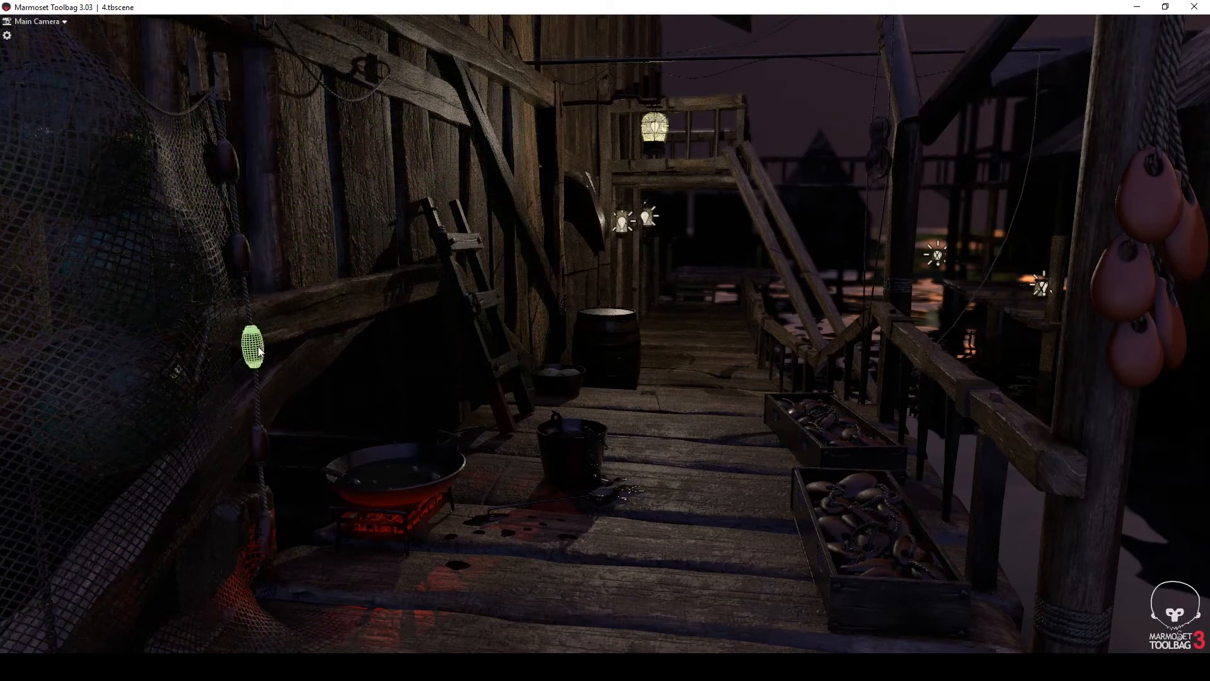
pyautogui.moveTo(258, 352); pyautogui.dragTo(228, 166)
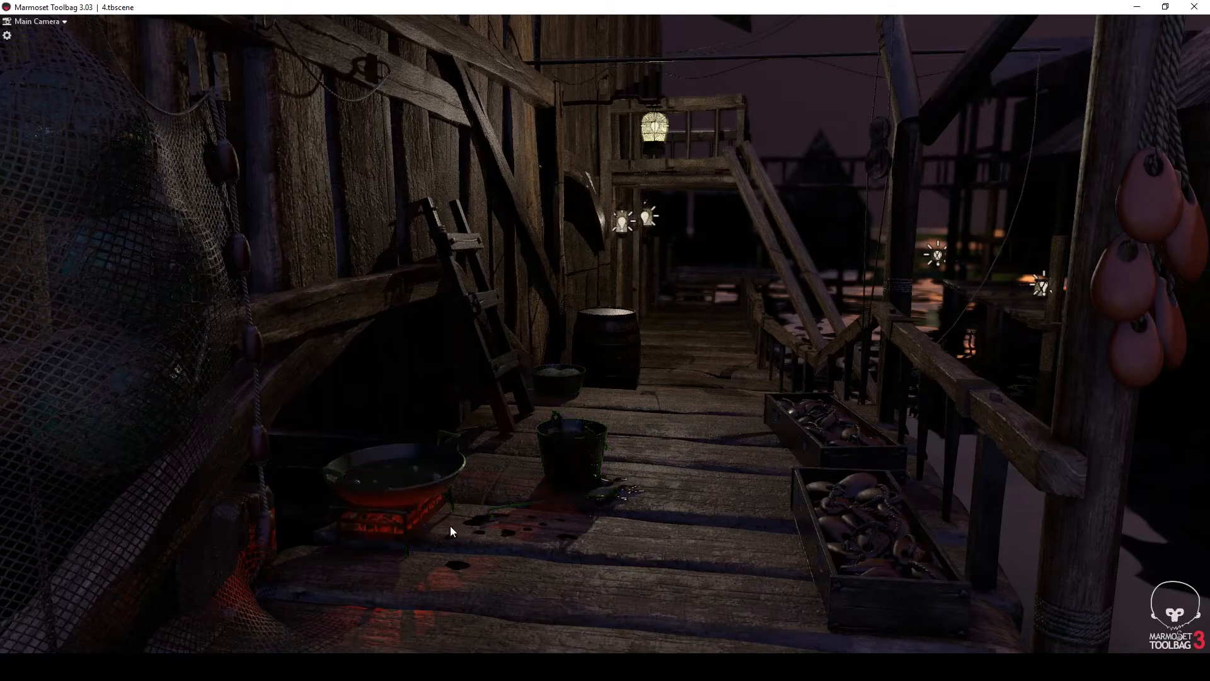
pyautogui.click(38, 20)
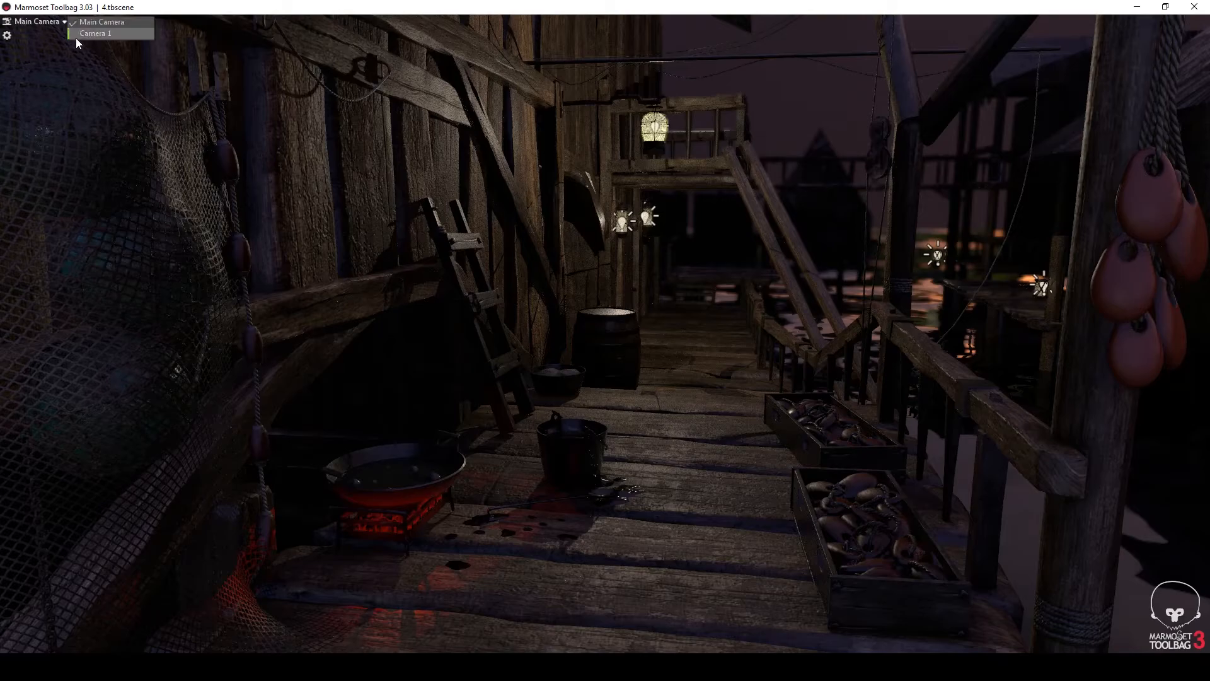
# - Look around through Camera 1, then select the glowing brazier under the pan
pyautogui.click(108, 33)
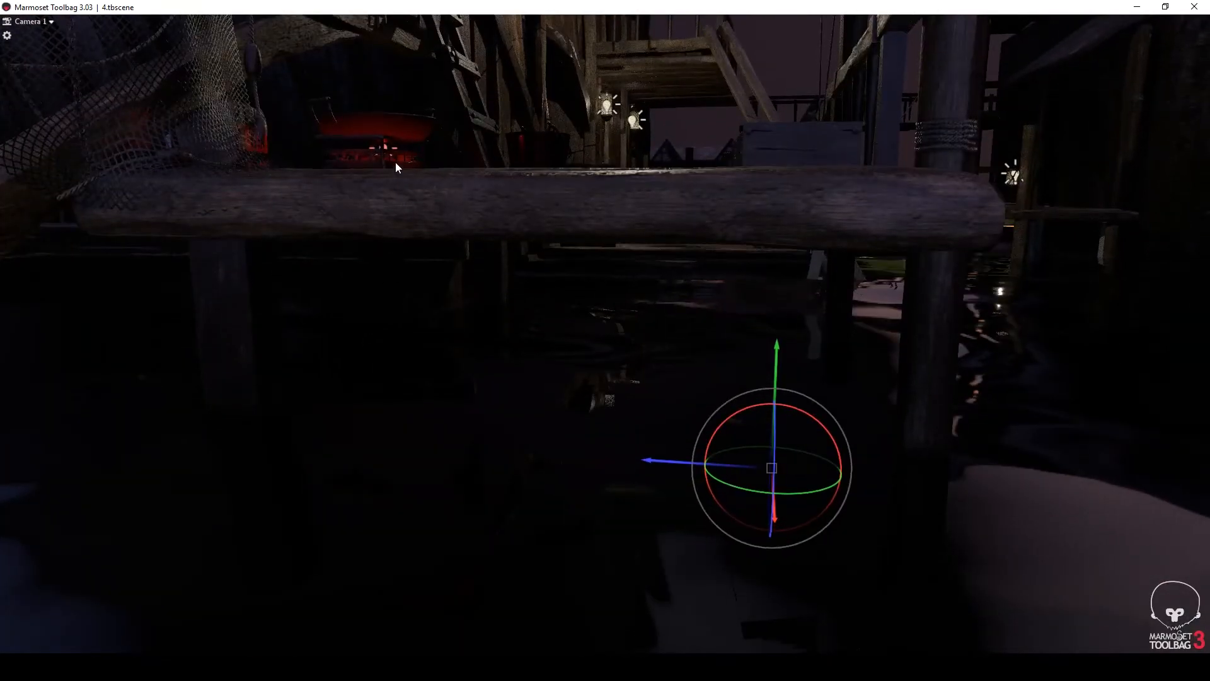
pyautogui.moveTo(394, 168); pyautogui.dragTo(131, 585)
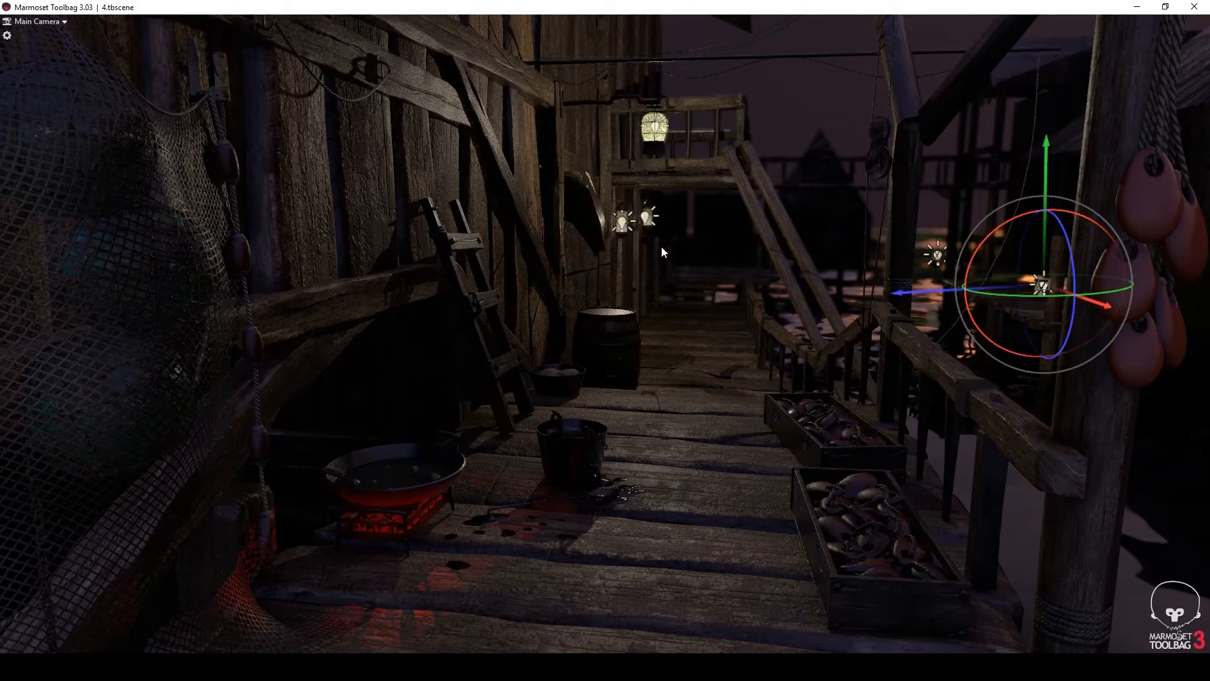
pyautogui.click(649, 217)
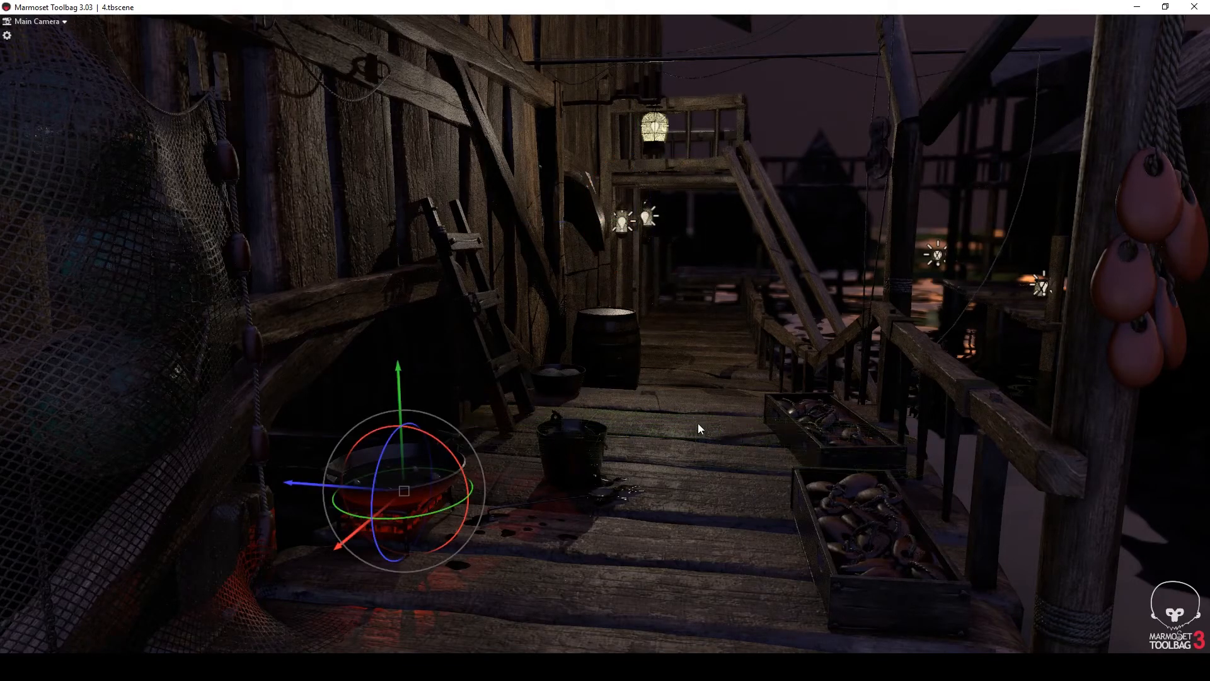
pyautogui.moveTo(302, 614)
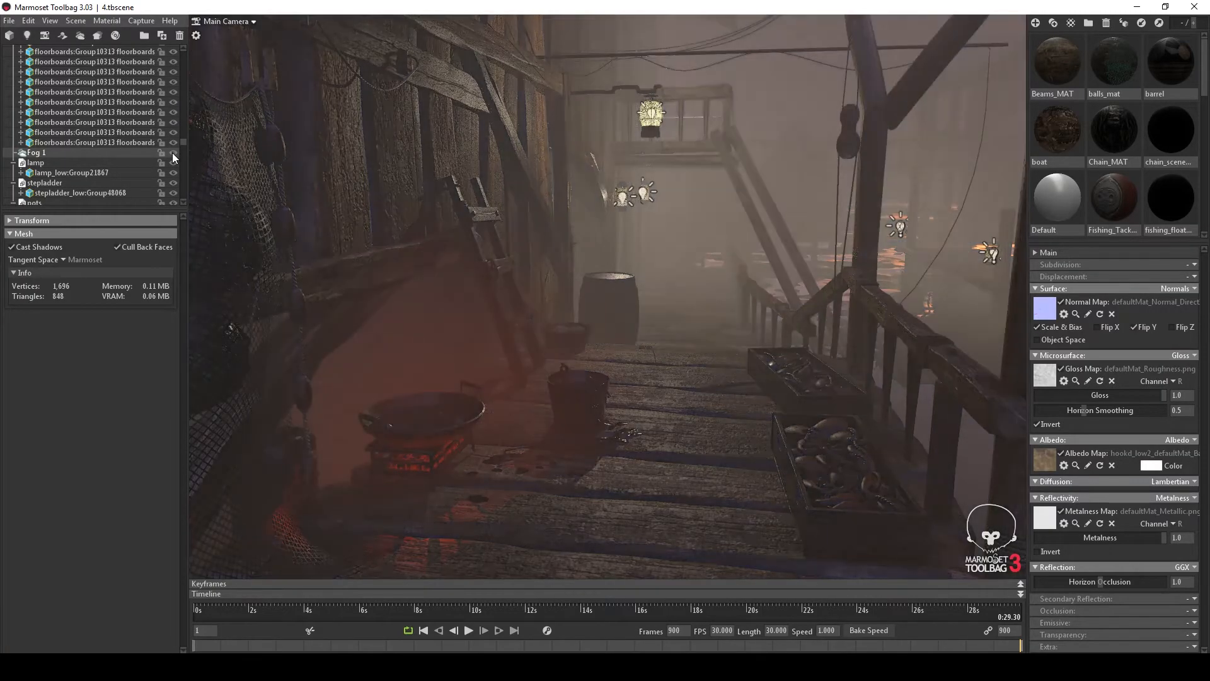
pyautogui.click(34, 153)
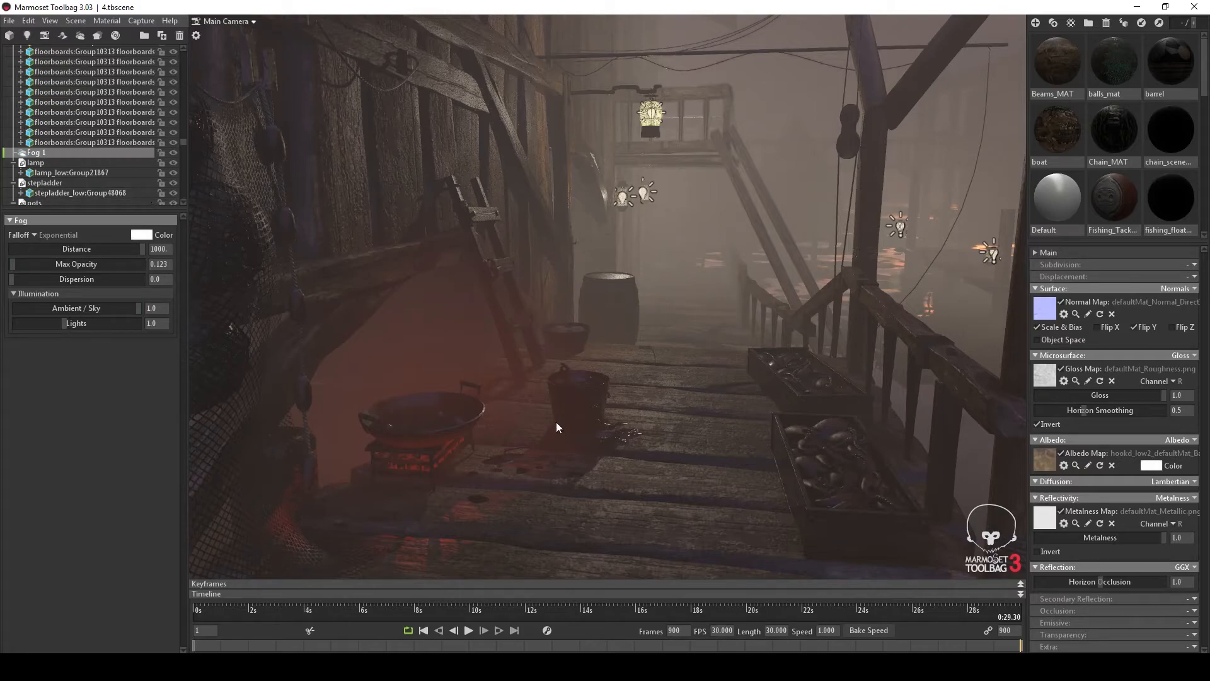
pyautogui.moveTo(725, 187)
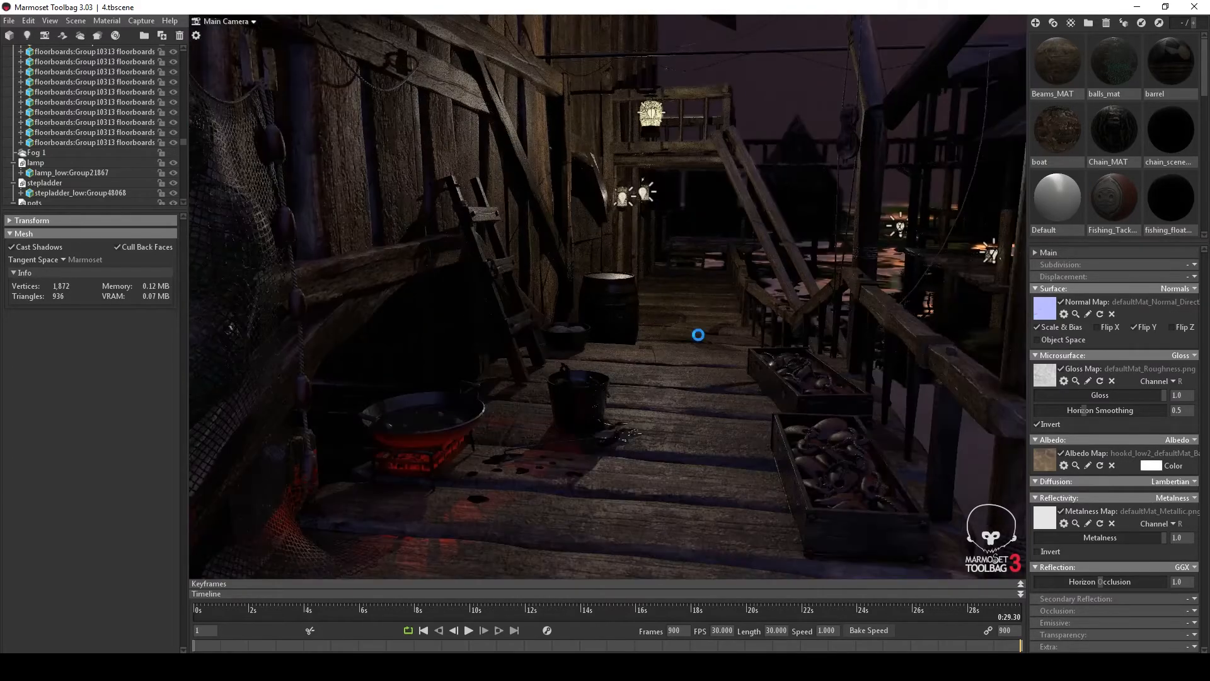
pyautogui.click(10, 23)
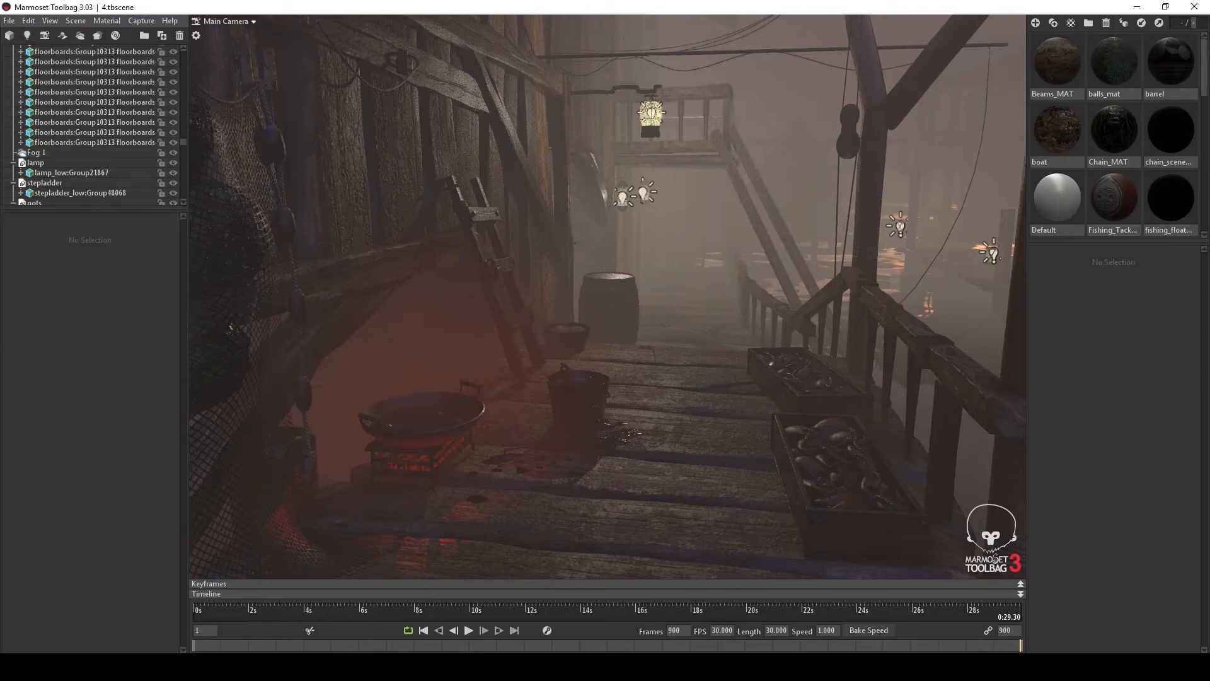
pyautogui.moveTo(804, 73)
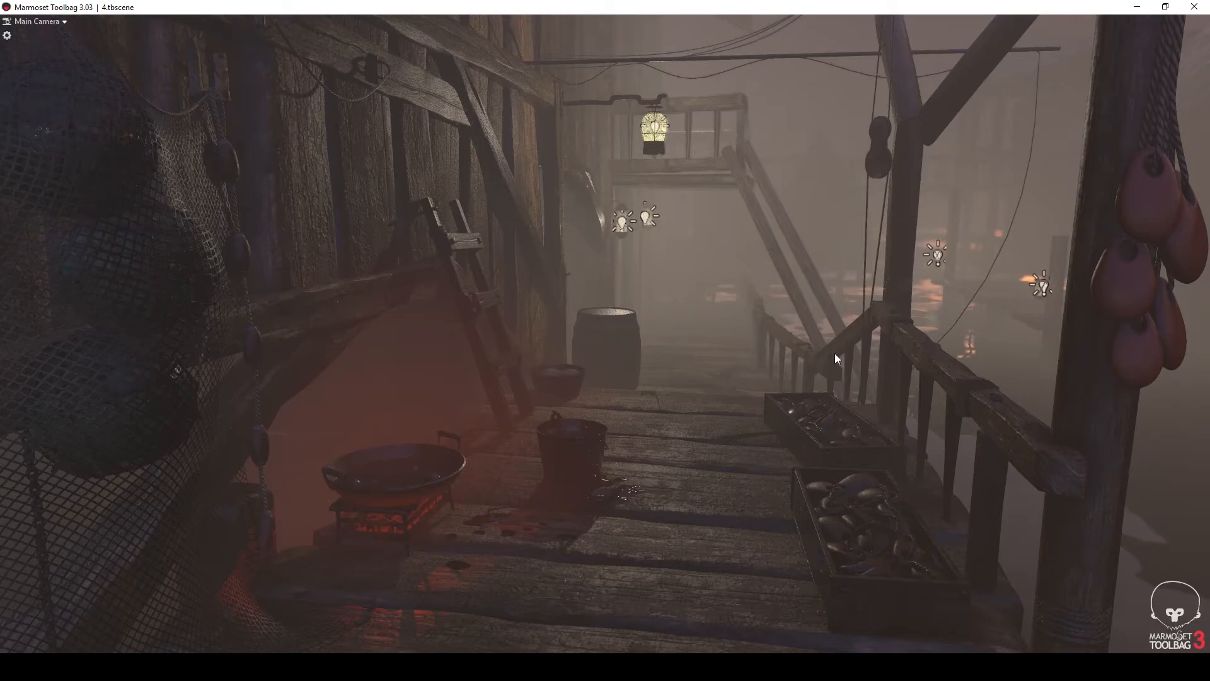
pyautogui.moveTo(994, 114)
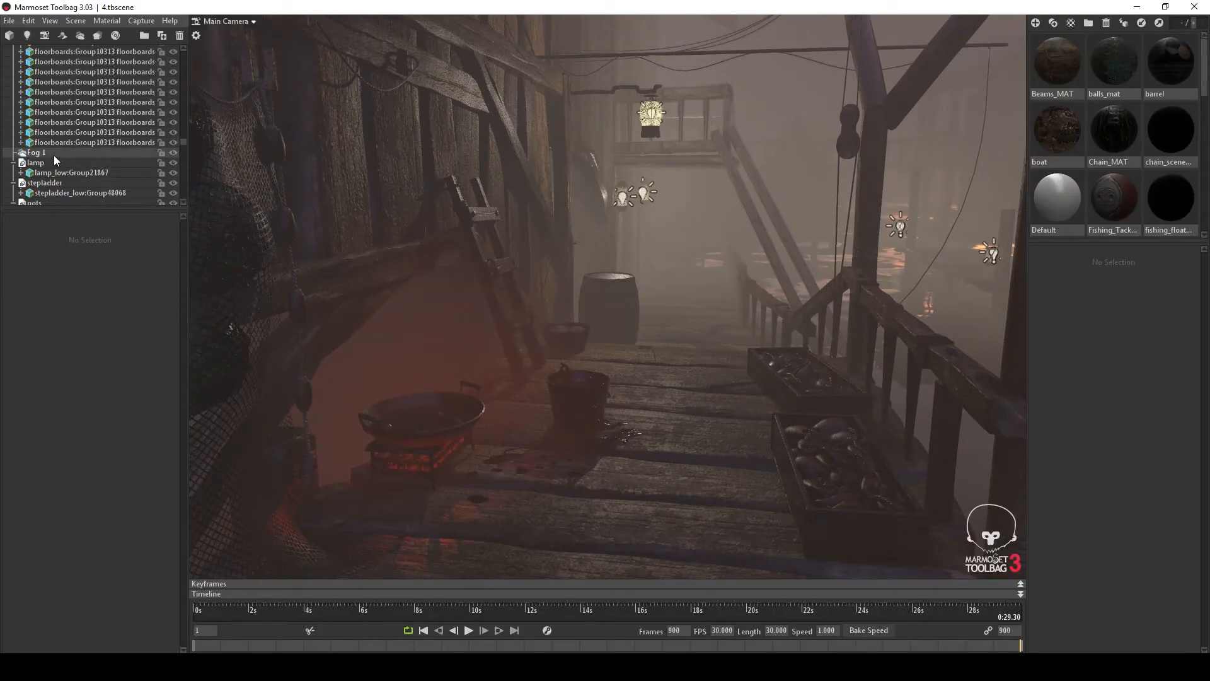
pyautogui.click(33, 153)
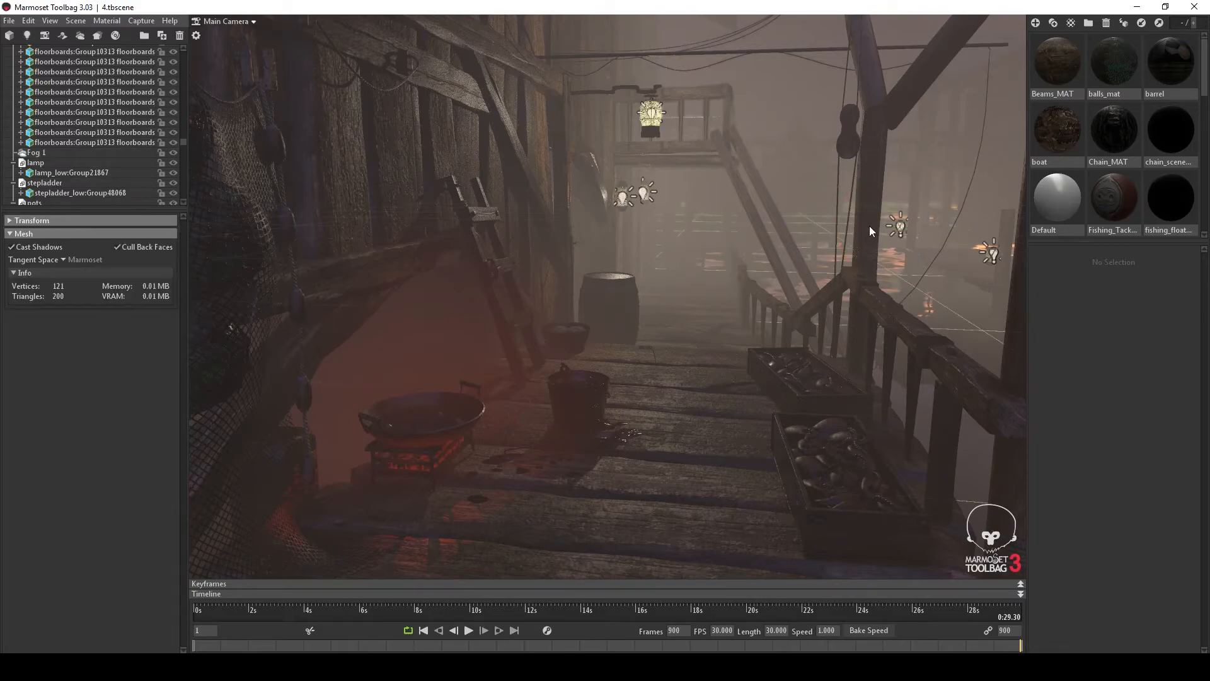
pyautogui.moveTo(769, 101)
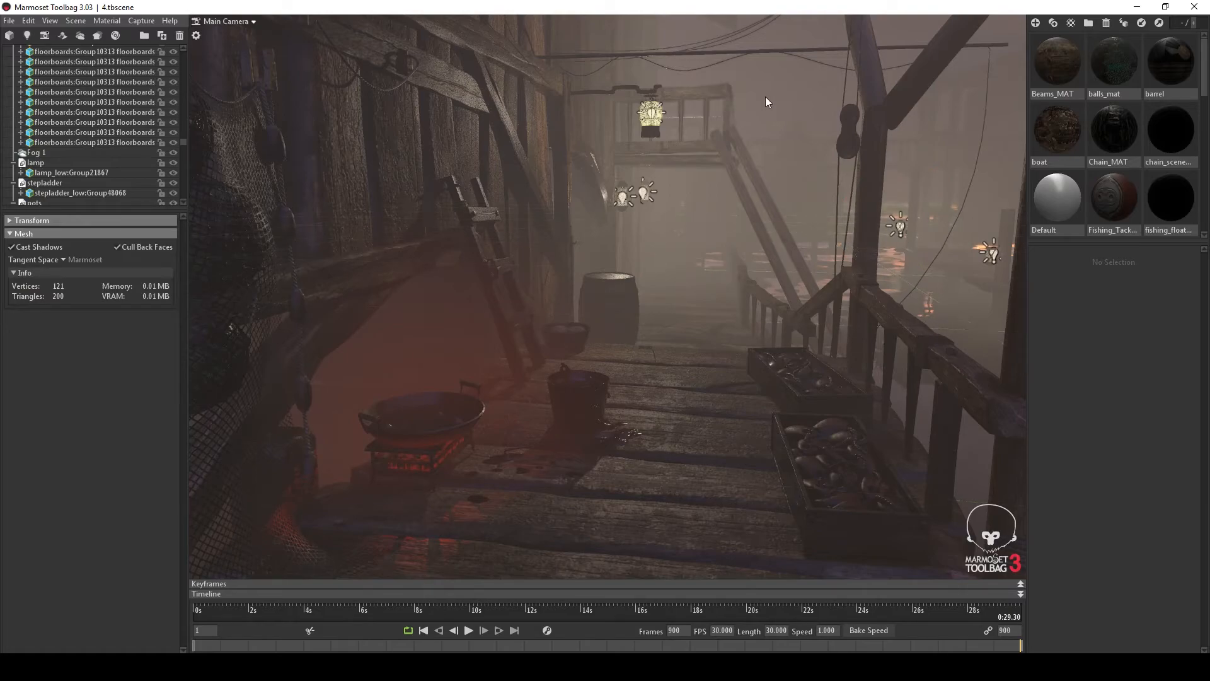
pyautogui.moveTo(829, 94)
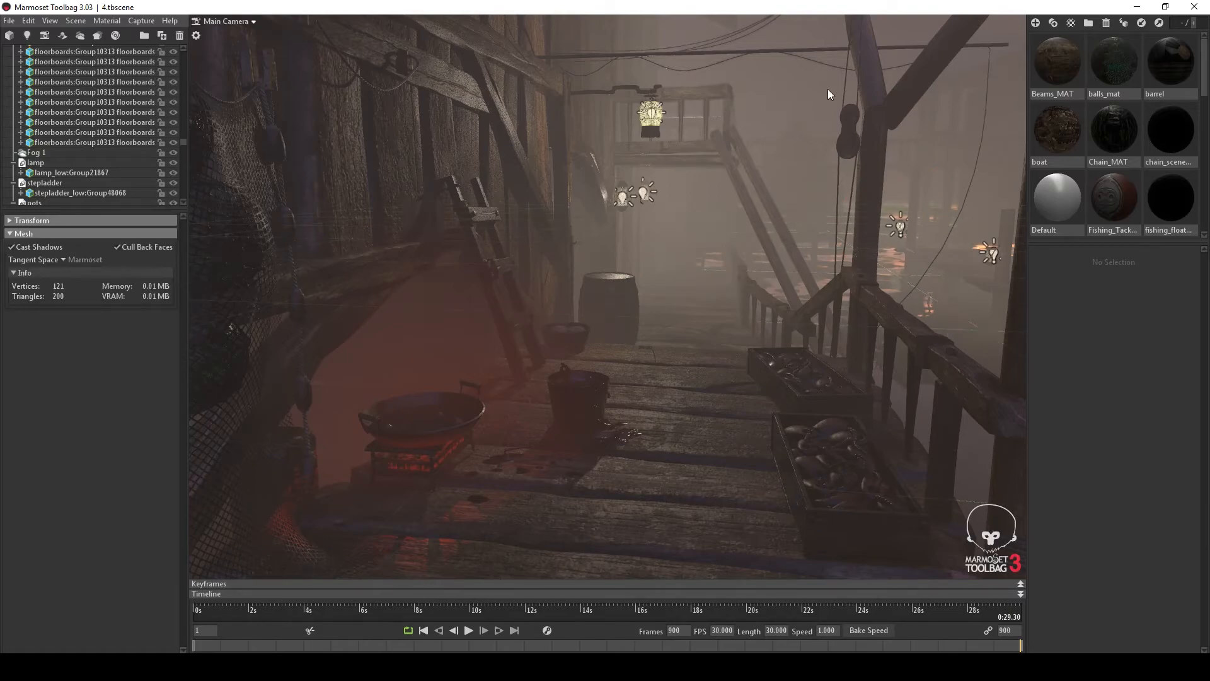
pyautogui.click(227, 22)
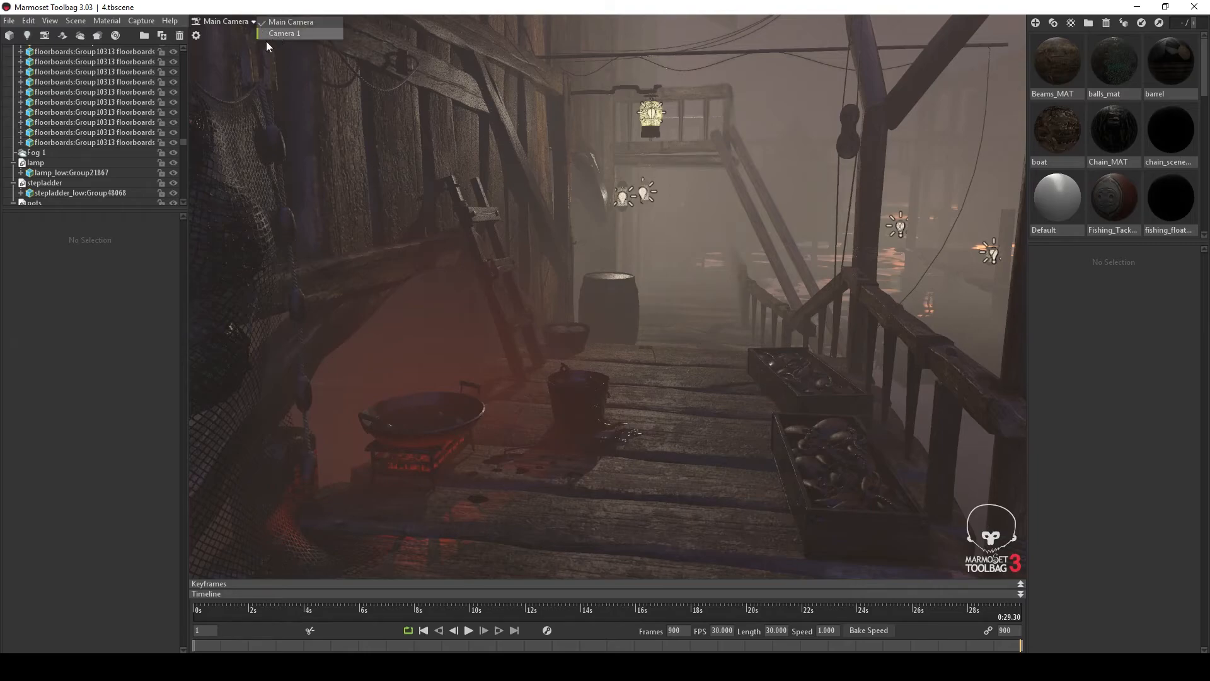
# - Overlook the dock from Camera 1, return to Main Camera and fill the window with the render
pyautogui.click(285, 33)
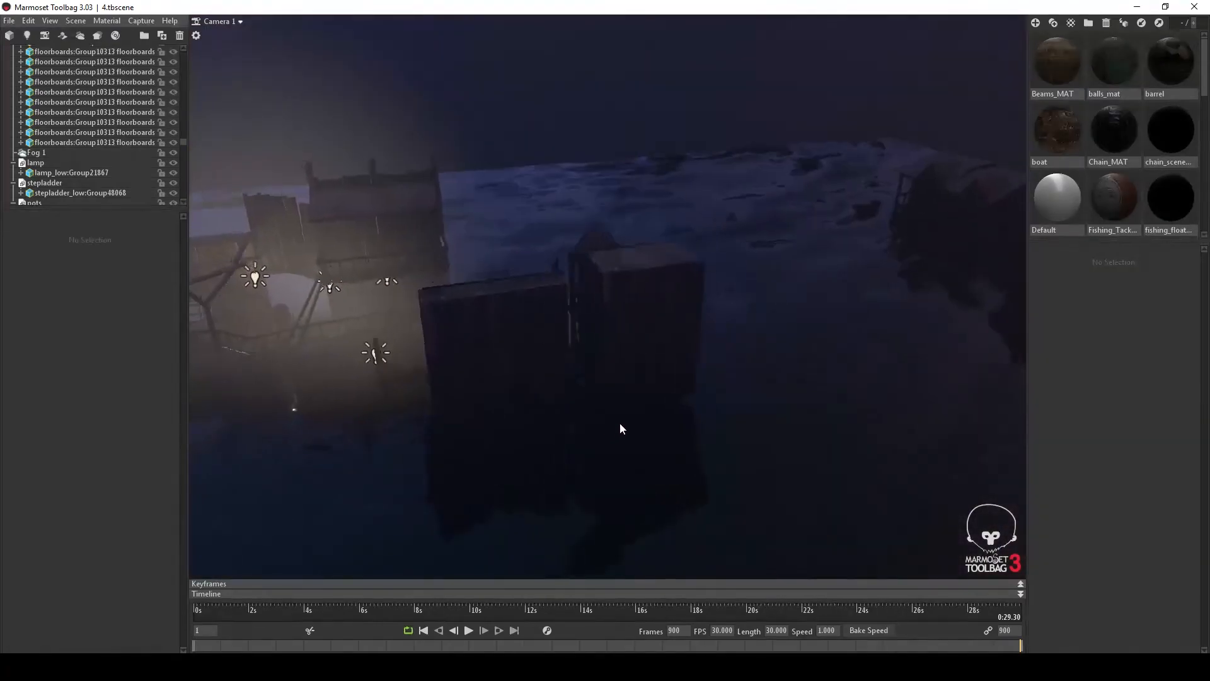
pyautogui.moveTo(622, 429); pyautogui.dragTo(654, 308)
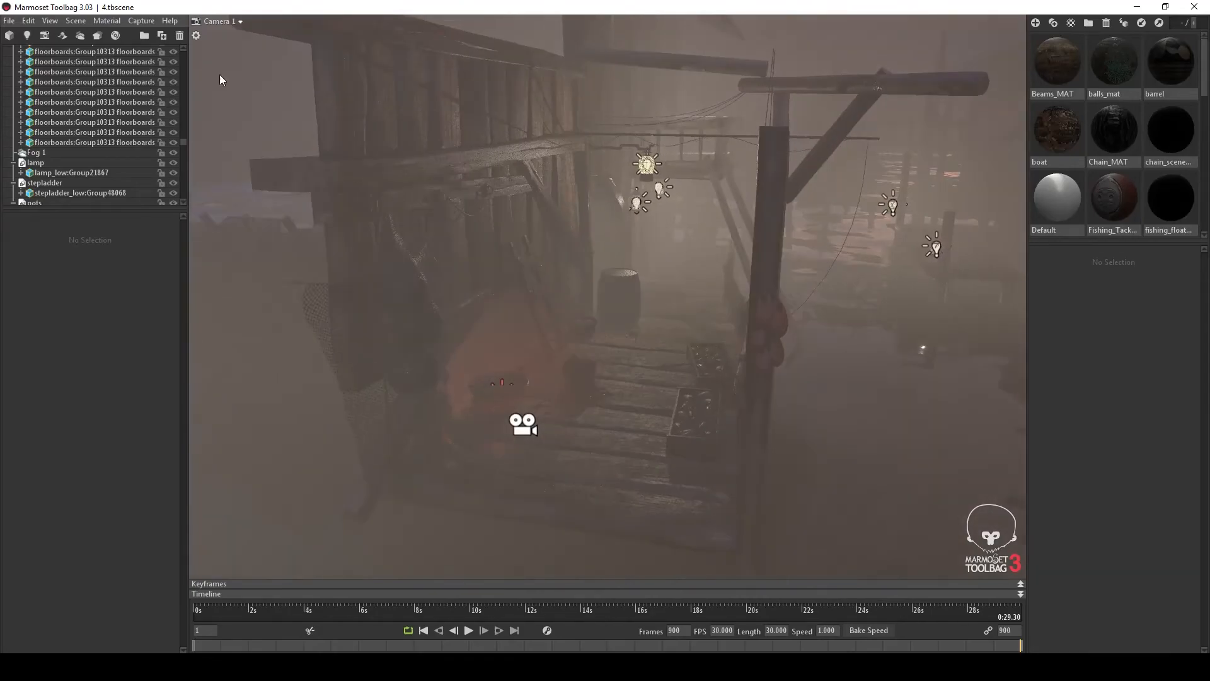
pyautogui.click(227, 21)
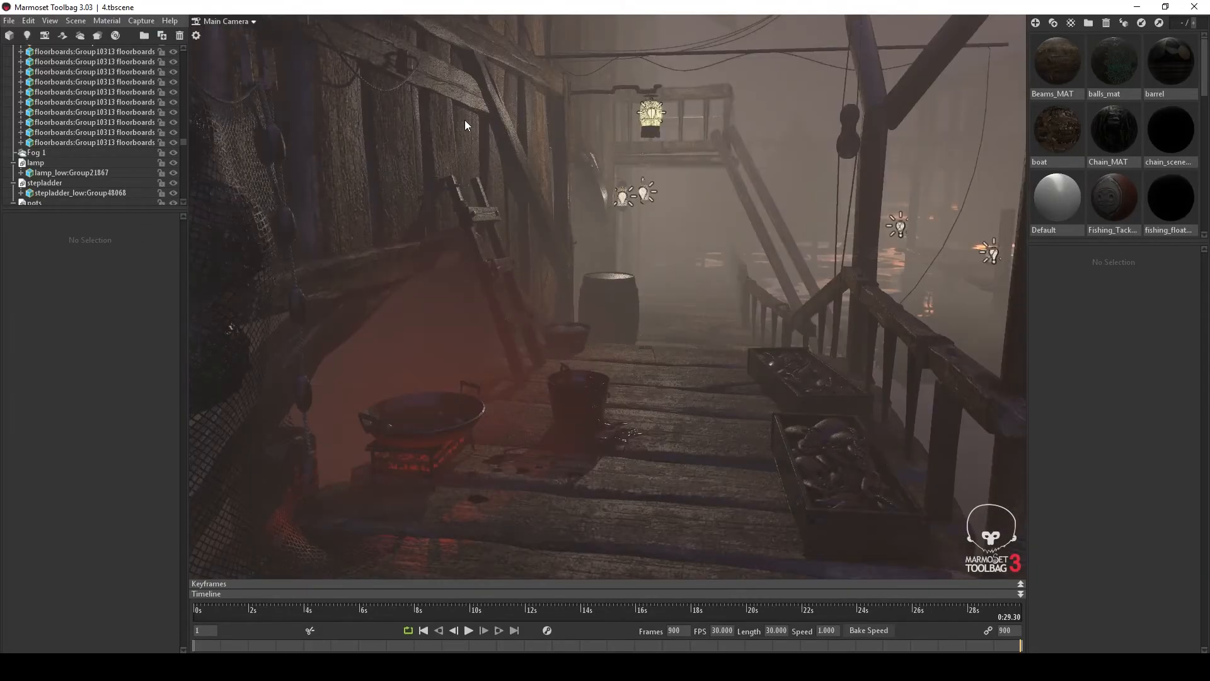
pyautogui.click(845, 132)
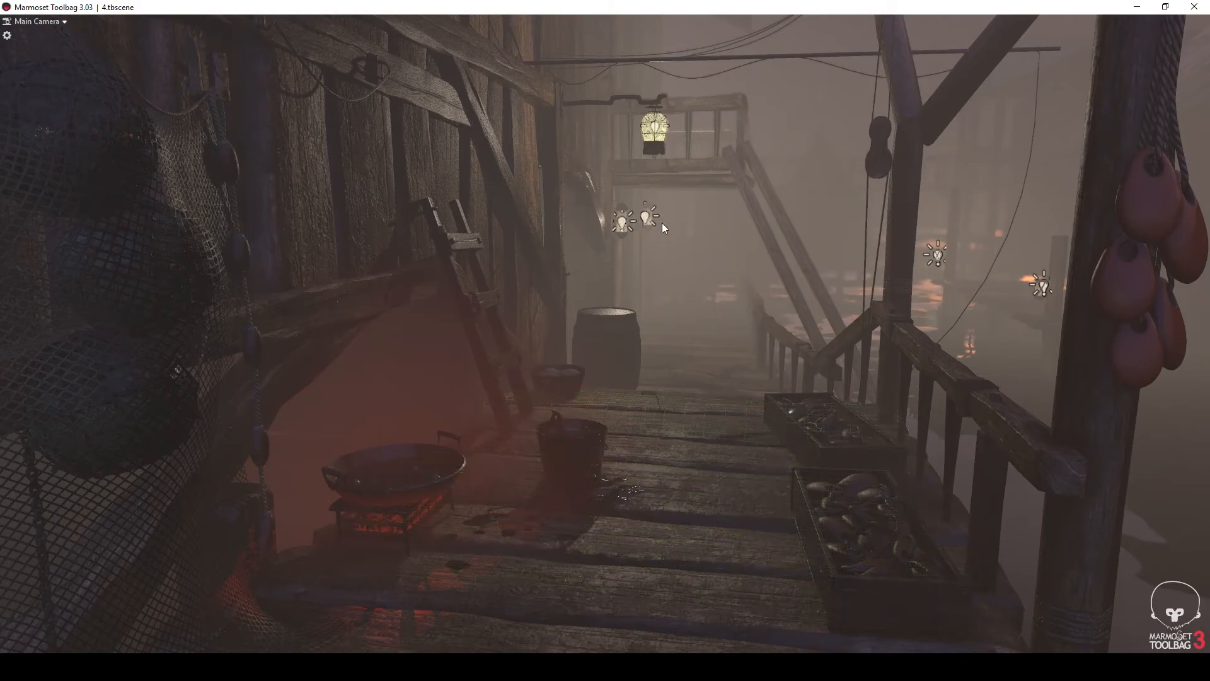
pyautogui.click(651, 129)
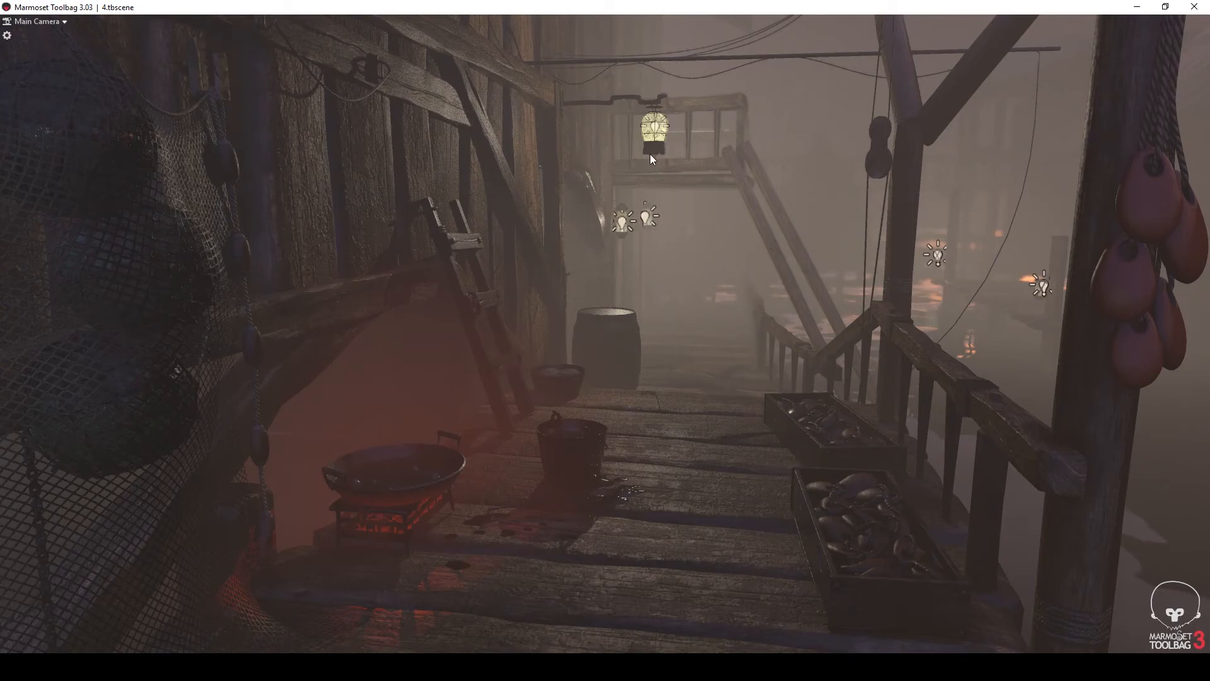
pyautogui.moveTo(407, 540)
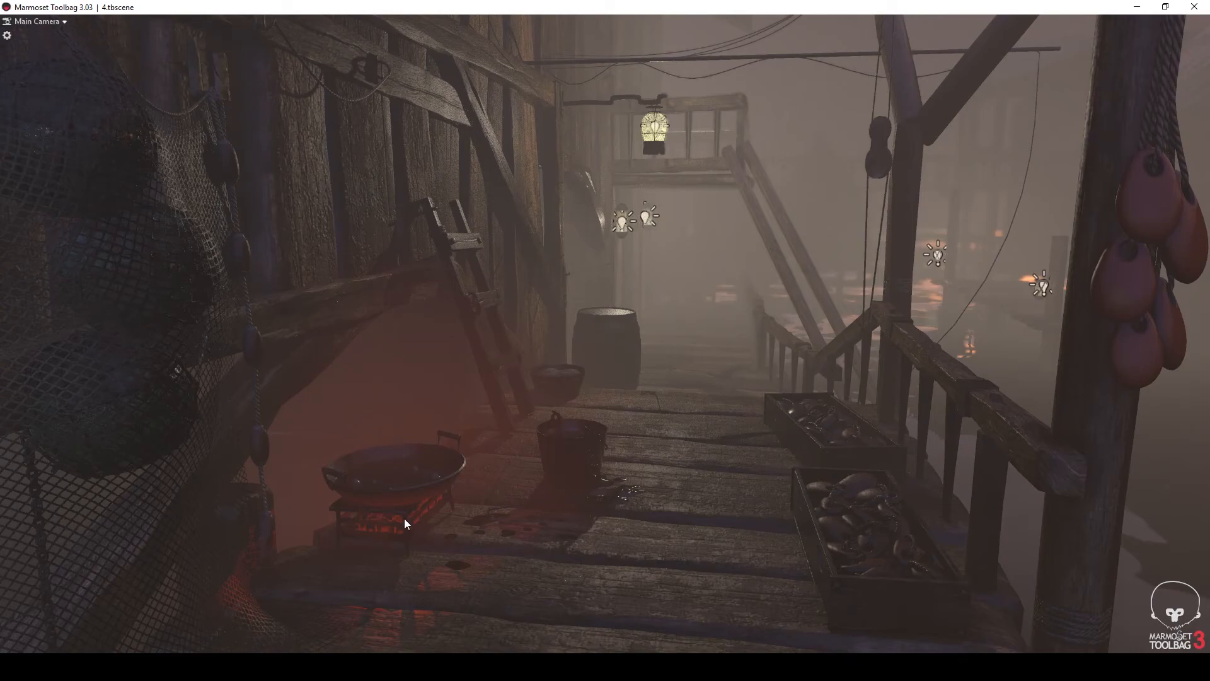